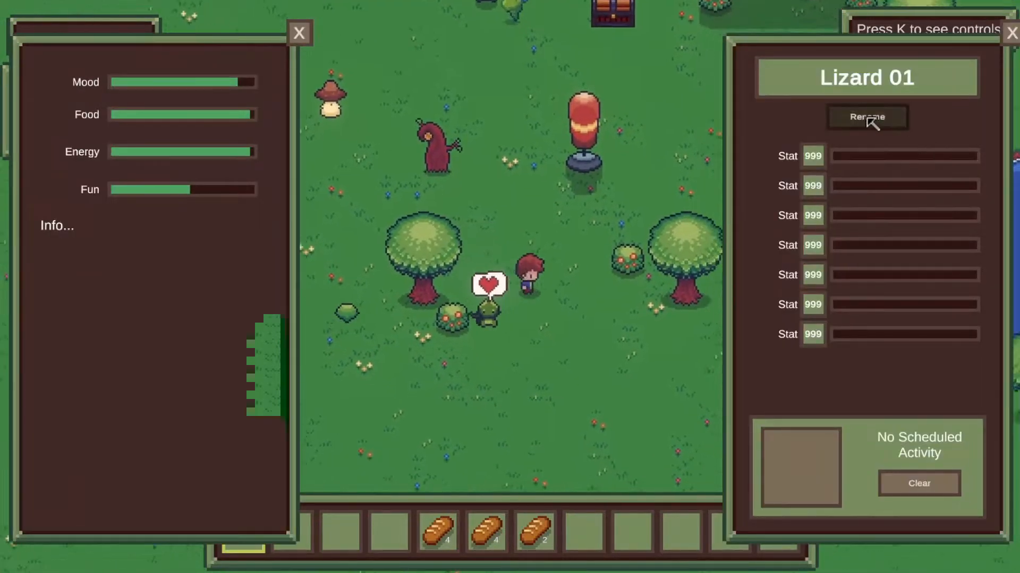
# Rename the monster Lizard 01 to Lizzy and confirm the new name
pyautogui.click(866, 118)
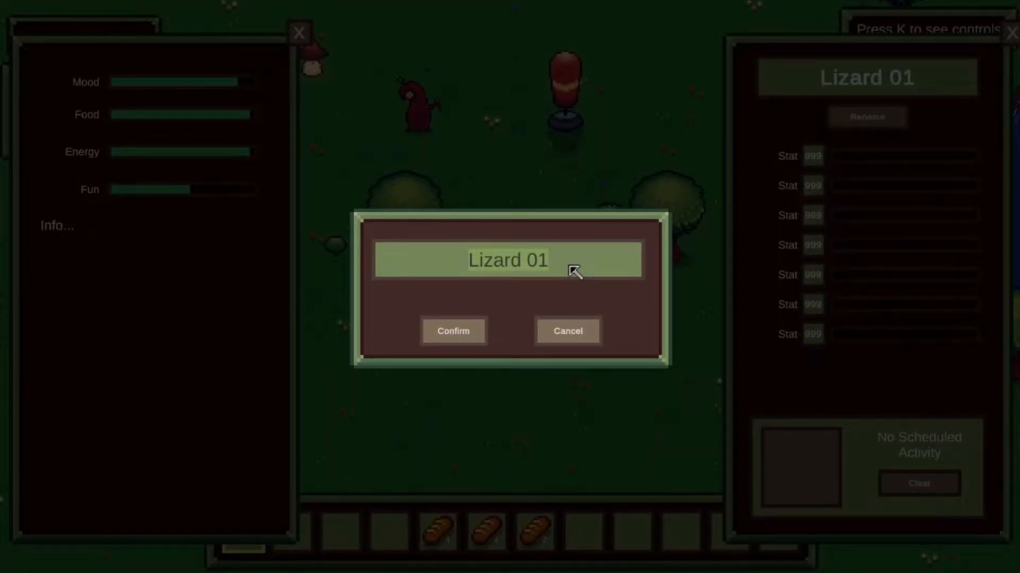
pyautogui.write('Lizzy')
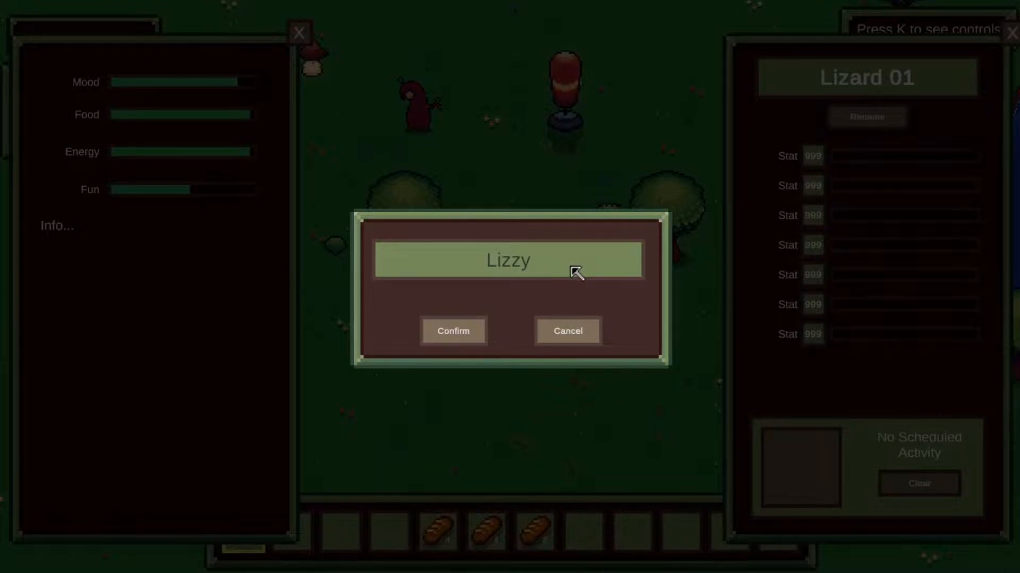
pyautogui.click(453, 331)
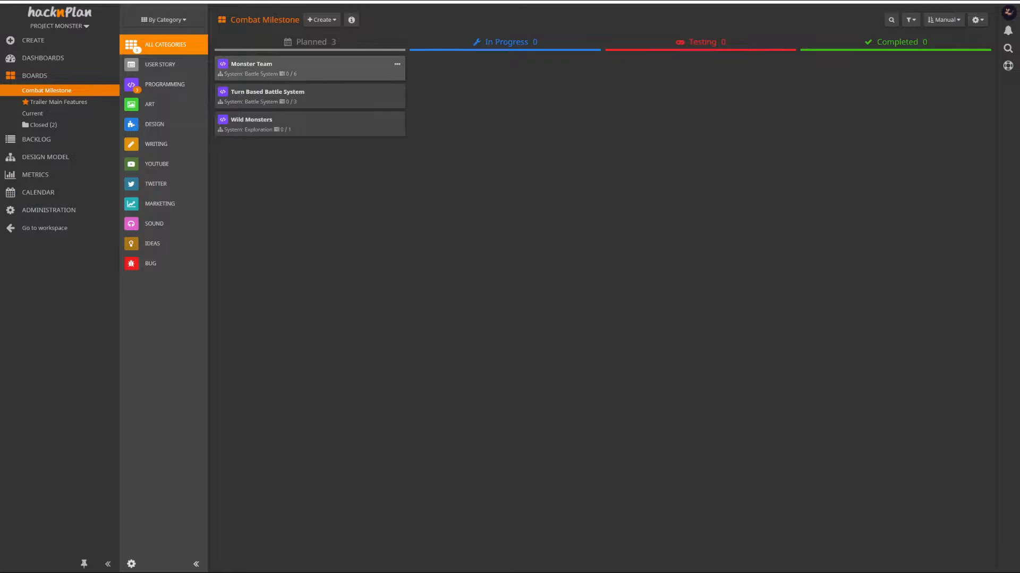
pyautogui.moveTo(309, 96)
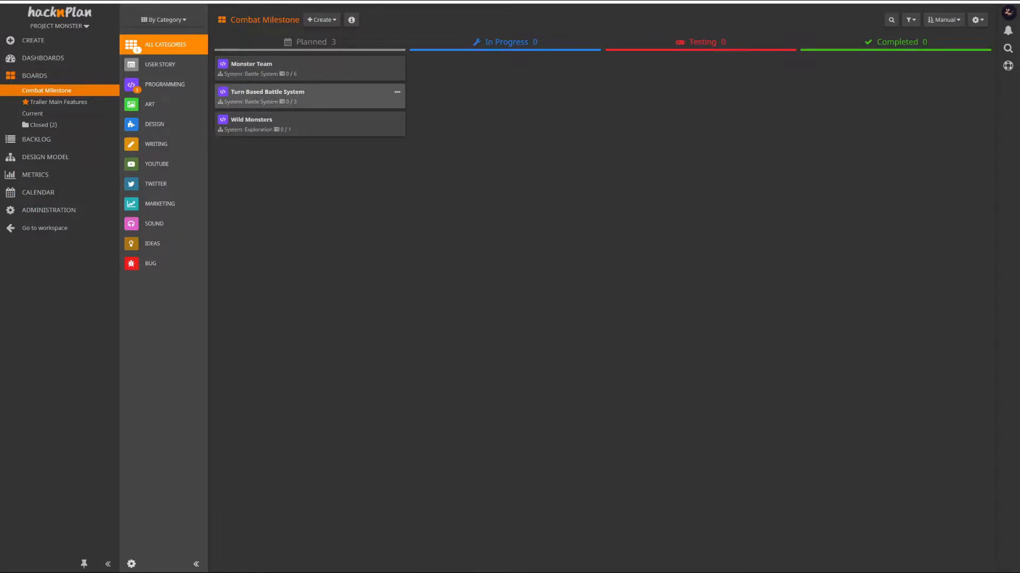
pyautogui.moveTo(310, 124)
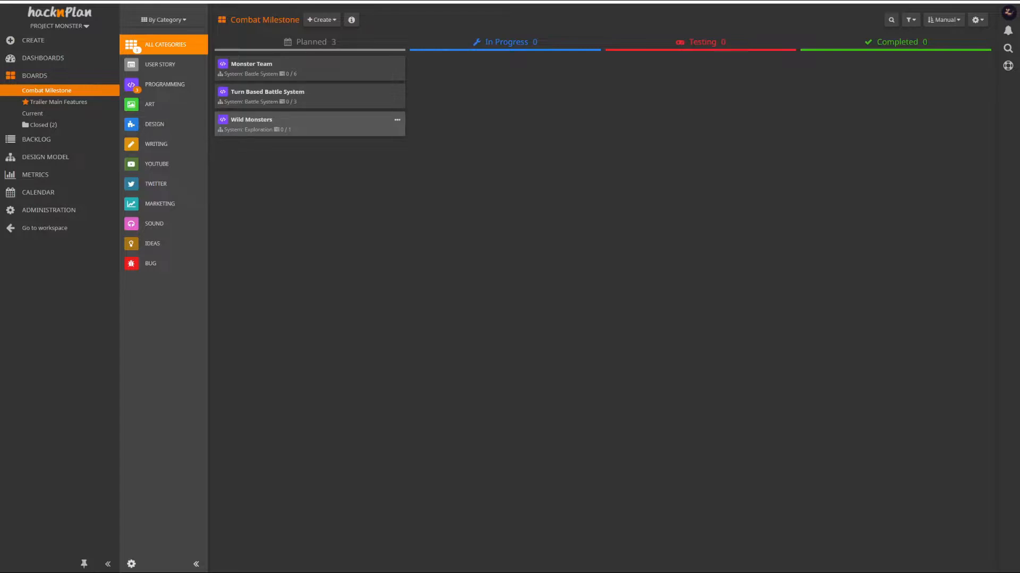
pyautogui.moveTo(309, 96)
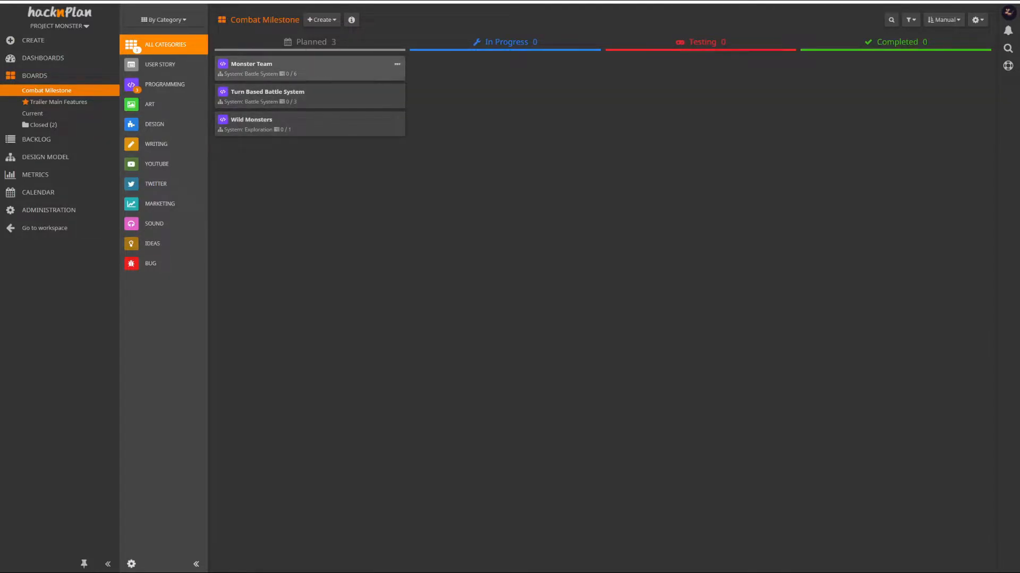
# Open the Monster Team card from the Planned column to view its details
pyautogui.click(273, 68)
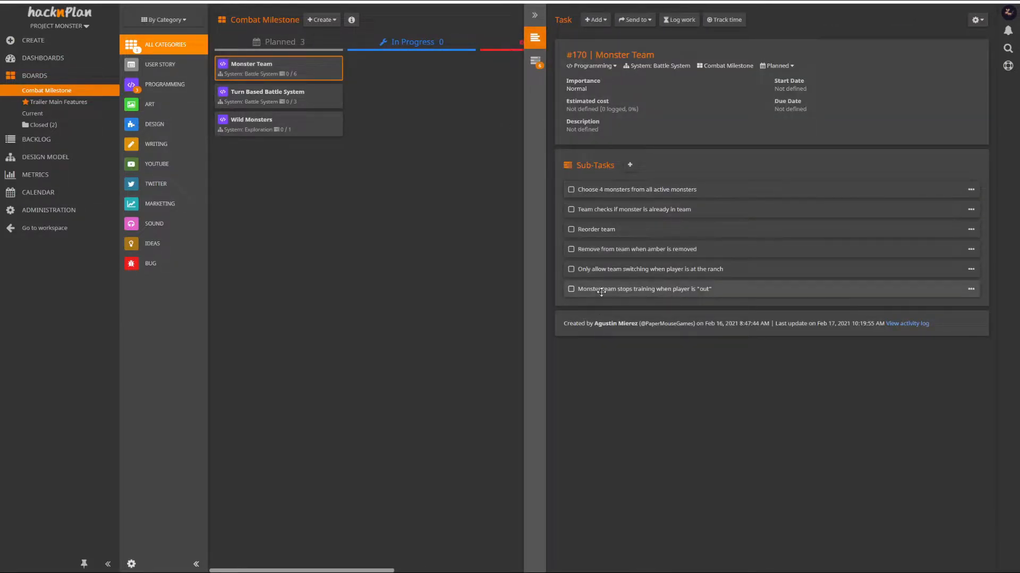
pyautogui.moveTo(608, 349)
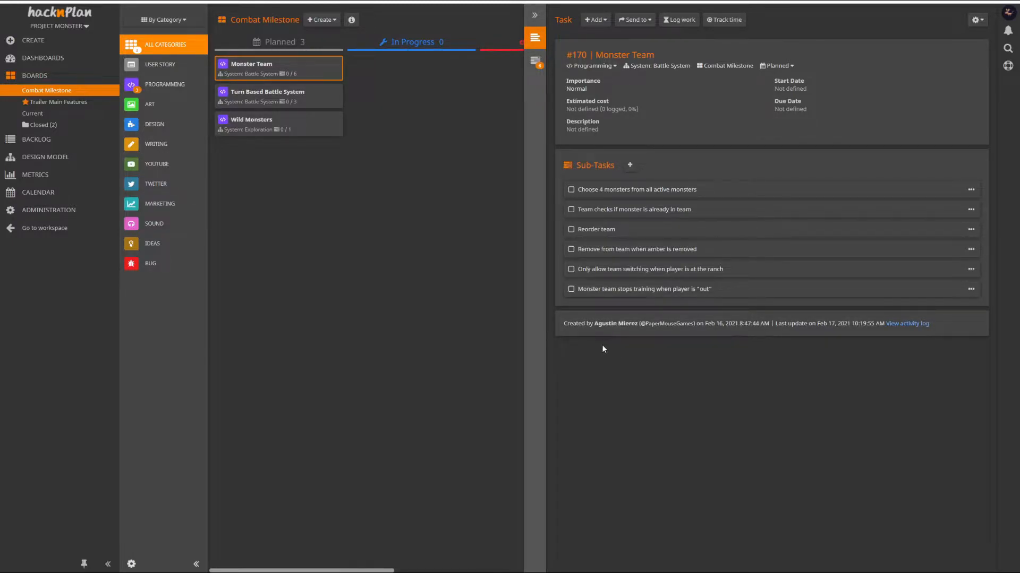
pyautogui.moveTo(625, 244)
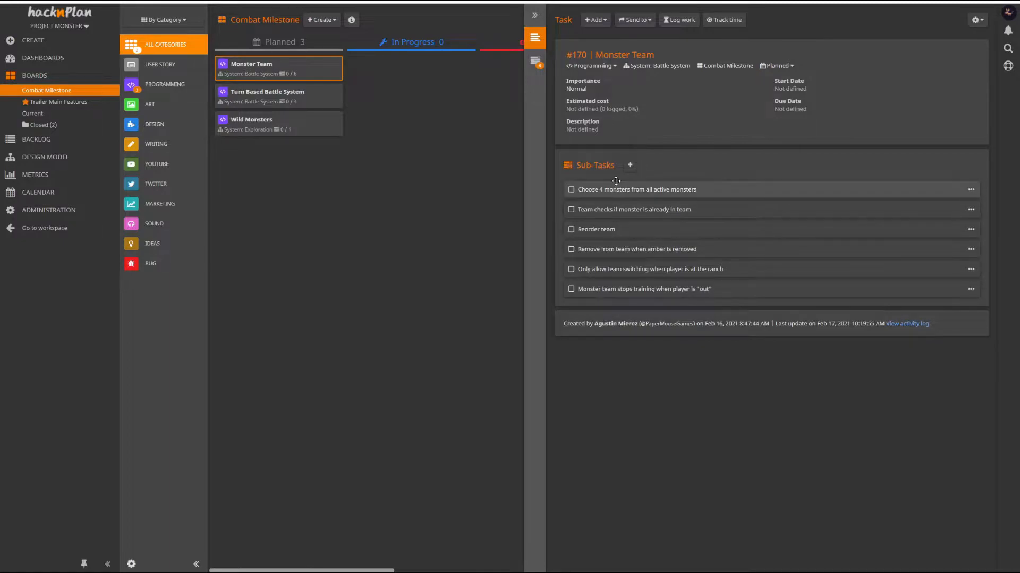
pyautogui.moveTo(622, 189)
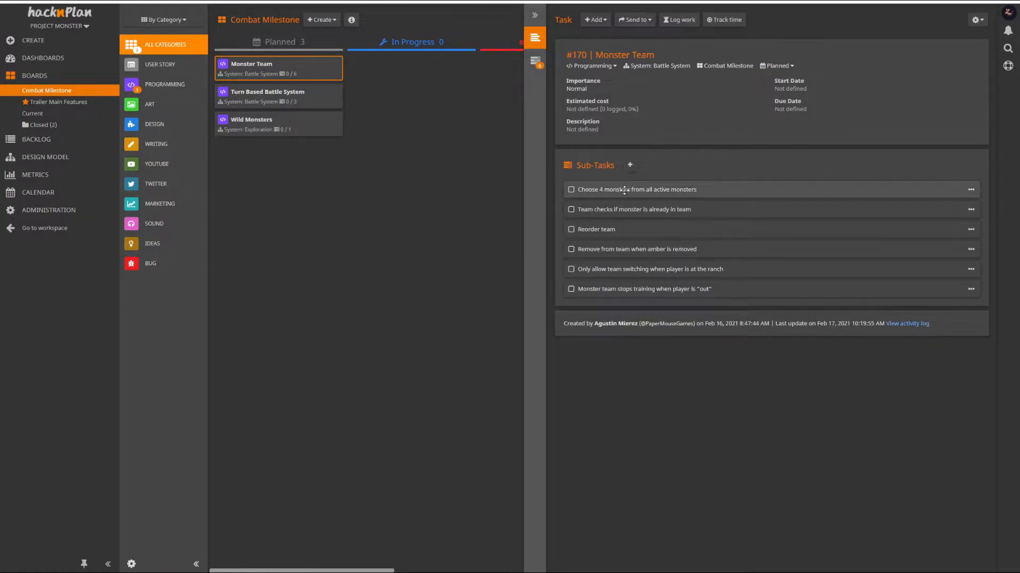
pyautogui.moveTo(604, 201)
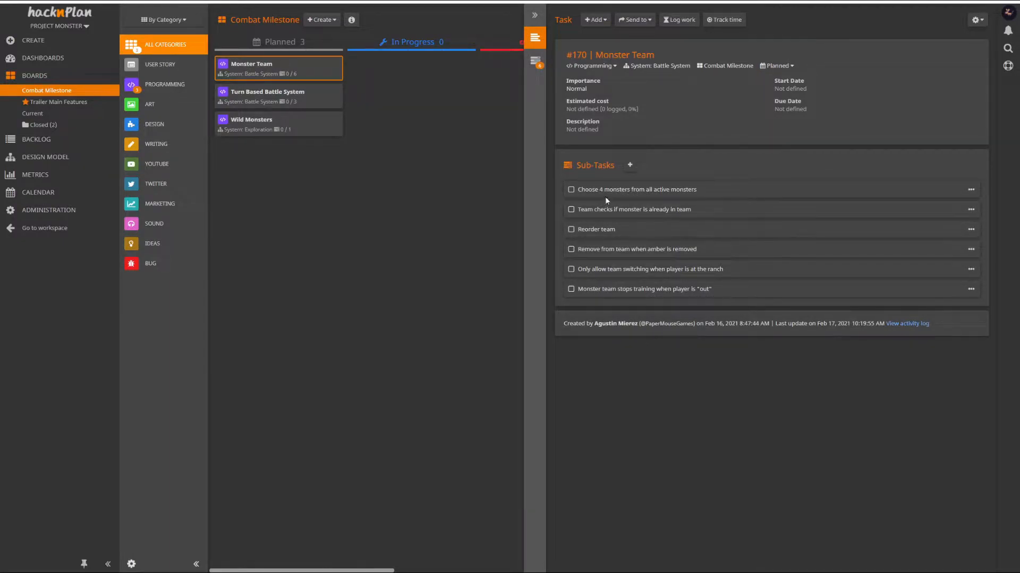
pyautogui.moveTo(669, 229)
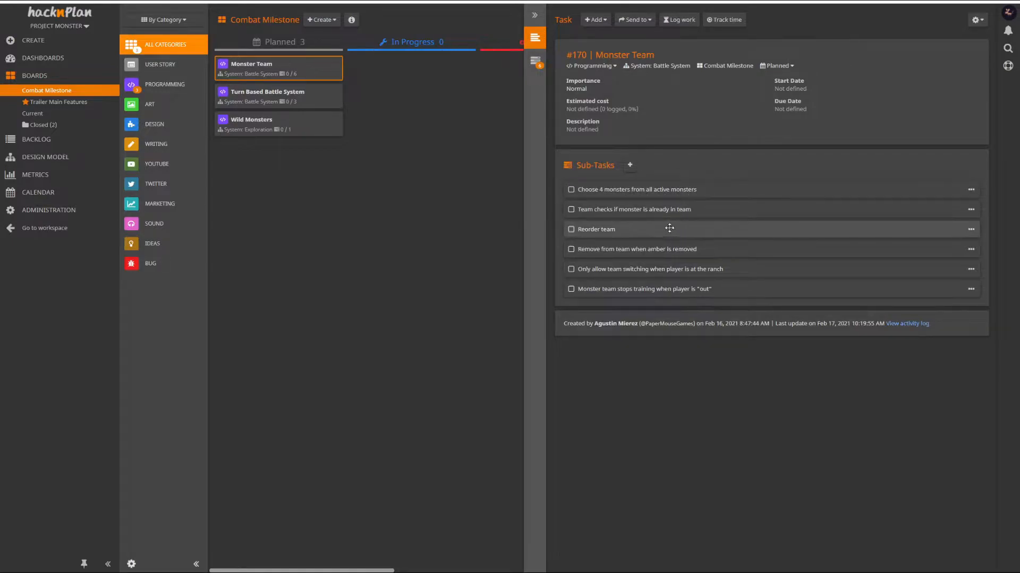
pyautogui.moveTo(604, 283)
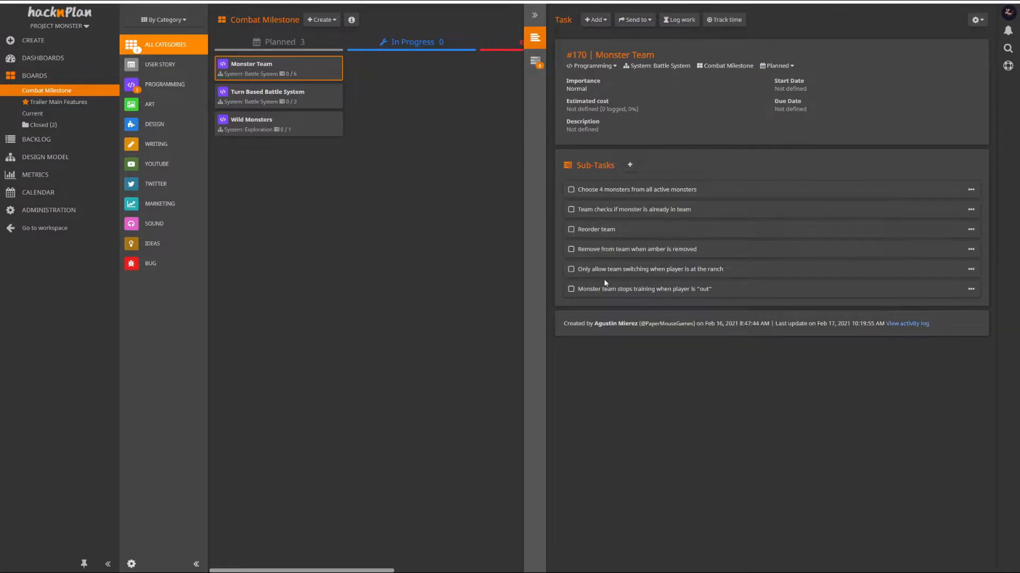
pyautogui.moveTo(536, 191)
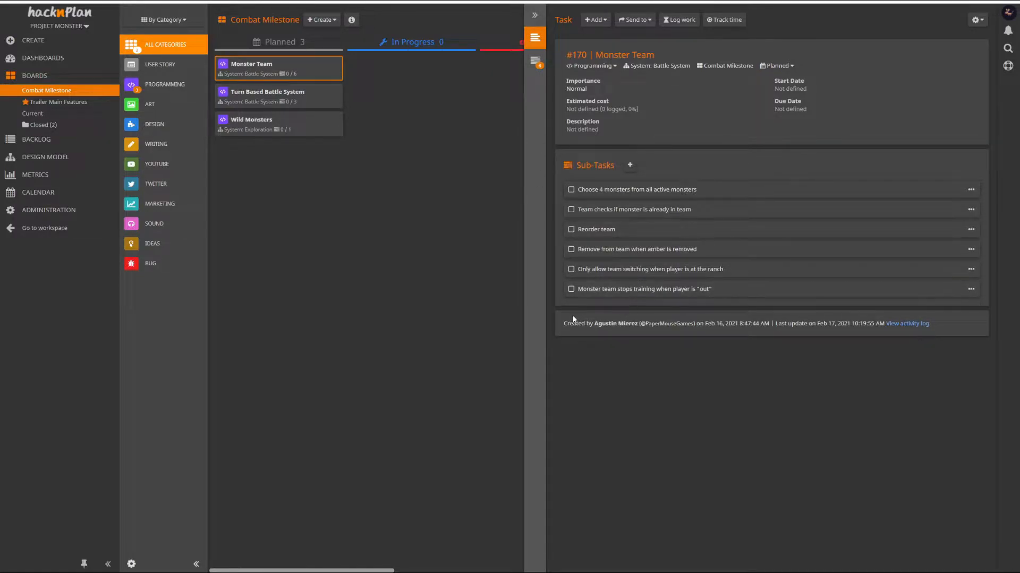
pyautogui.moveTo(484, 90)
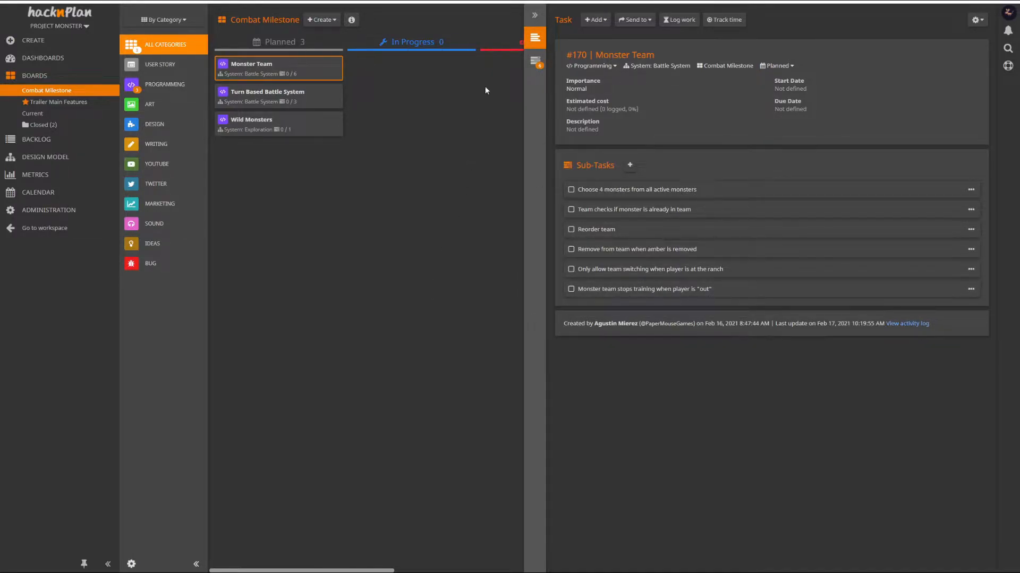
# Close the Monster Team details to show the full Combat Milestone board
pyautogui.click(534, 15)
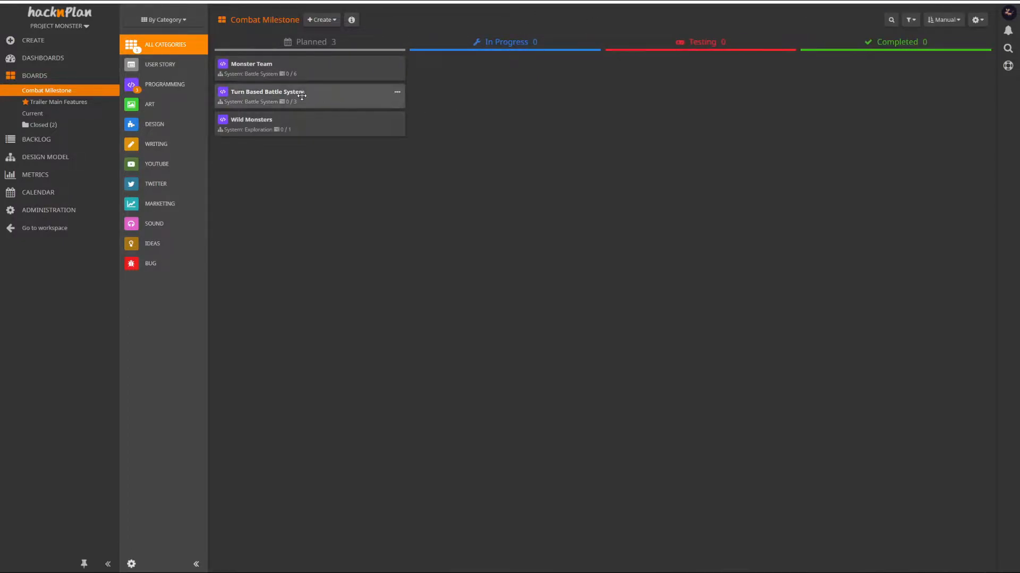
pyautogui.moveTo(344, 97)
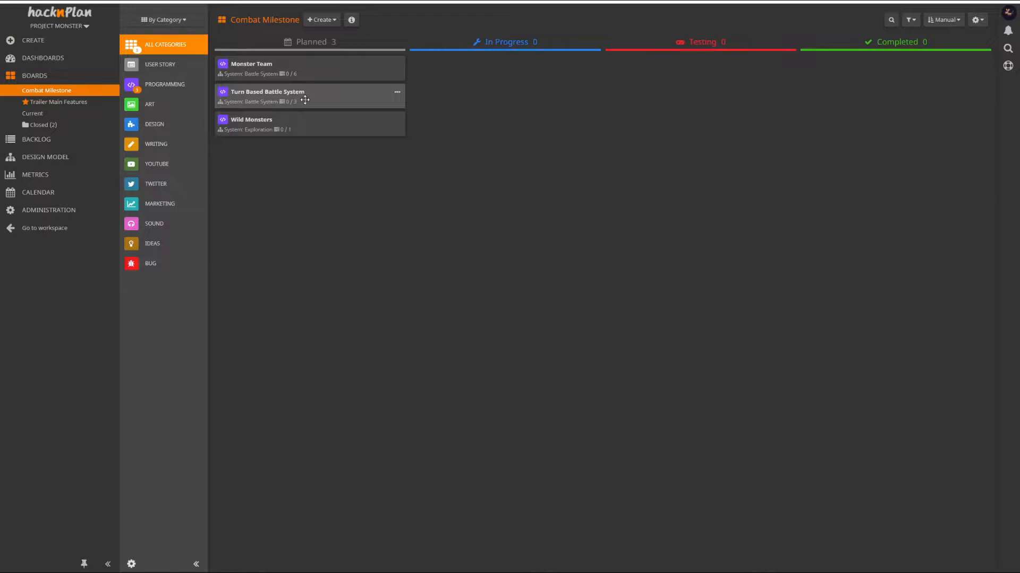
pyautogui.moveTo(295, 128)
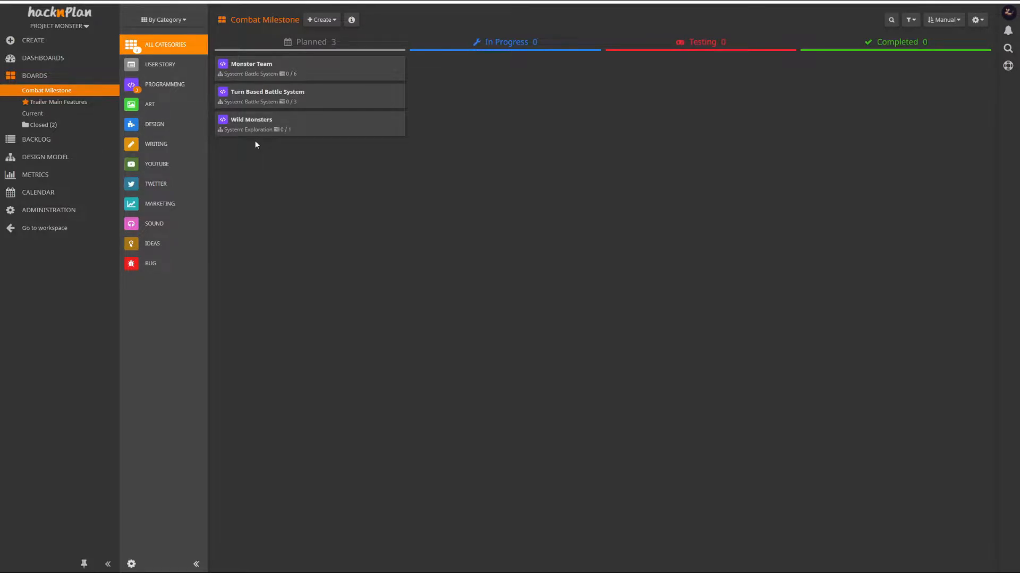
pyautogui.moveTo(250, 124)
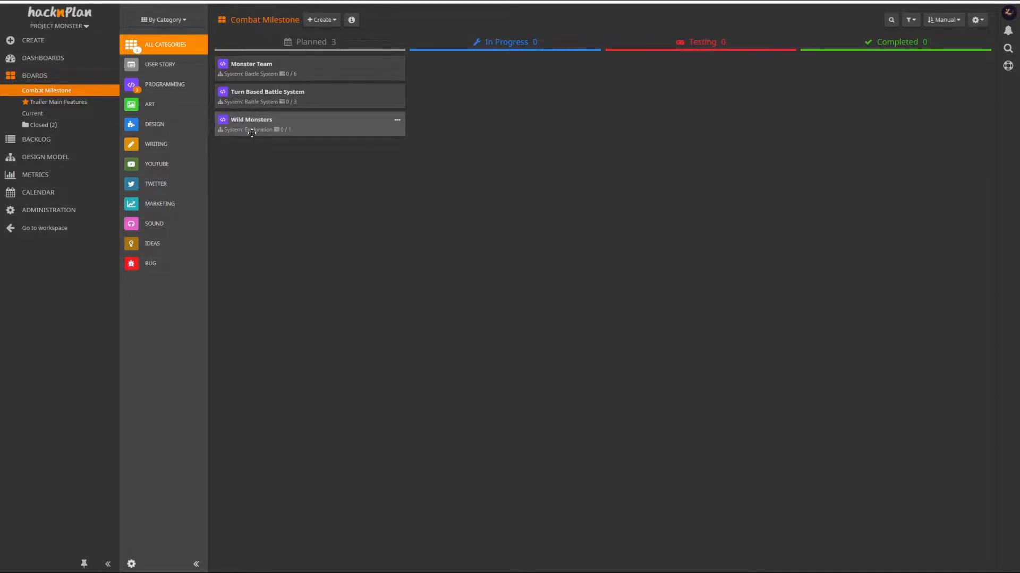
pyautogui.moveTo(316, 124)
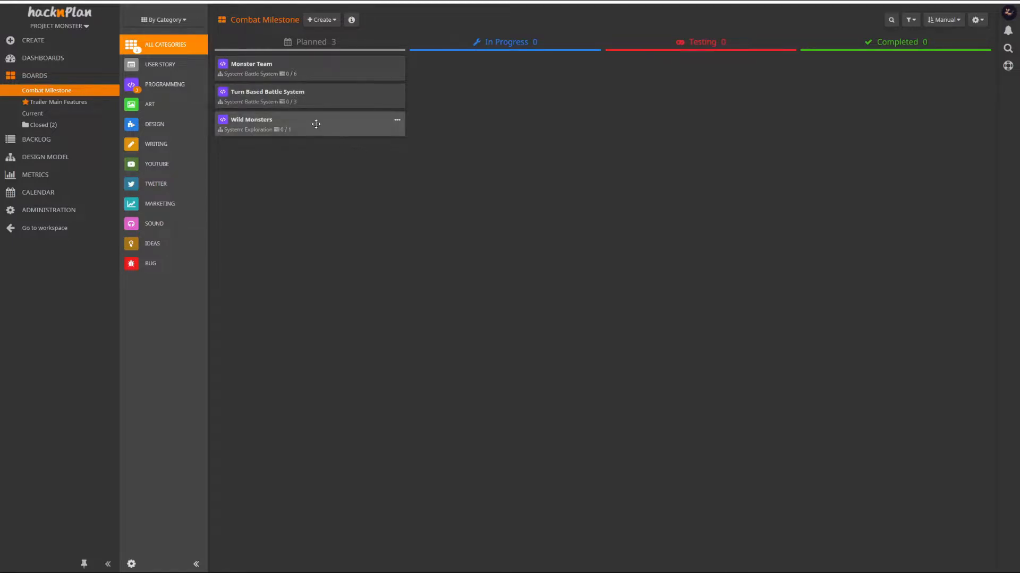
pyautogui.moveTo(354, 170)
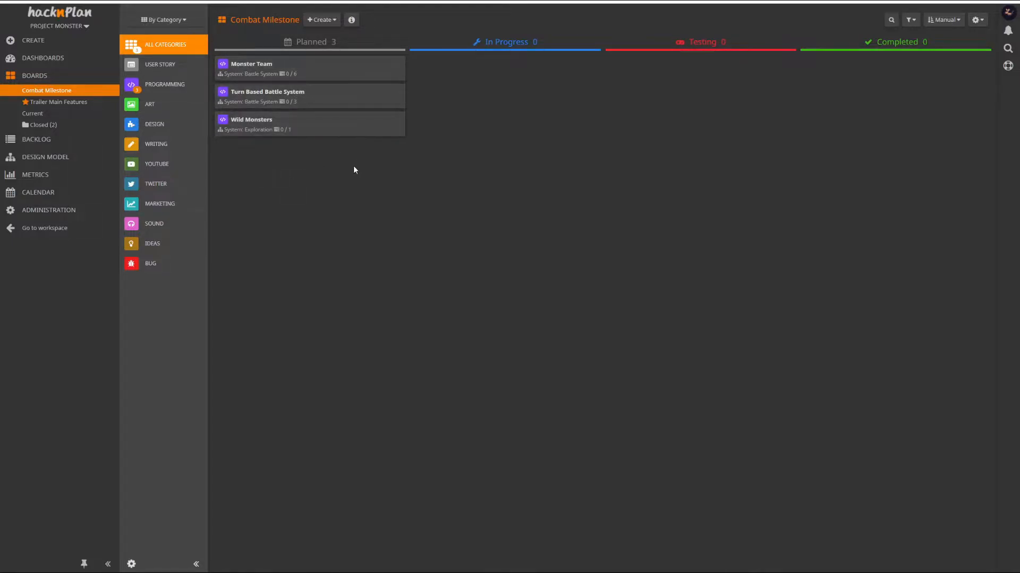
pyautogui.moveTo(271, 148)
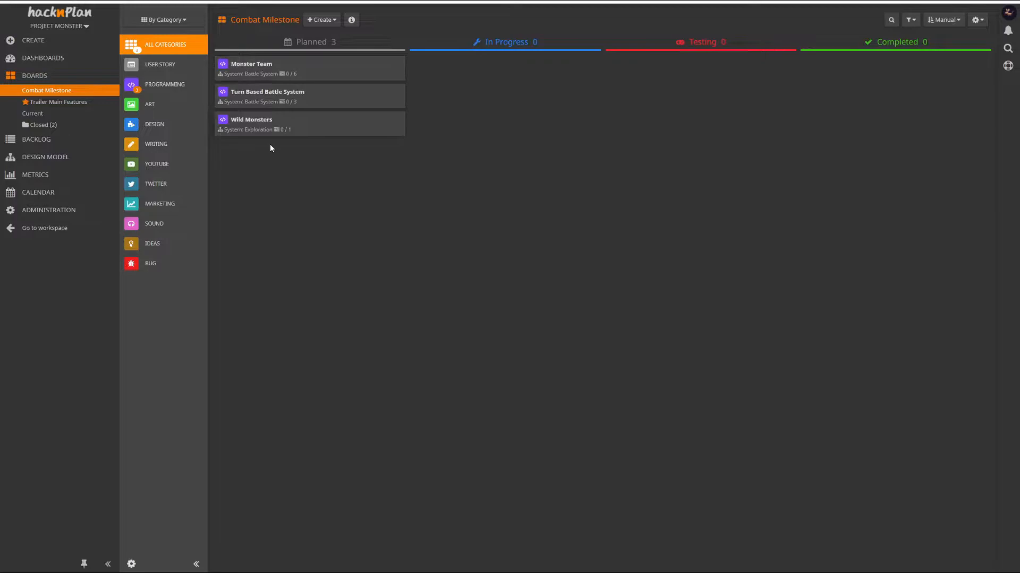
pyautogui.moveTo(280, 65)
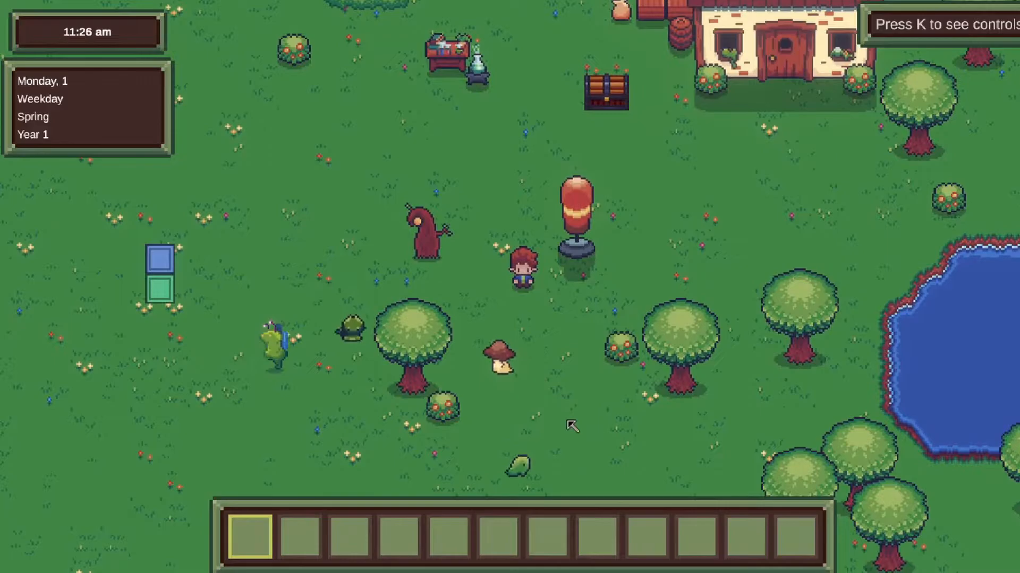
# Assign Slime, Small to the Punching Bag training station from the Monster Selection window
pyautogui.click(575, 214)
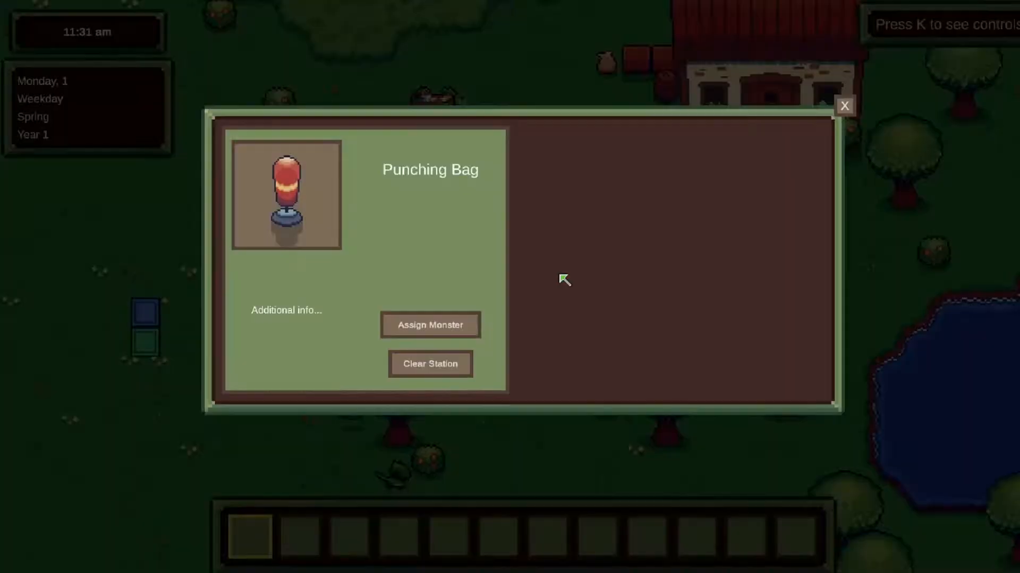
pyautogui.moveTo(294, 346)
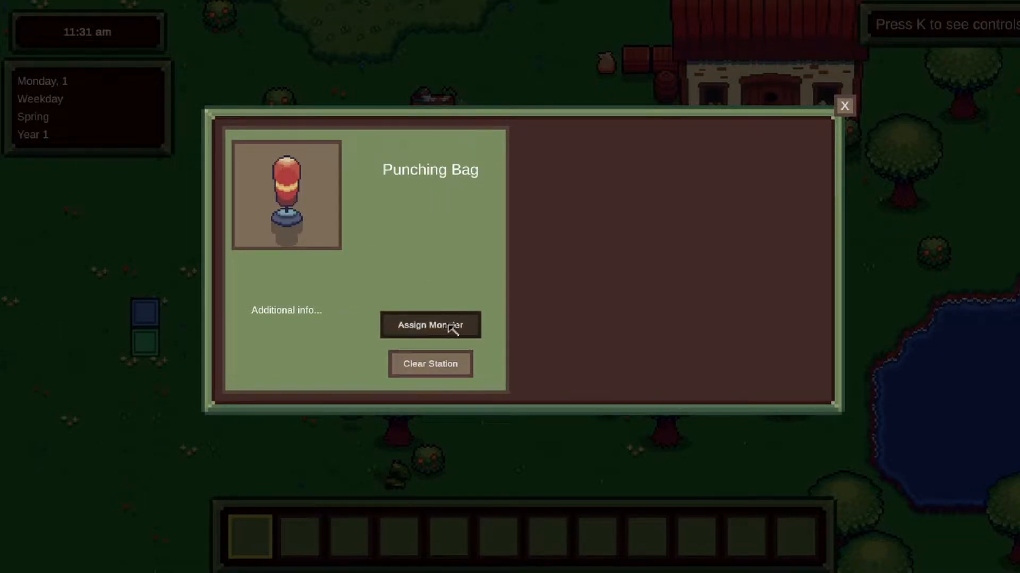
pyautogui.click(430, 325)
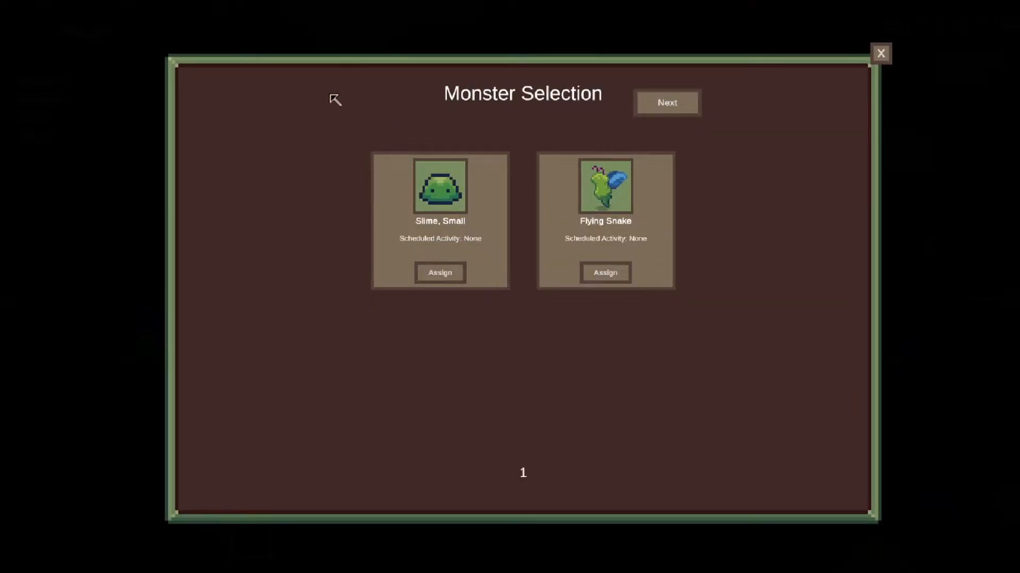
pyautogui.moveTo(848, 360)
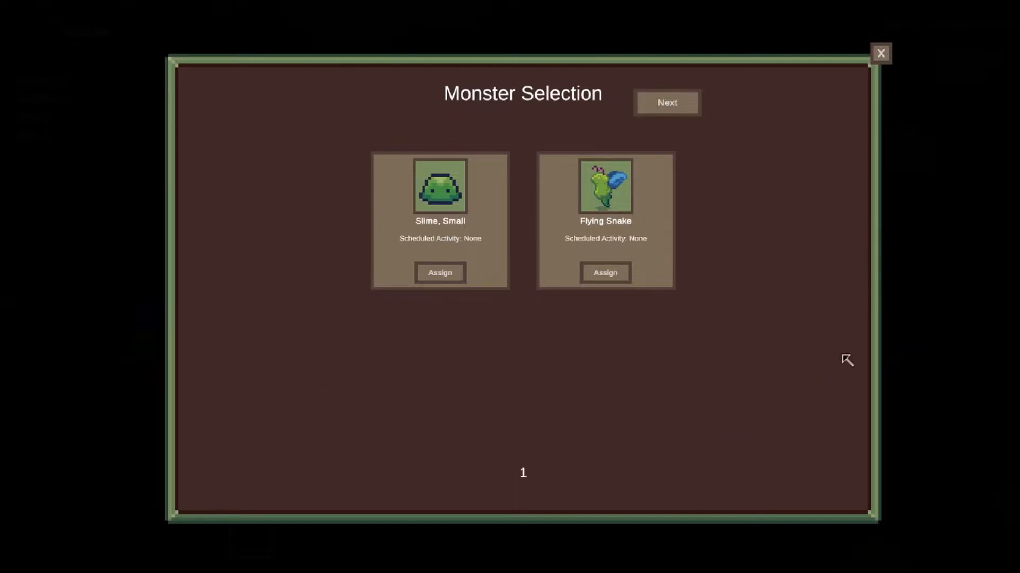
pyautogui.moveTo(724, 333)
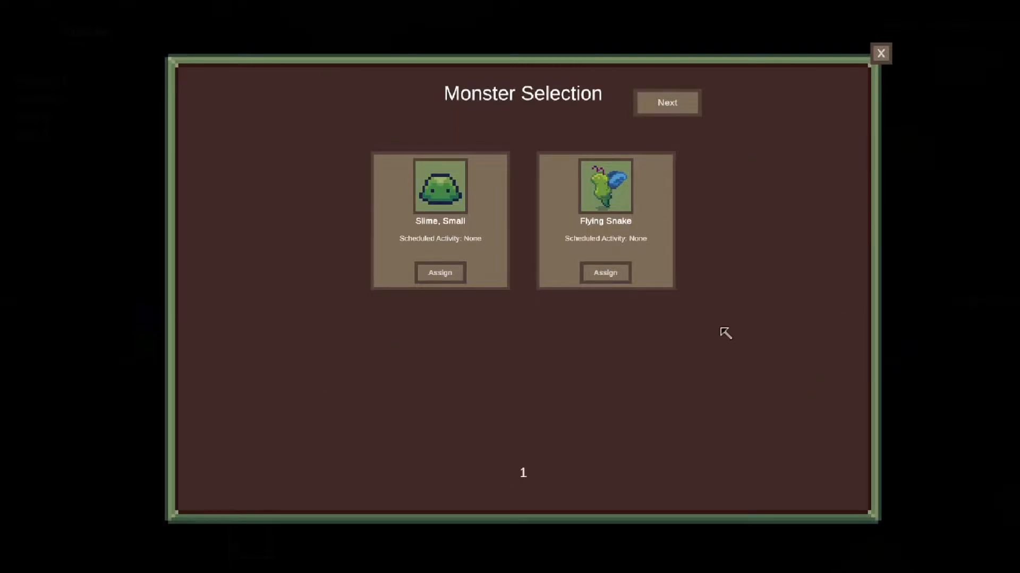
pyautogui.moveTo(512, 280)
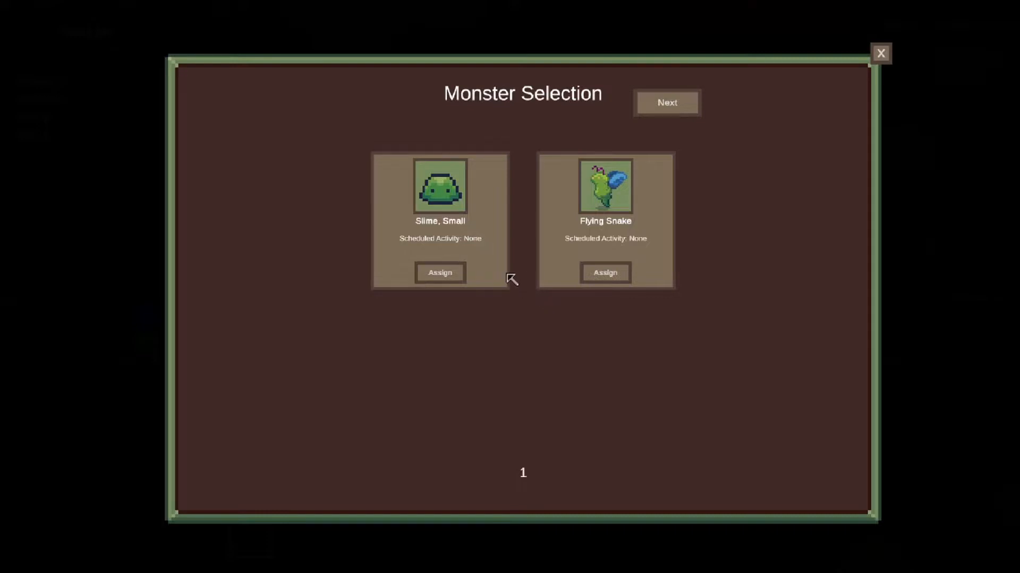
pyautogui.moveTo(487, 250)
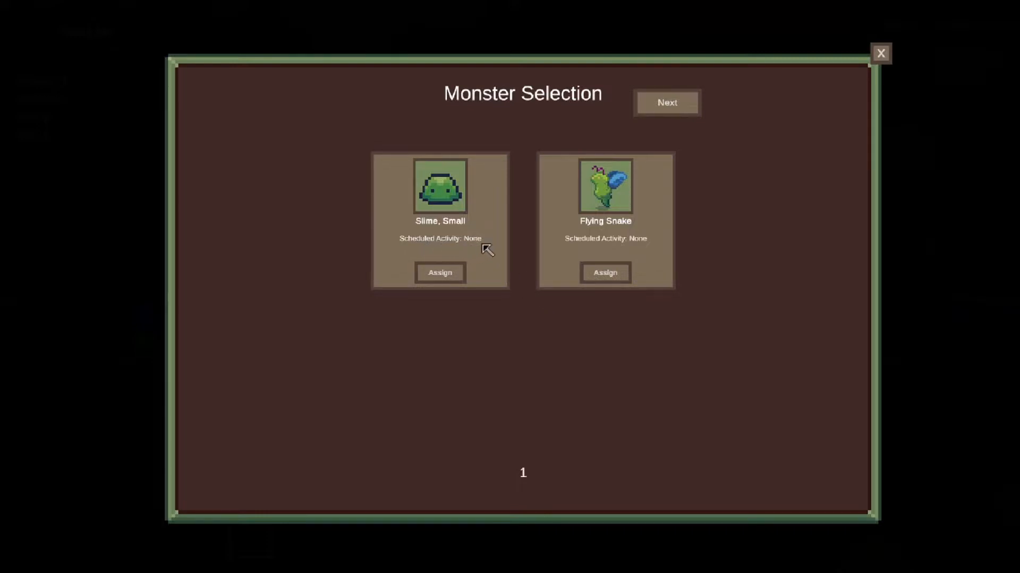
pyautogui.moveTo(477, 292)
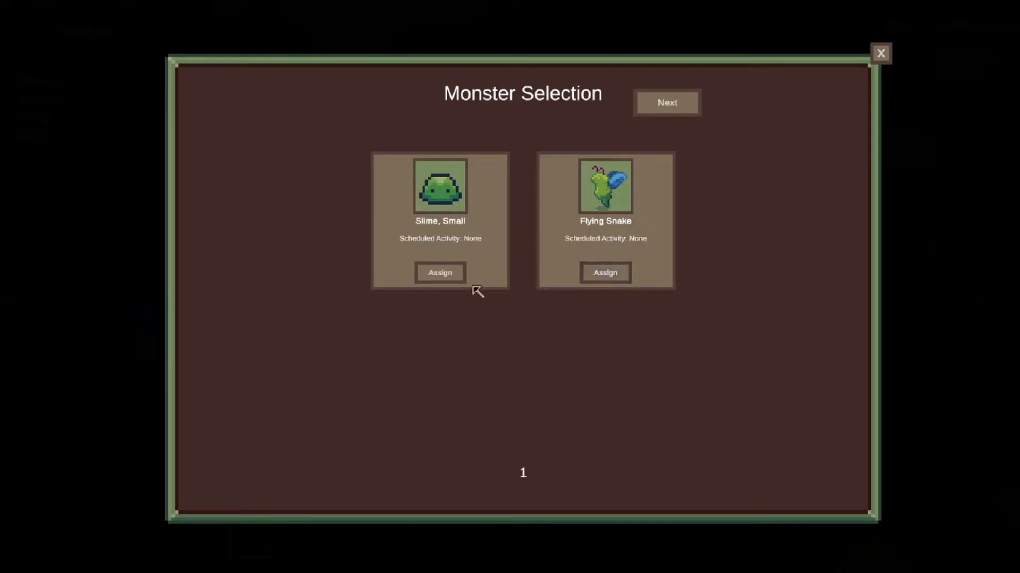
pyautogui.click(439, 272)
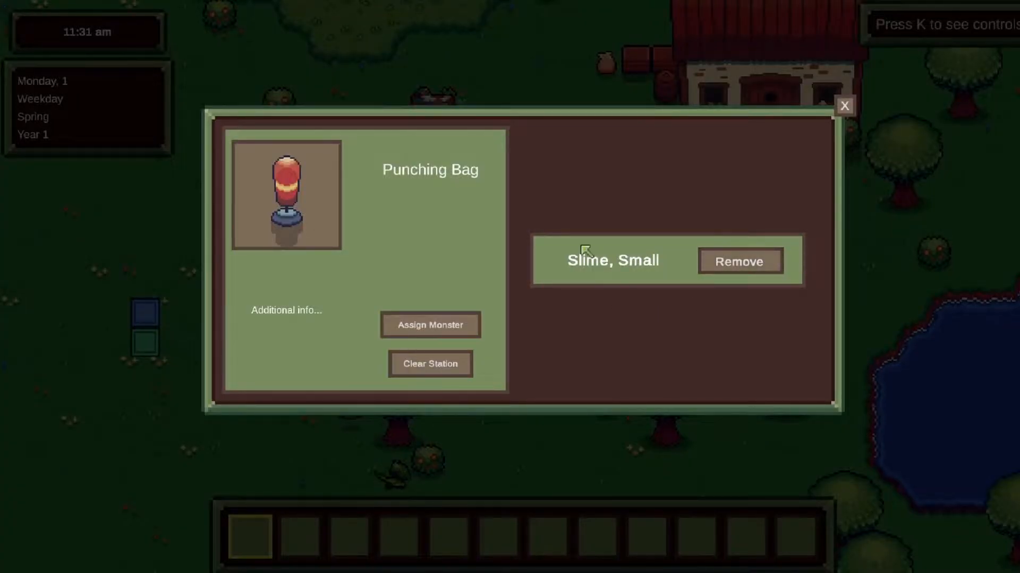
pyautogui.moveTo(430, 325)
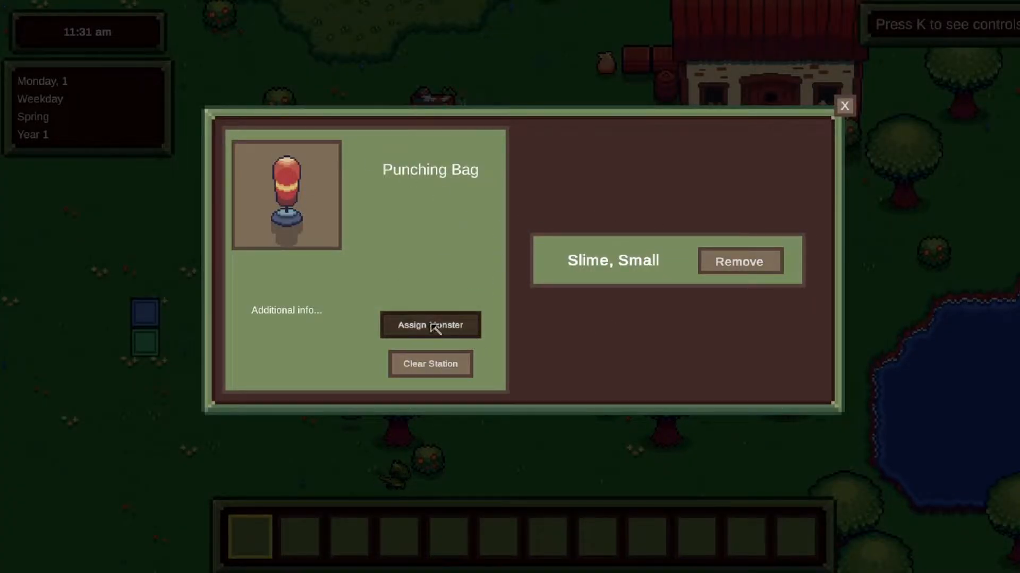
# Reopen the station's monster choices and flip between the two pages, ending on Shroomy and Lizard 01
pyautogui.click(430, 325)
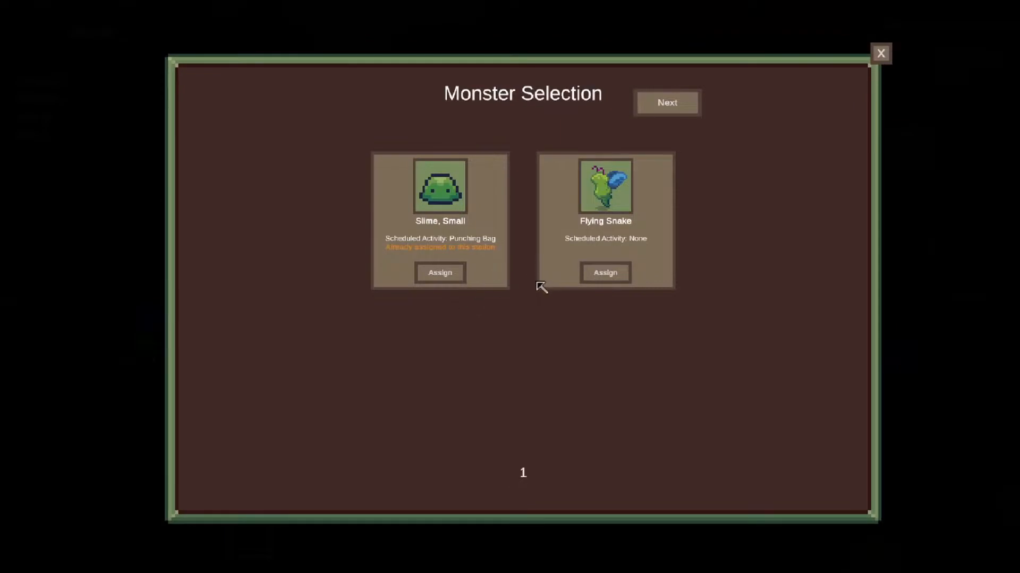
pyautogui.moveTo(592, 310)
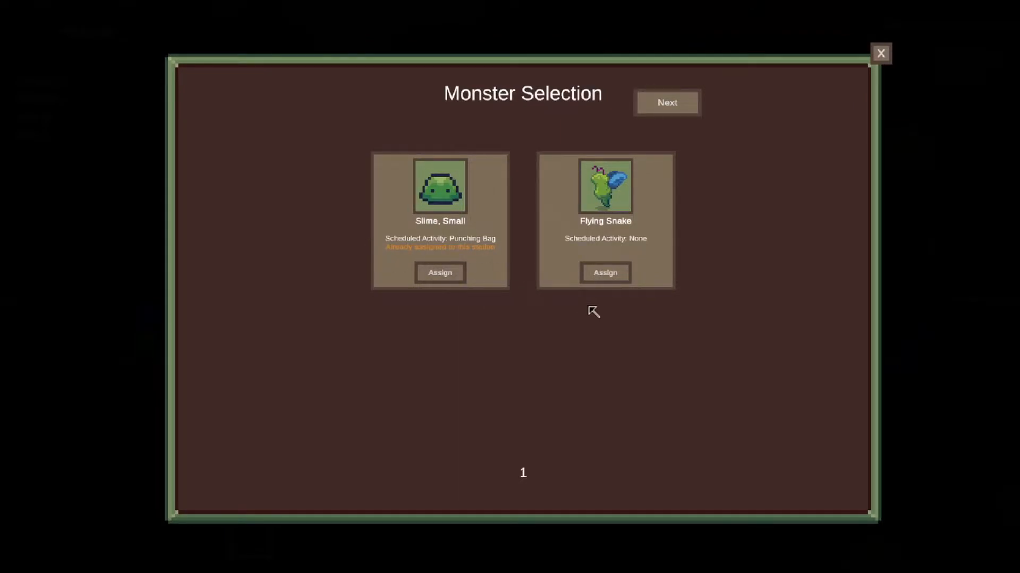
pyautogui.moveTo(647, 250)
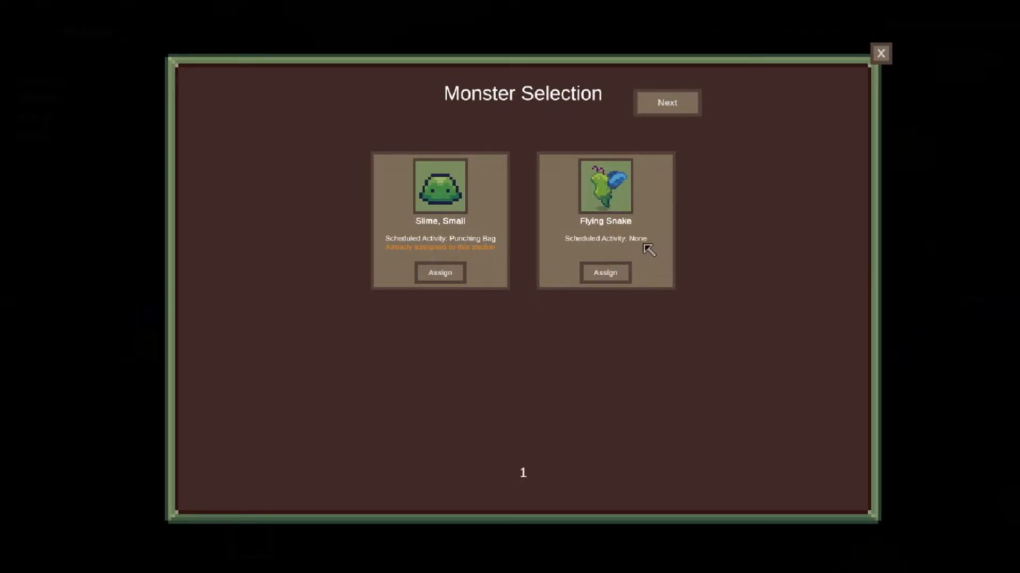
pyautogui.click(667, 102)
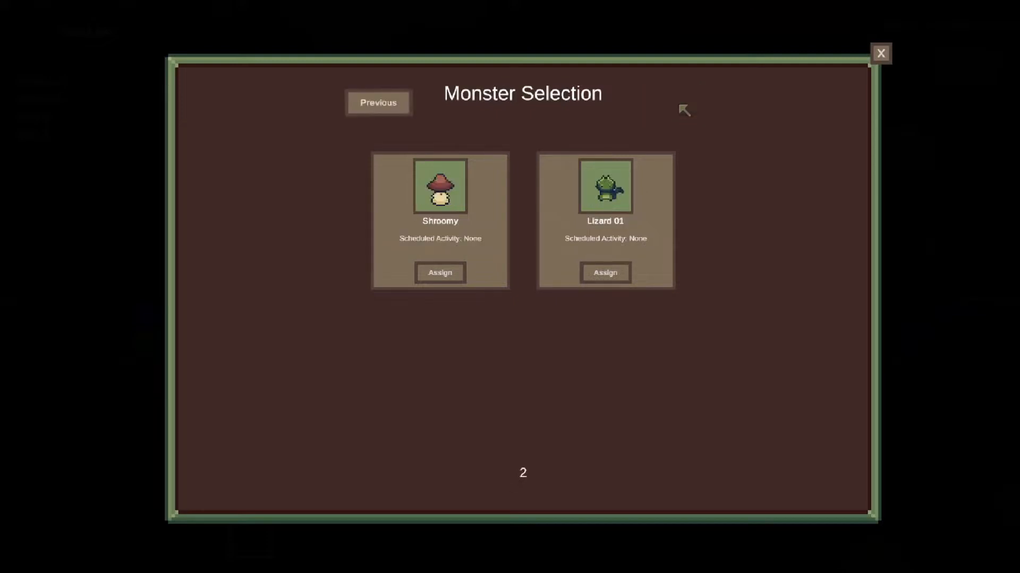
pyautogui.moveTo(606, 242)
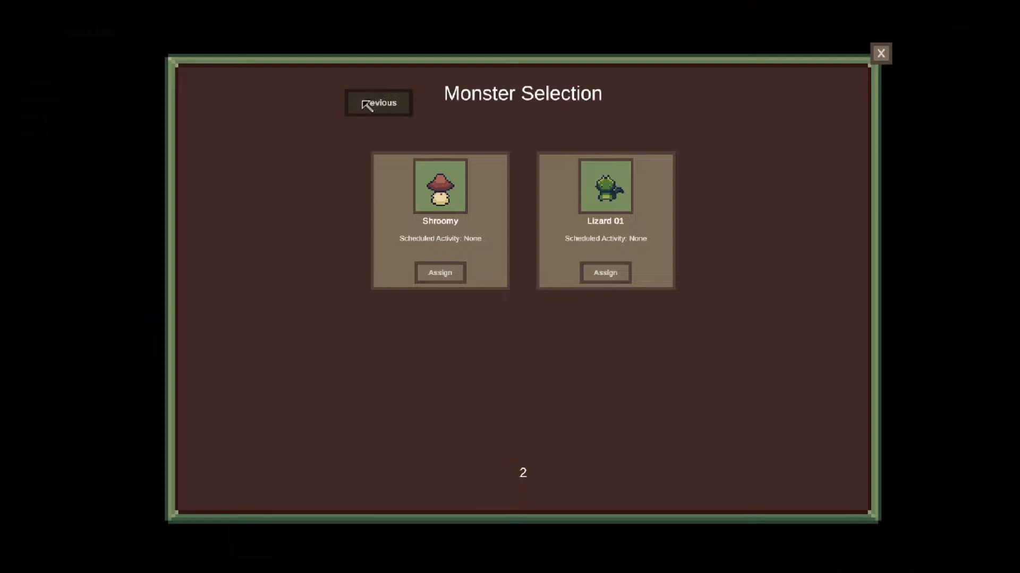
pyautogui.moveTo(387, 108)
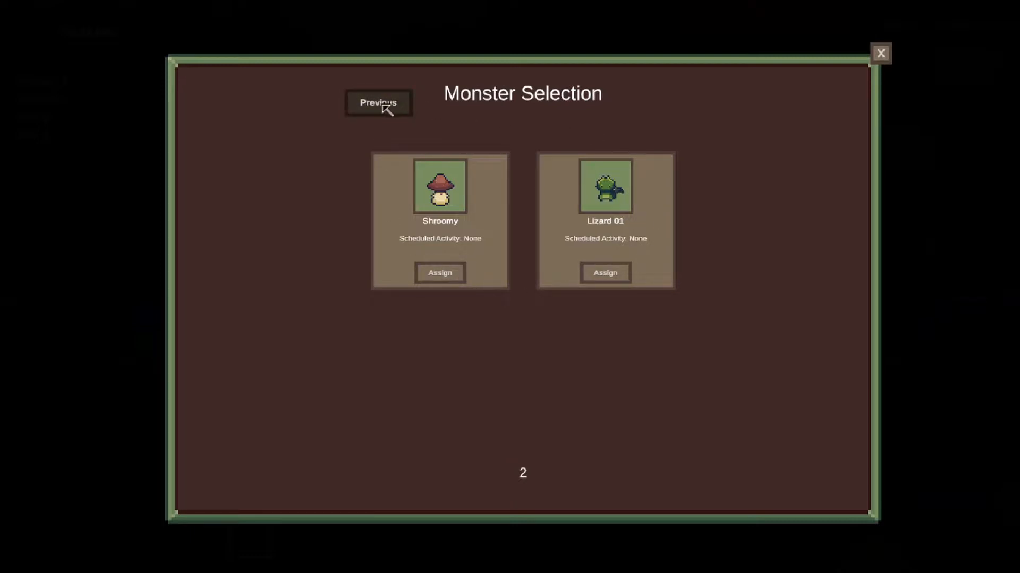
pyautogui.click(378, 102)
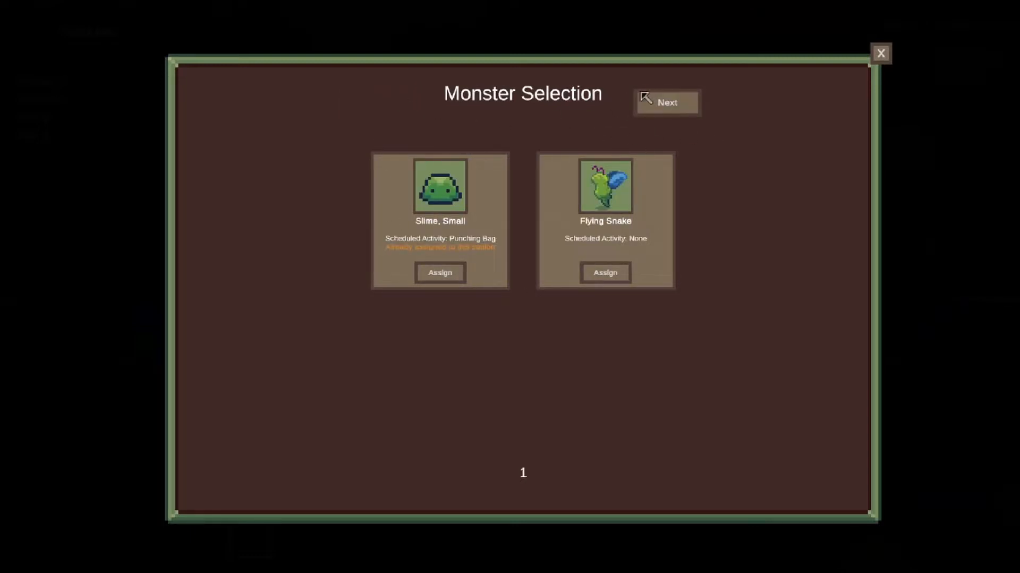
pyautogui.click(666, 102)
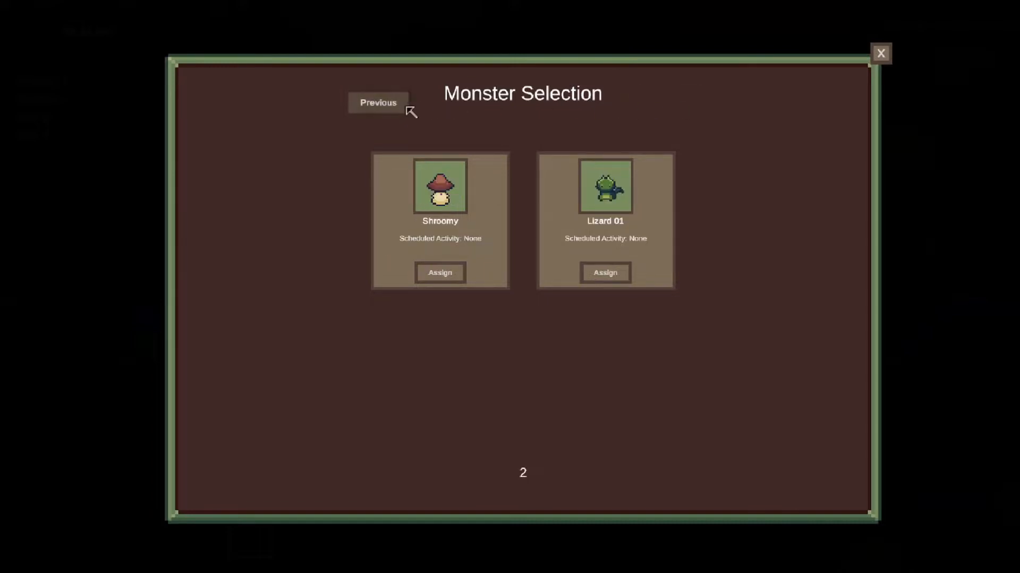
pyautogui.click(377, 102)
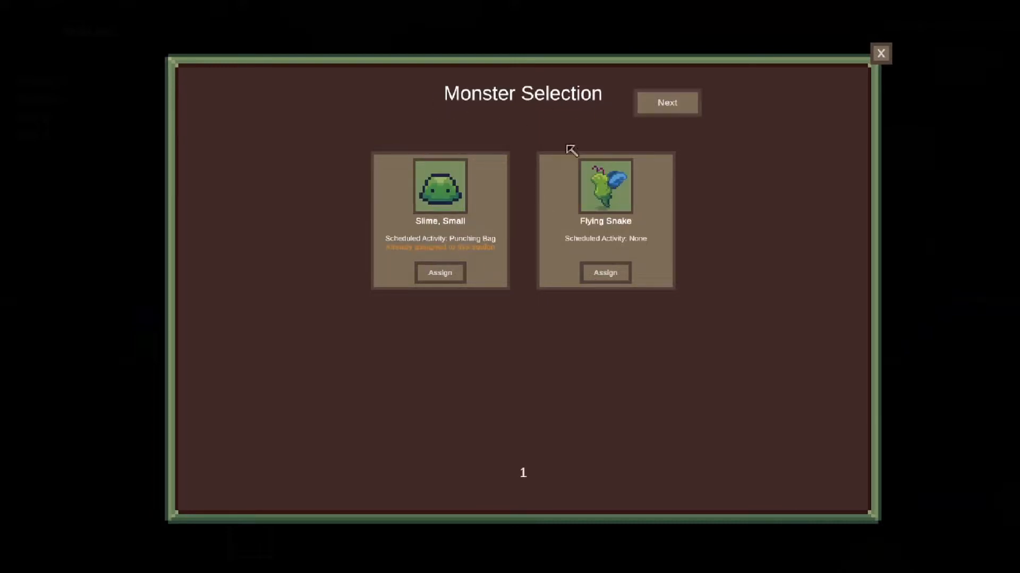
pyautogui.moveTo(574, 344)
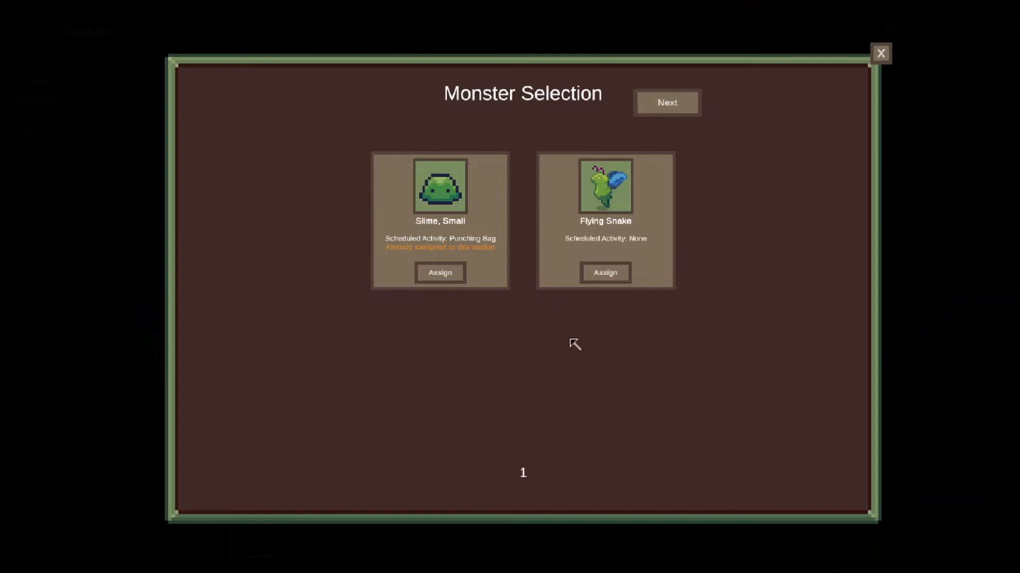
pyautogui.moveTo(662, 359)
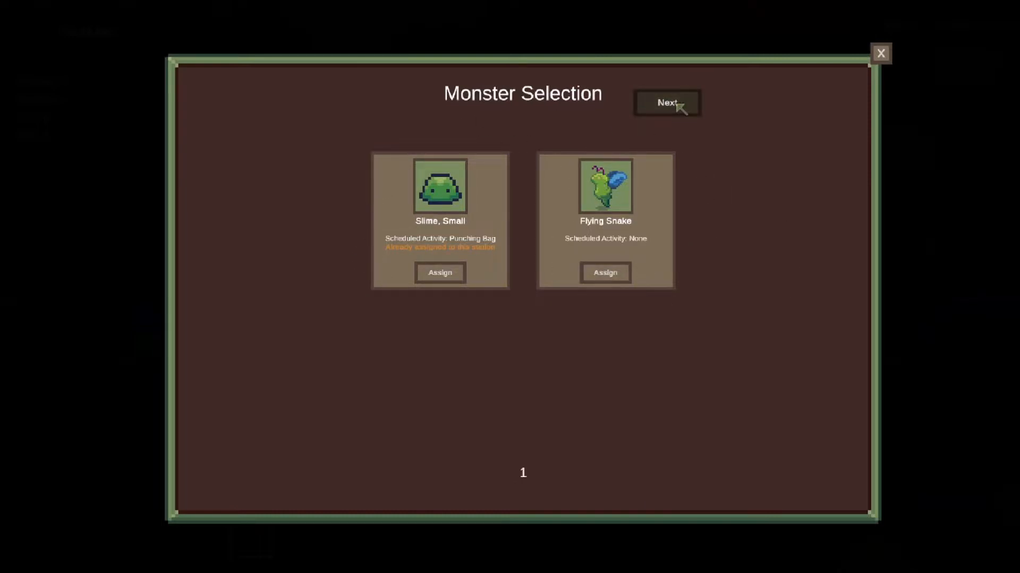
pyautogui.click(666, 103)
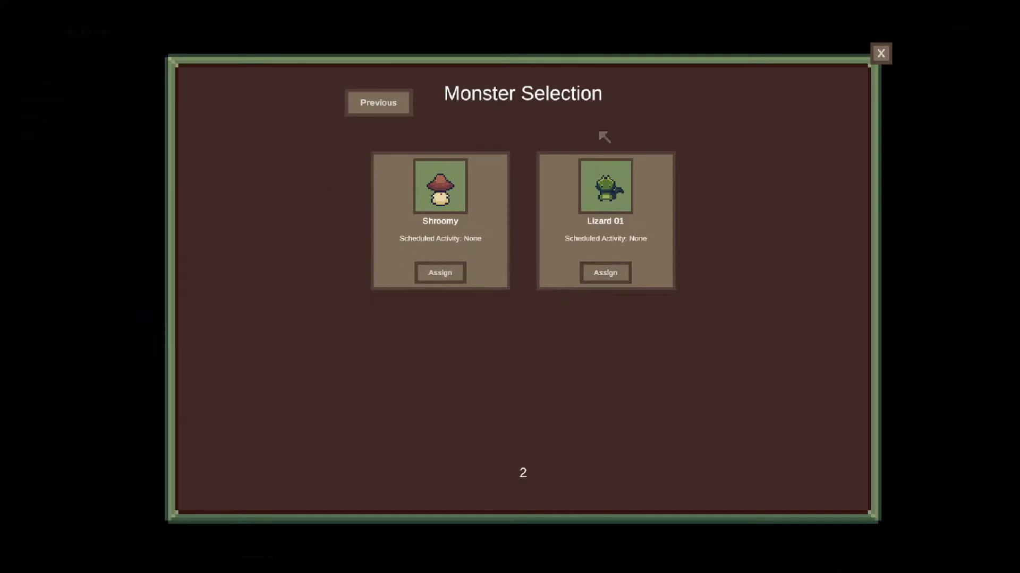
pyautogui.moveTo(711, 296)
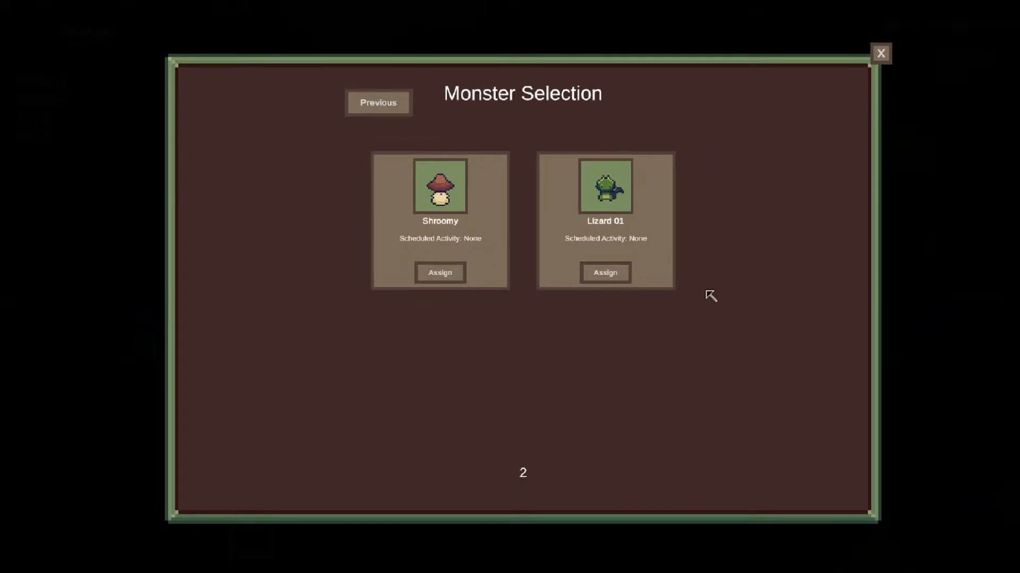
pyautogui.moveTo(472, 435)
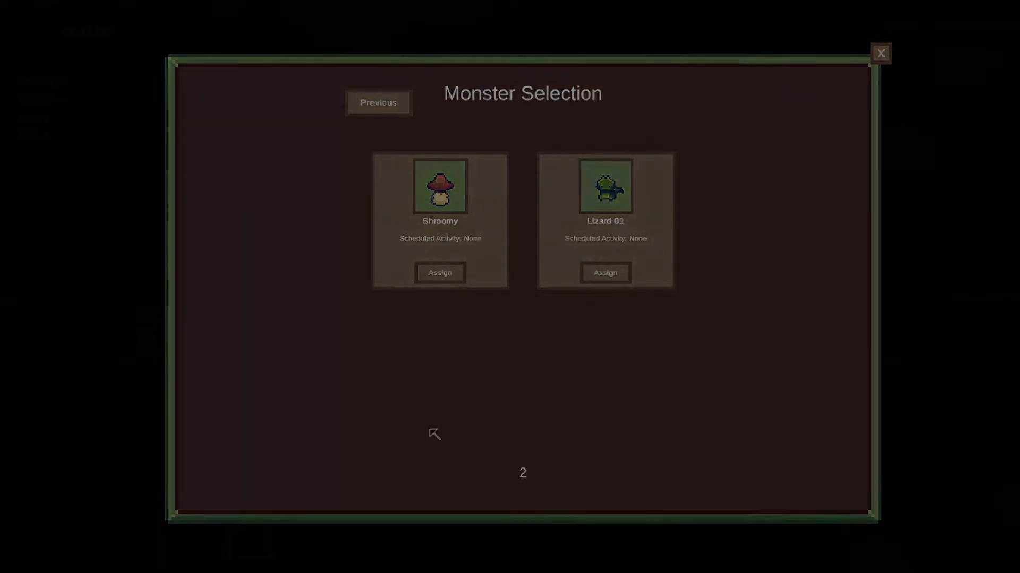
# Leave the station menu and show the Monster Team roster with four empty slots
pyautogui.click(881, 52)
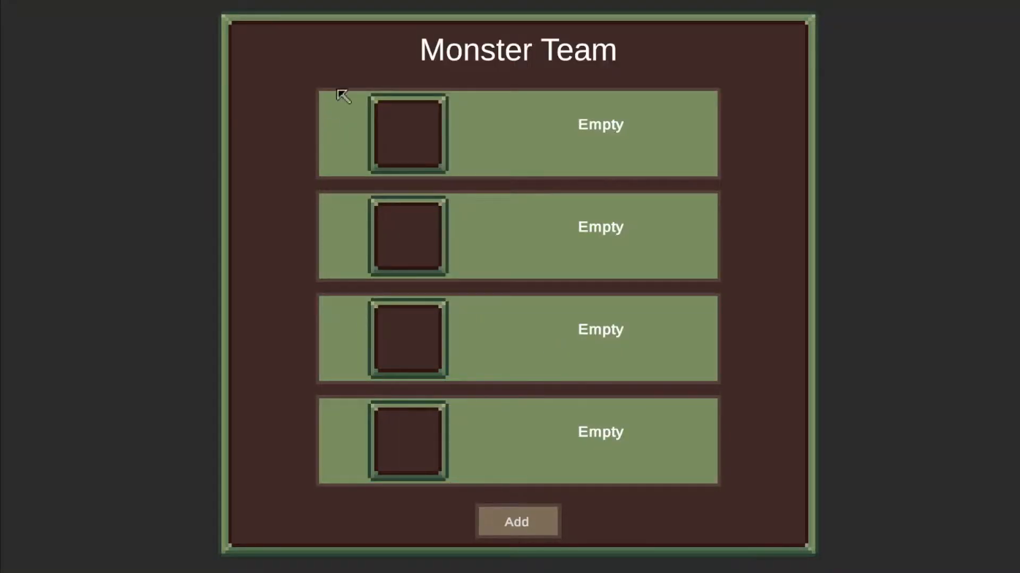
pyautogui.moveTo(356, 102)
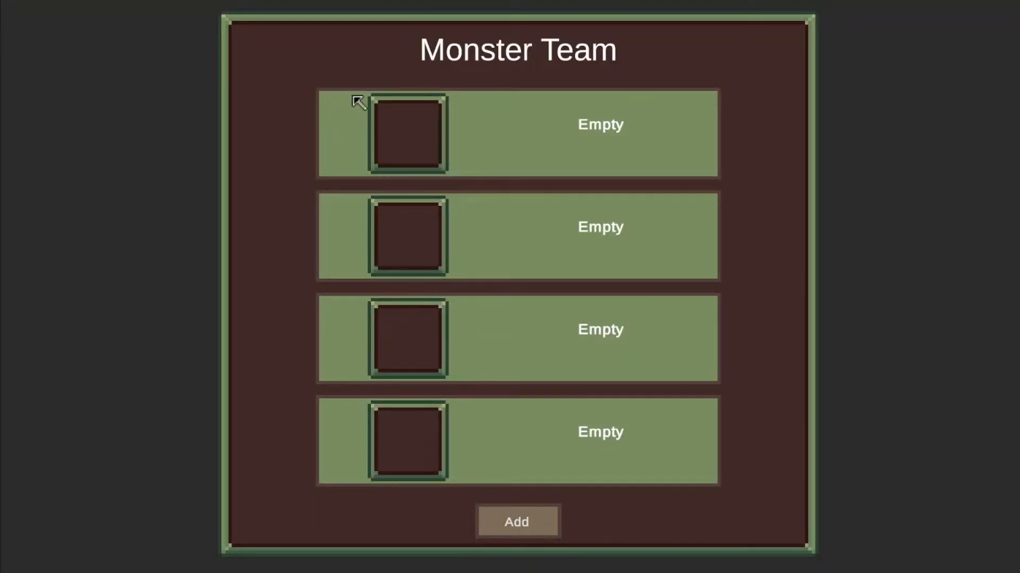
pyautogui.moveTo(398, 475)
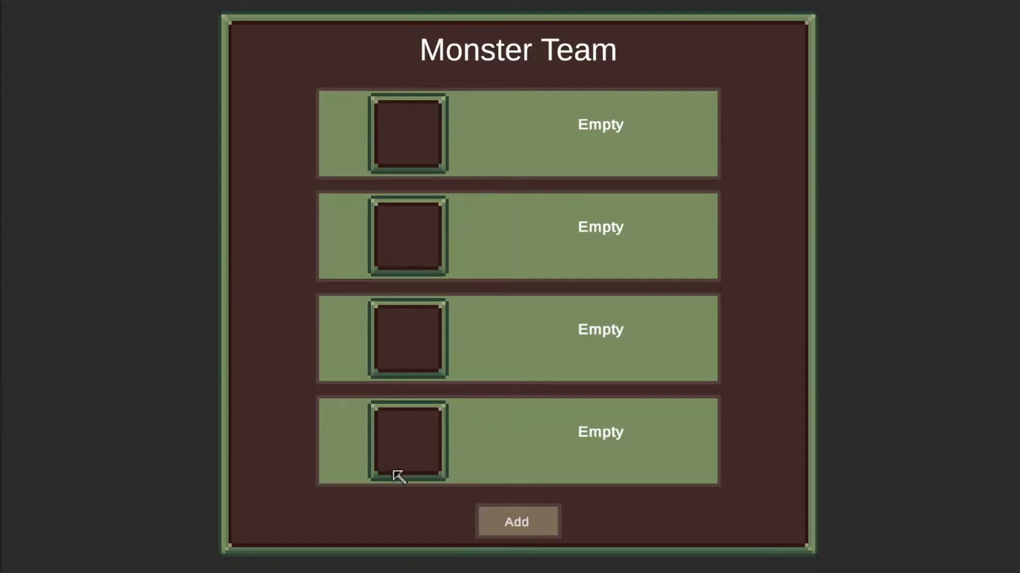
pyautogui.moveTo(400, 97)
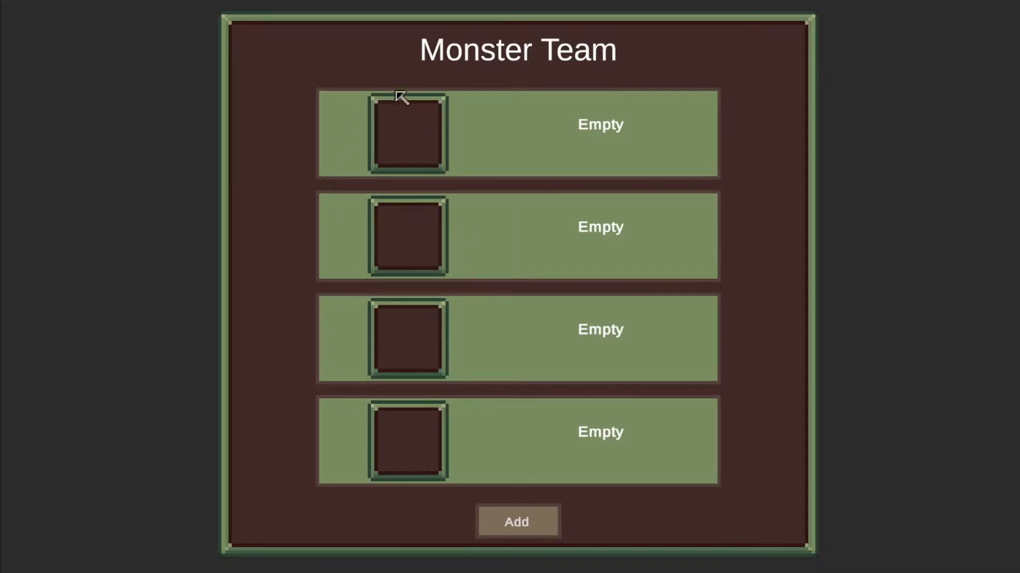
pyautogui.moveTo(344, 377)
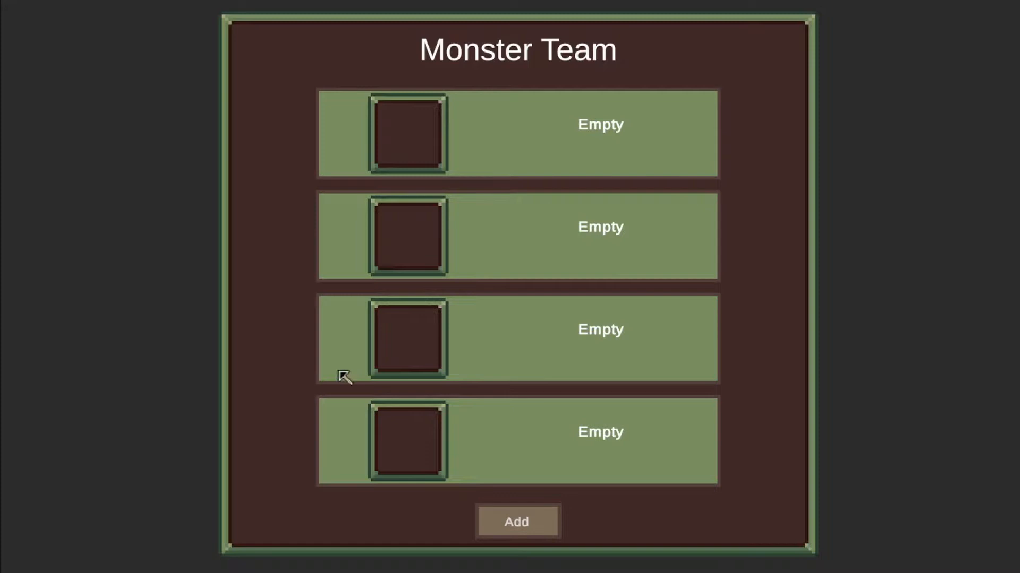
pyautogui.moveTo(365, 521)
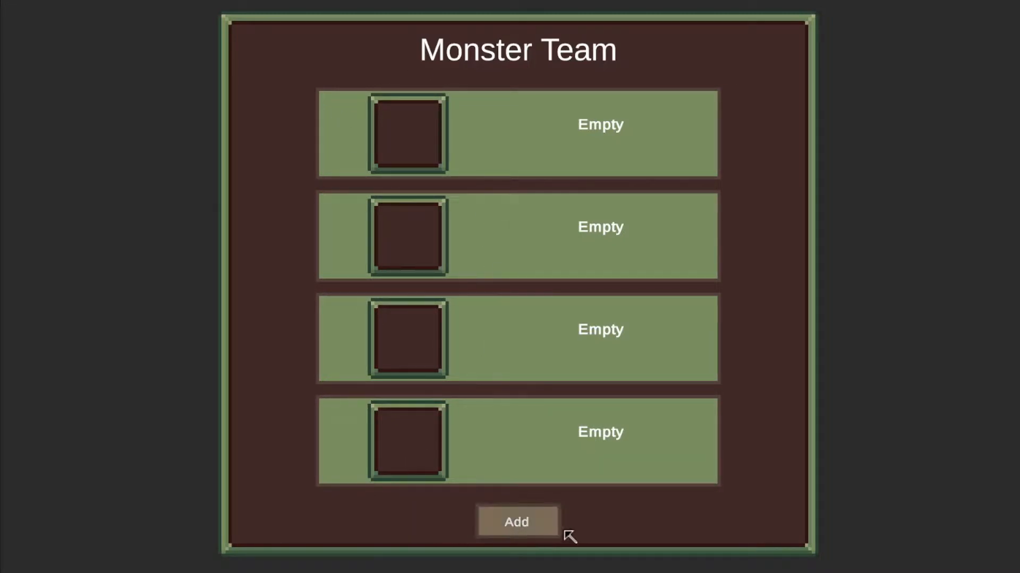
# Add Slime, Small to the first Monster Team slot, leaving the other three empty
pyautogui.click(516, 522)
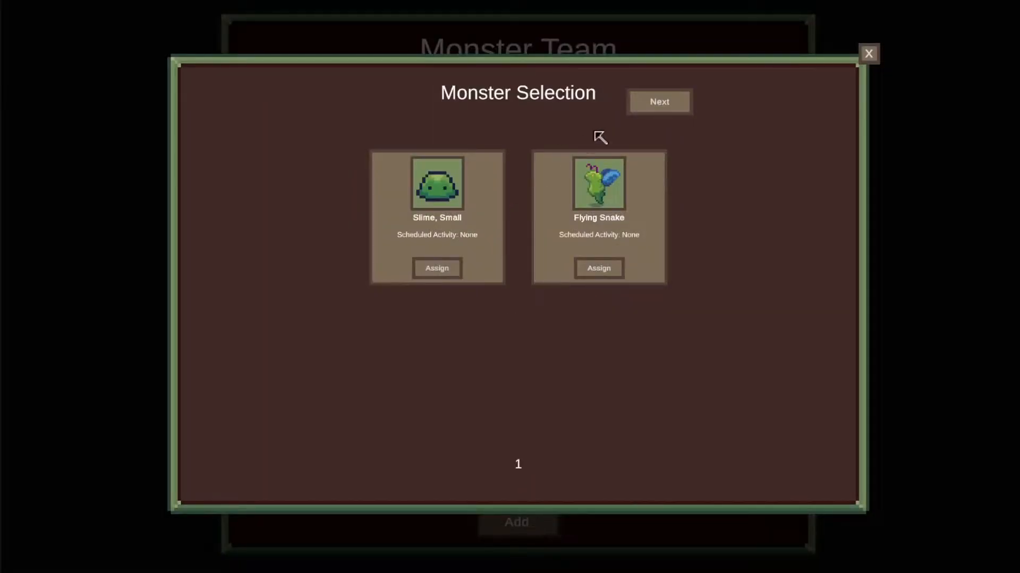
pyautogui.moveTo(666, 165)
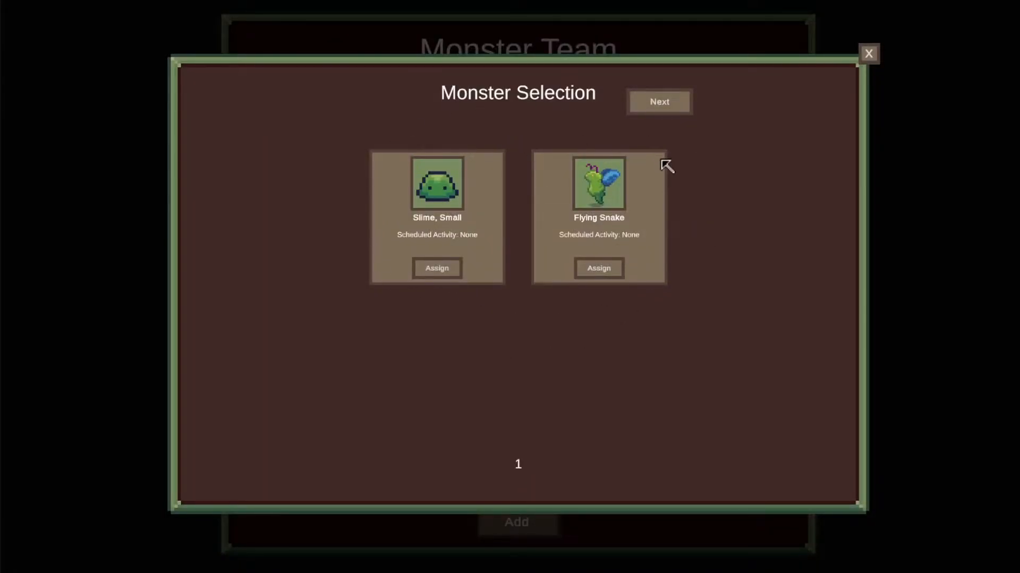
pyautogui.click(658, 101)
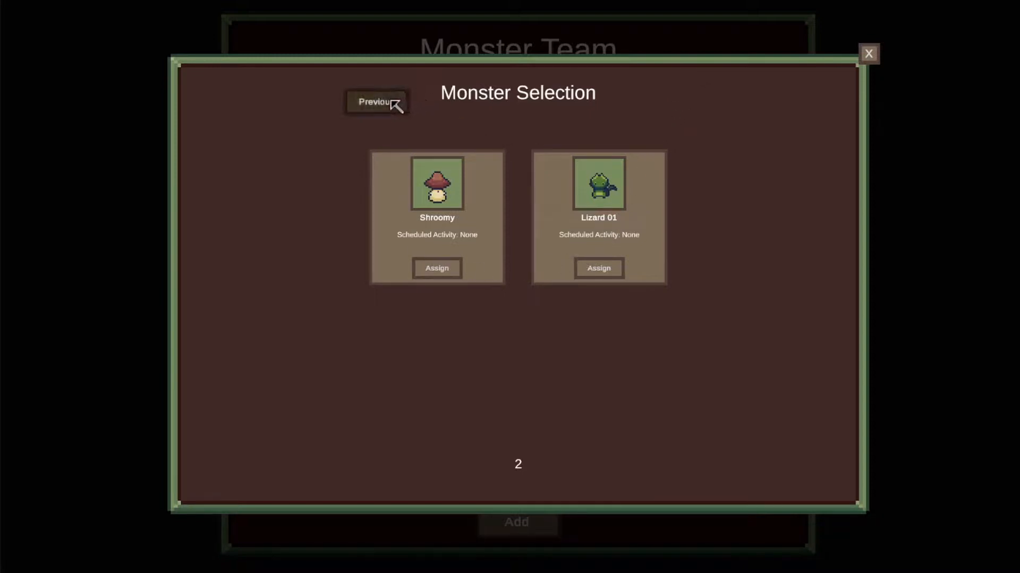
pyautogui.click(375, 102)
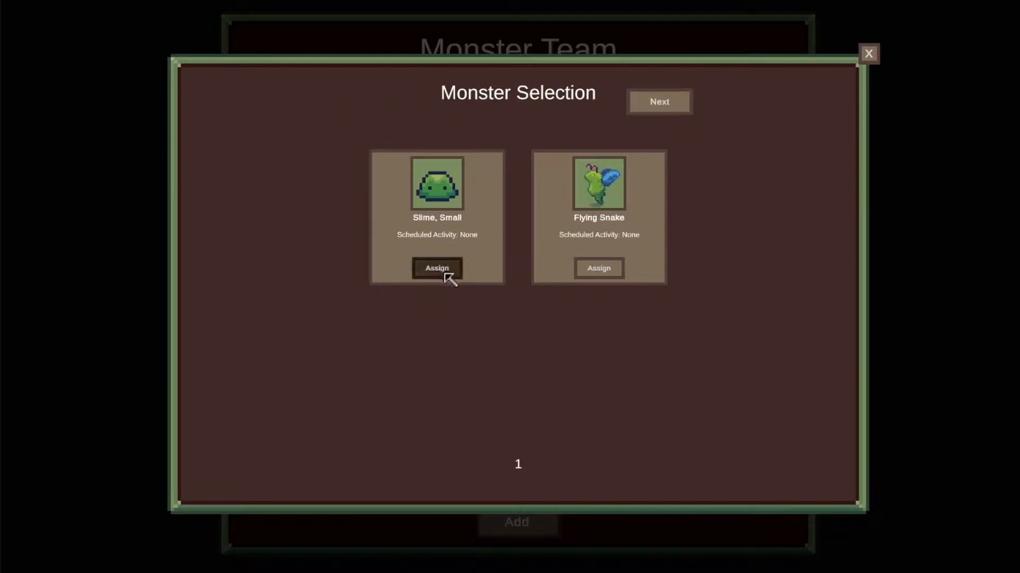
pyautogui.moveTo(614, 185)
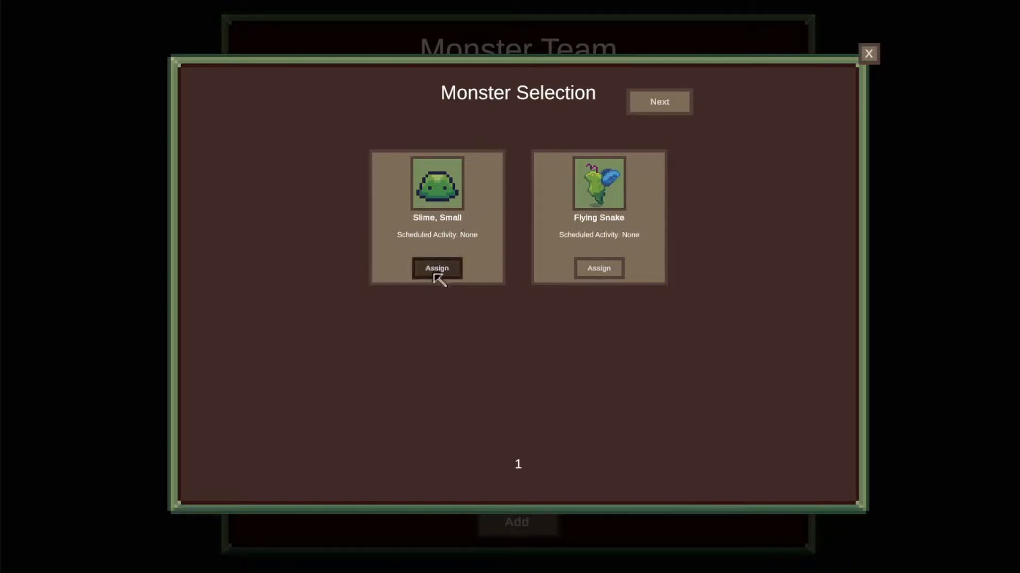
pyautogui.click(436, 267)
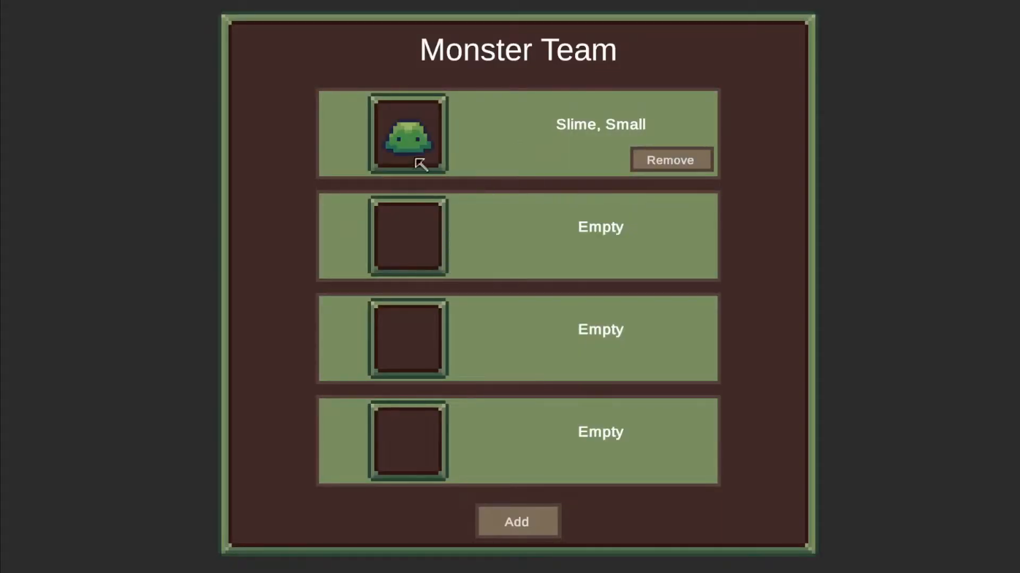
pyautogui.moveTo(409, 161)
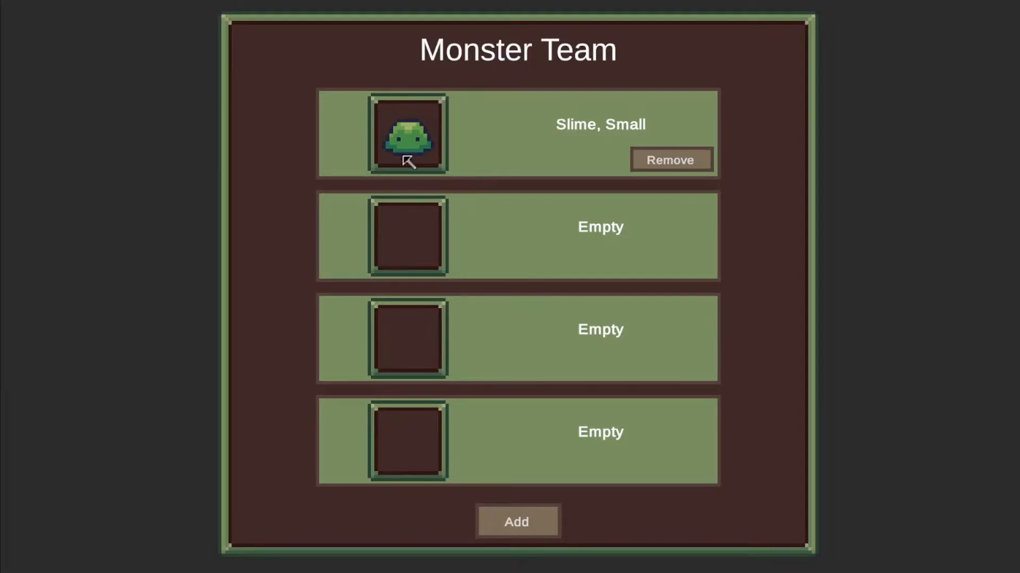
pyautogui.moveTo(425, 458)
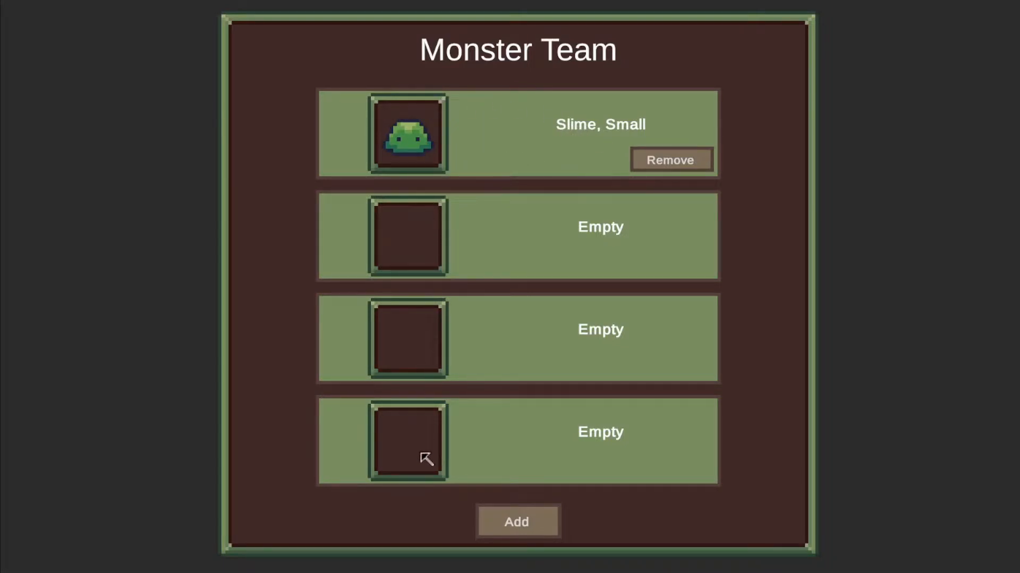
pyautogui.moveTo(423, 217)
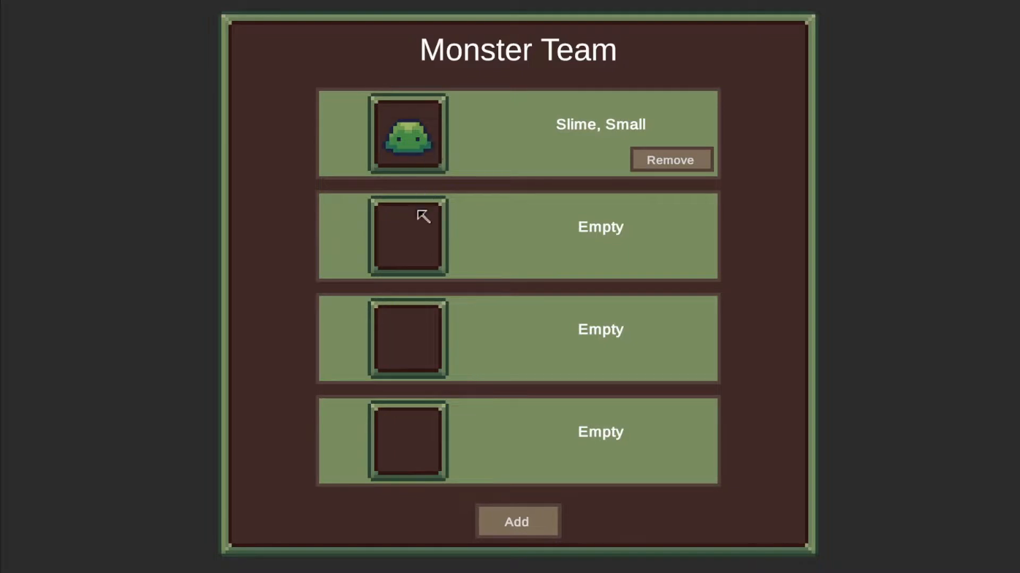
pyautogui.moveTo(403, 343)
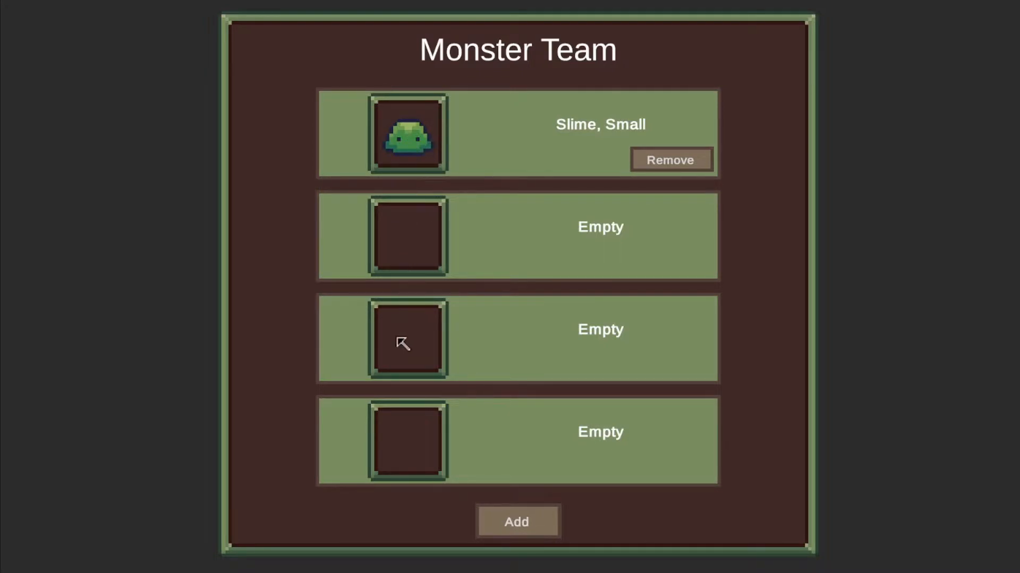
pyautogui.moveTo(619, 356)
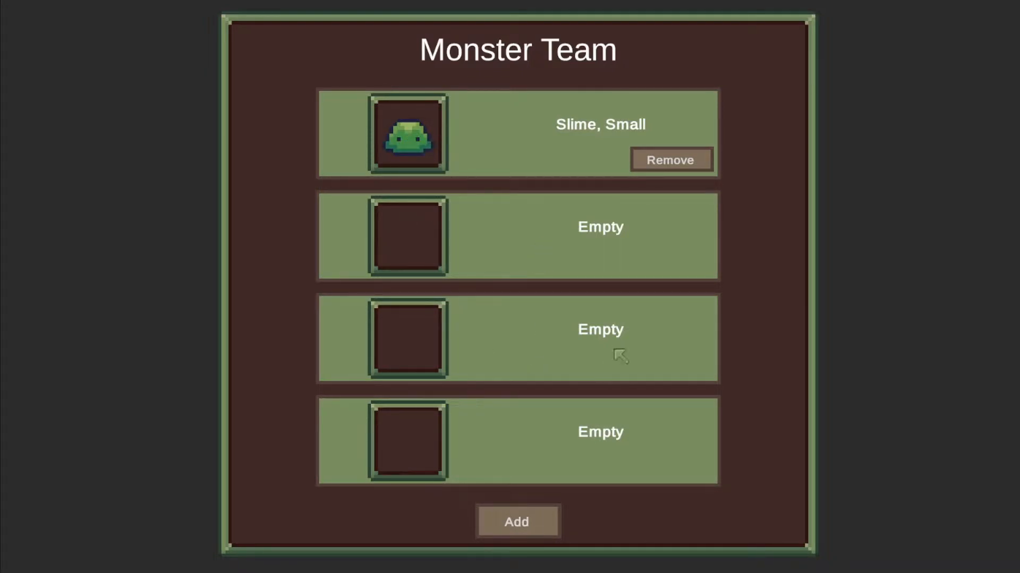
pyautogui.moveTo(660, 222)
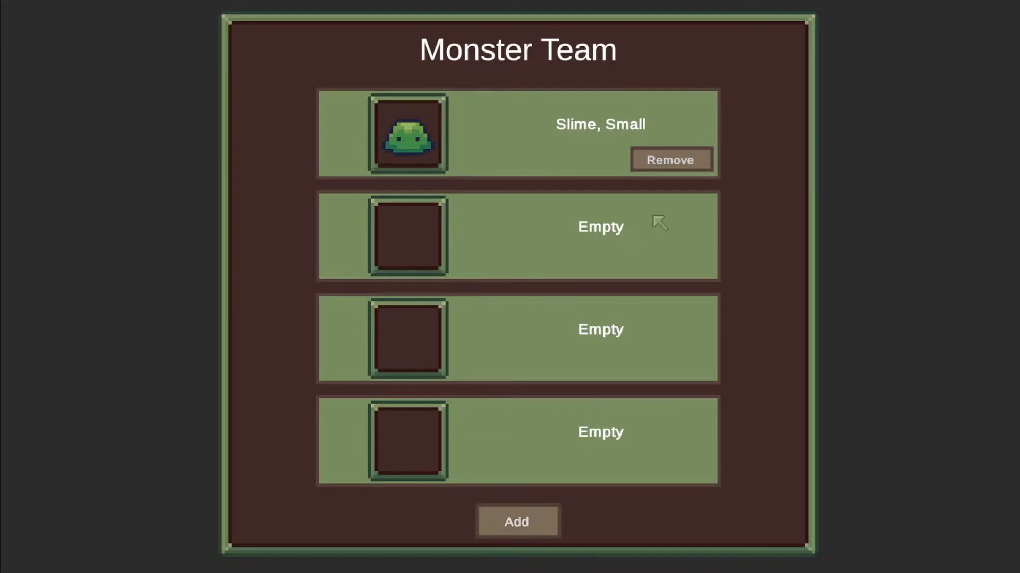
# Add Flying Snake to the team and keep it second, below Slime, Small
pyautogui.click(517, 522)
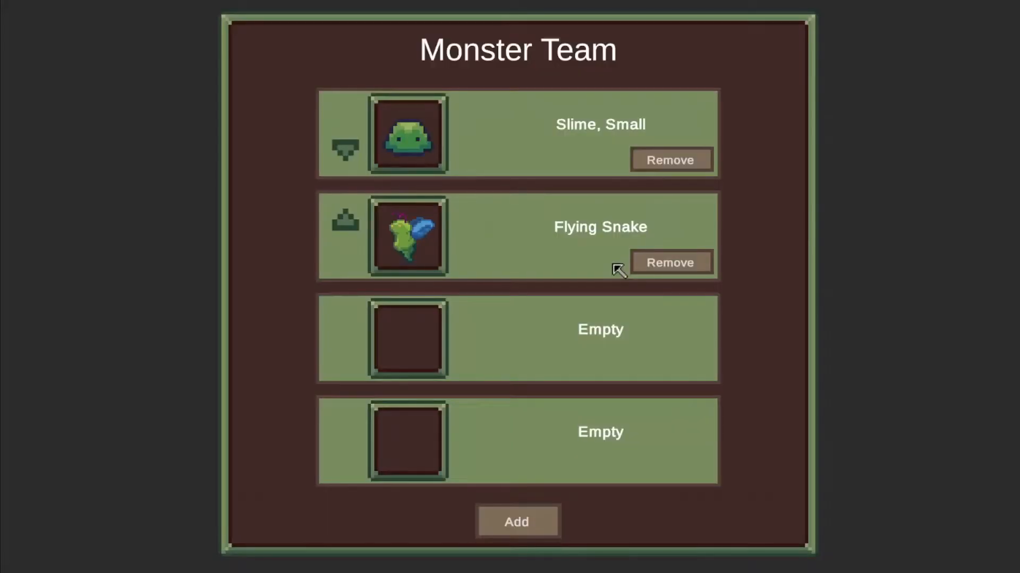
pyautogui.moveTo(370, 231)
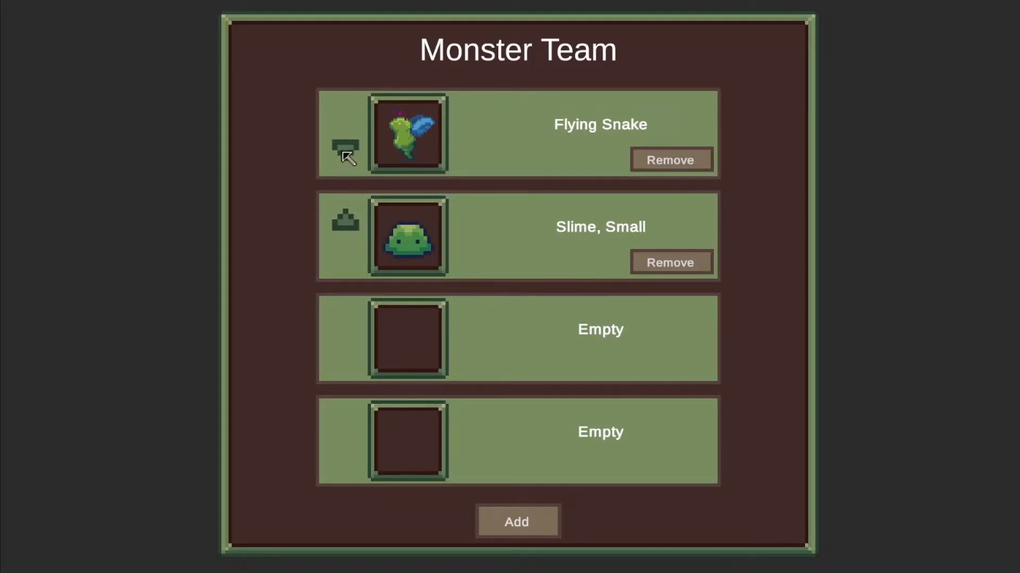
pyautogui.click(346, 146)
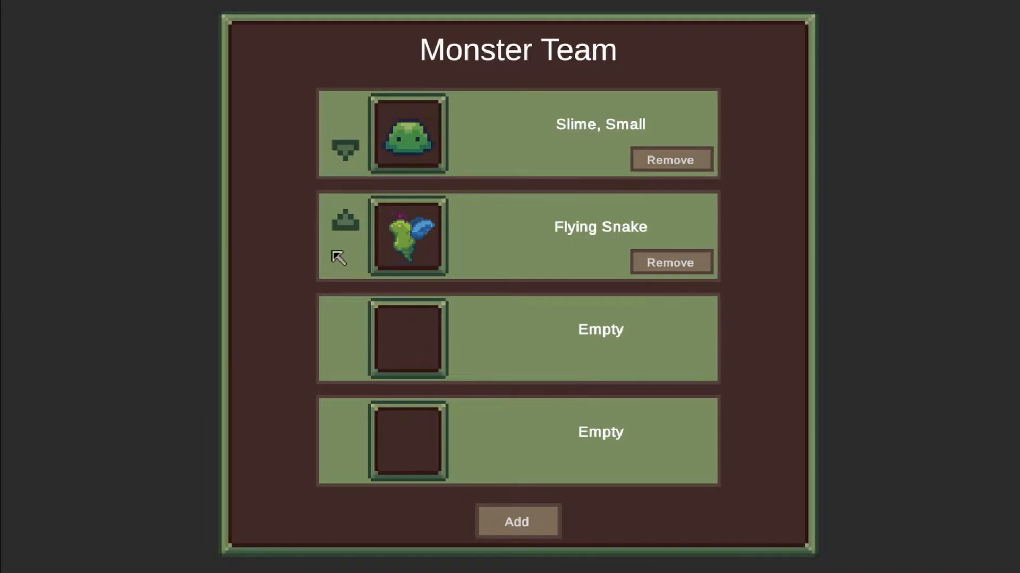
pyautogui.moveTo(539, 398)
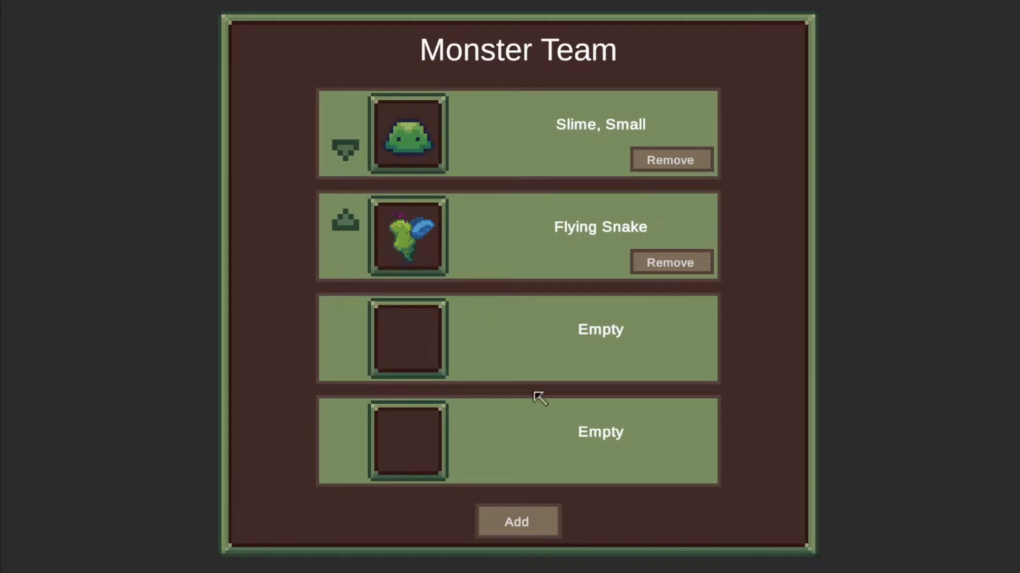
pyautogui.moveTo(403, 249)
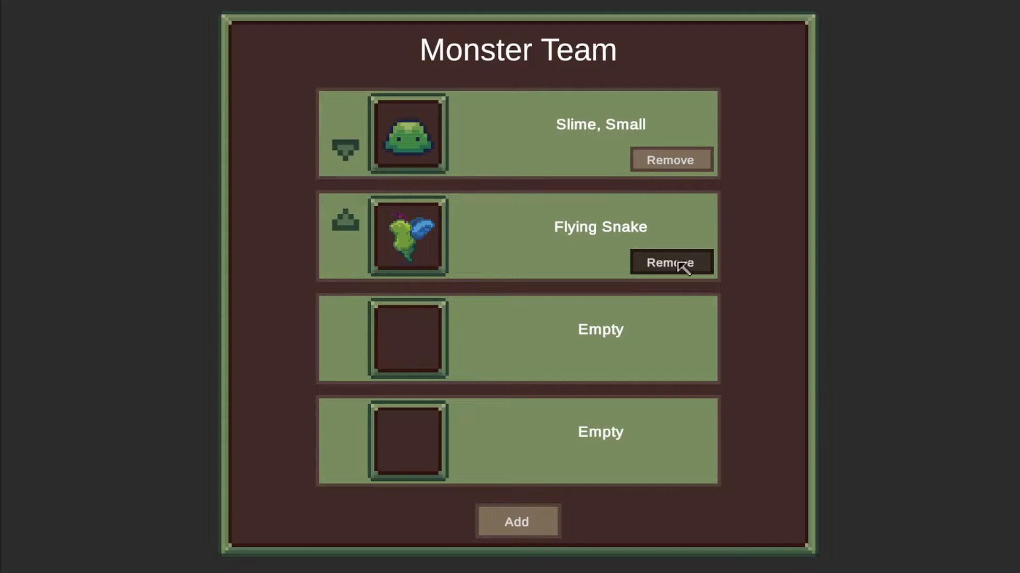
pyautogui.moveTo(590, 281)
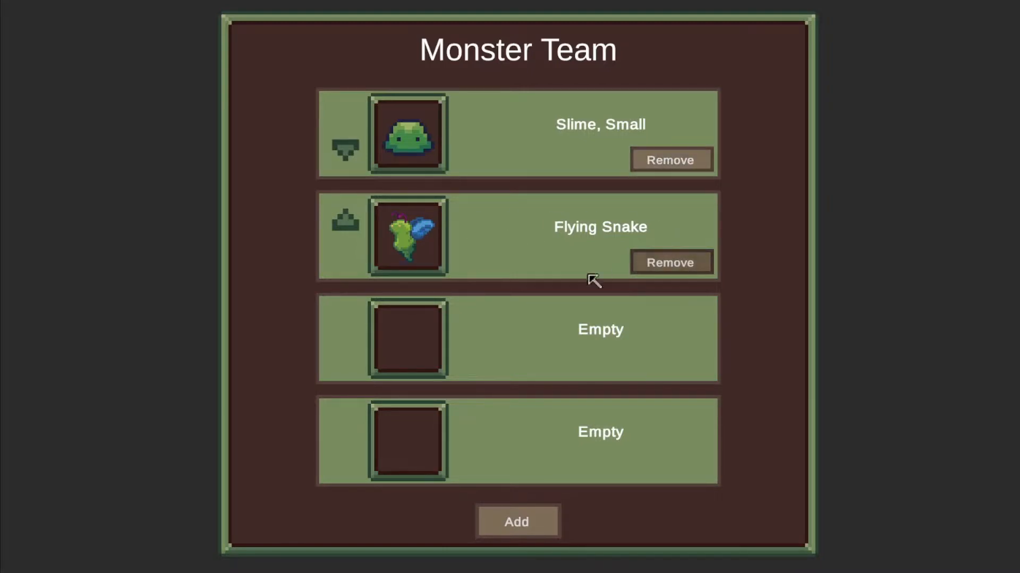
pyautogui.moveTo(672, 160)
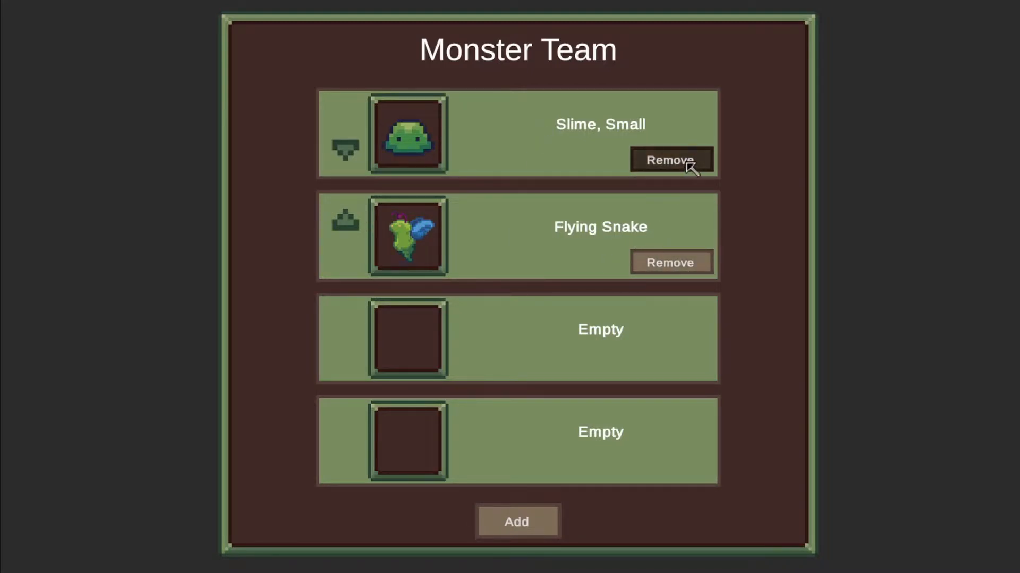
# Assign Shroomy and Lizard 01 from page two so all four team slots are filled
pyautogui.click(516, 522)
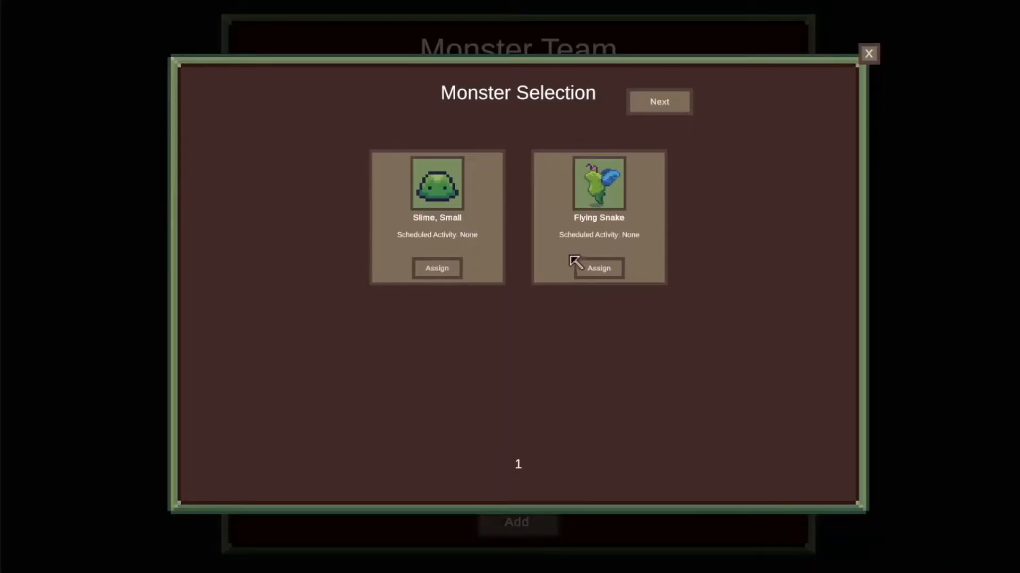
pyautogui.moveTo(658, 105)
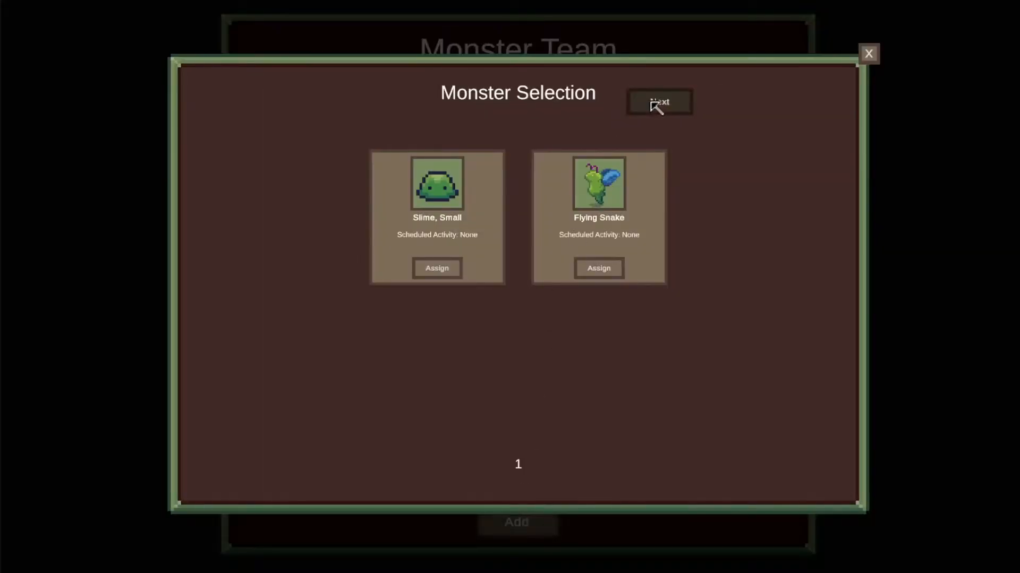
pyautogui.moveTo(532, 324)
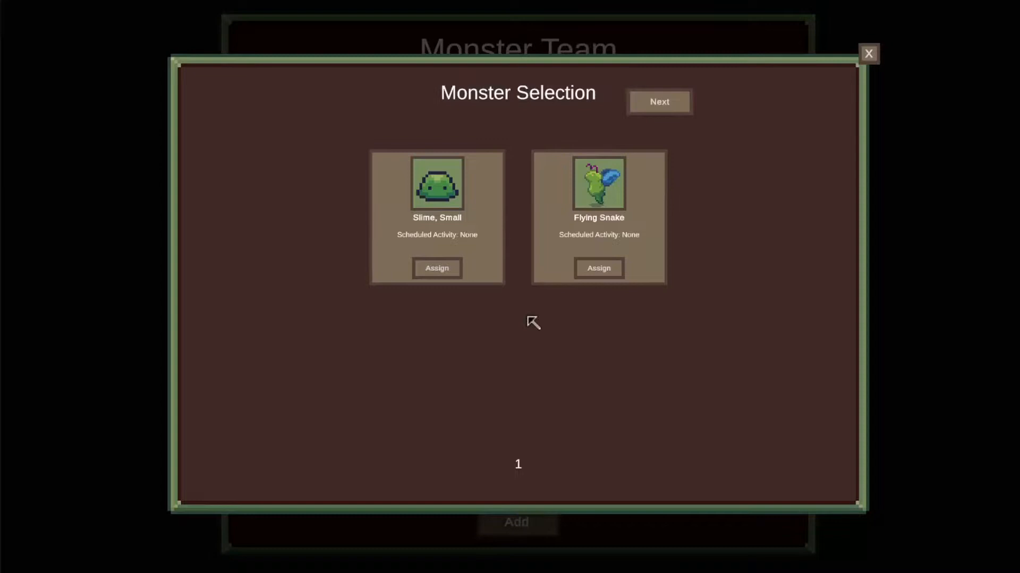
pyautogui.click(658, 101)
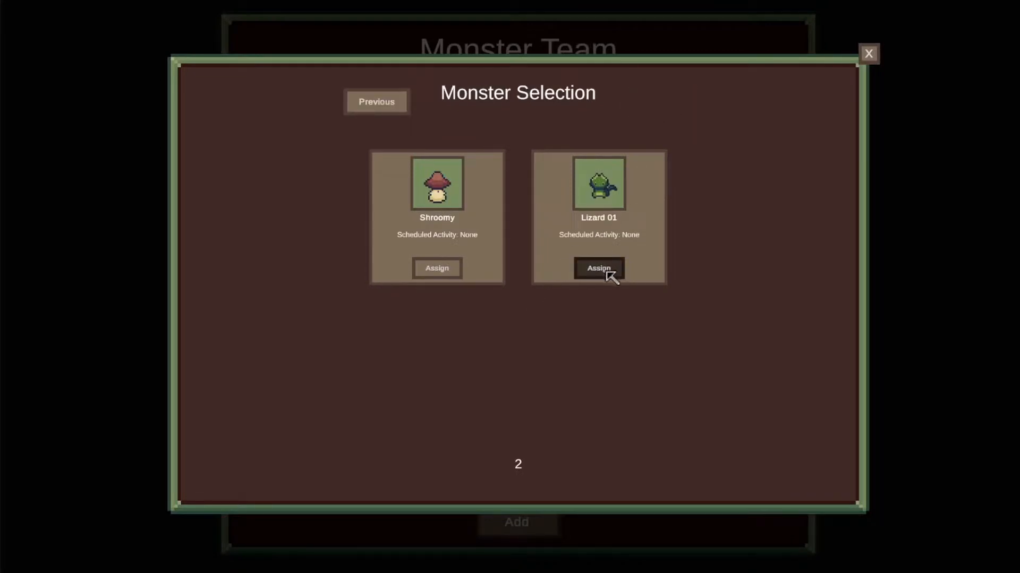
pyautogui.click(597, 269)
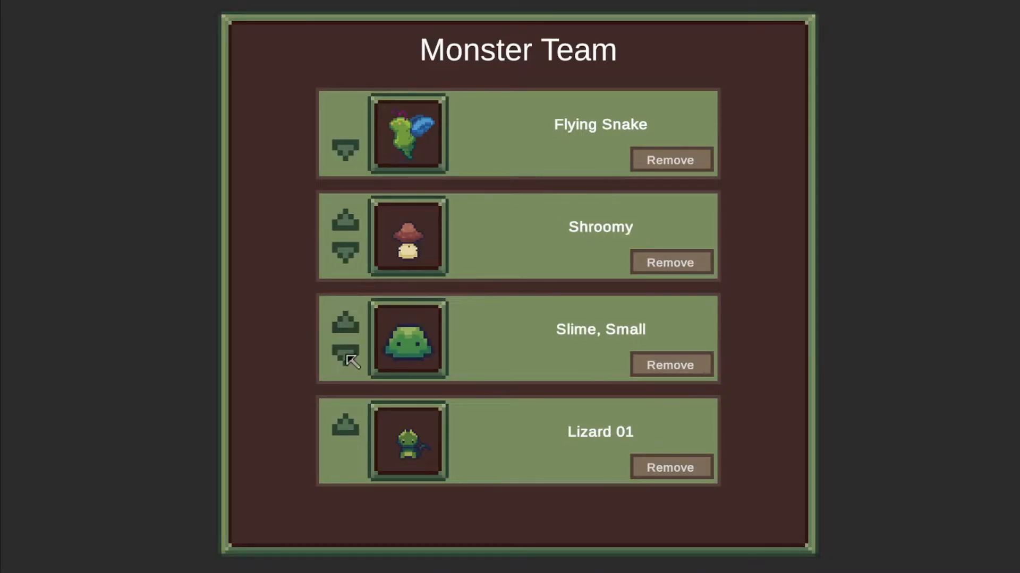
# Move Slime, Small to the top of the team, then remove Shroomy, leaving the last slot empty
pyautogui.click(344, 356)
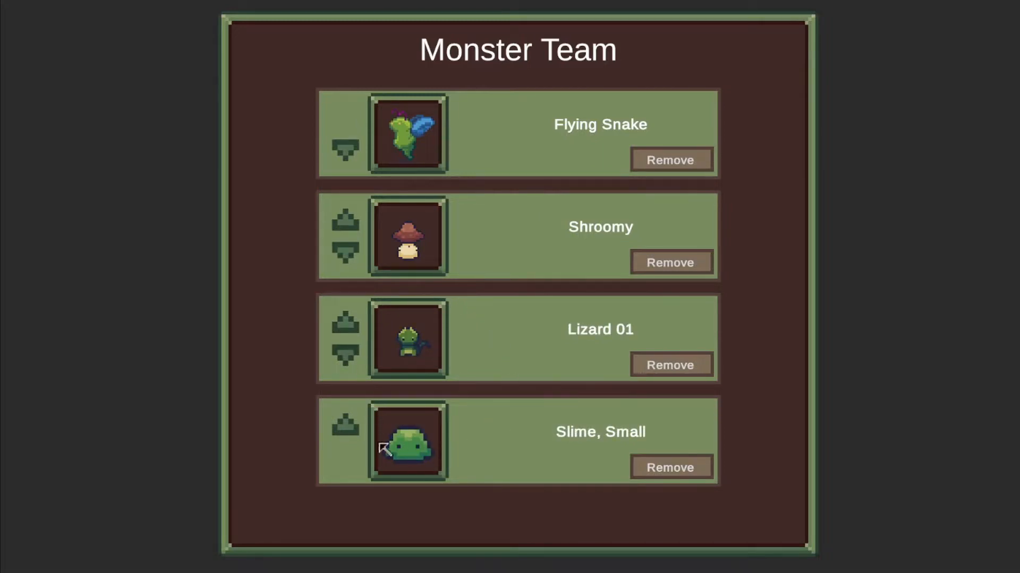
pyautogui.moveTo(390, 469)
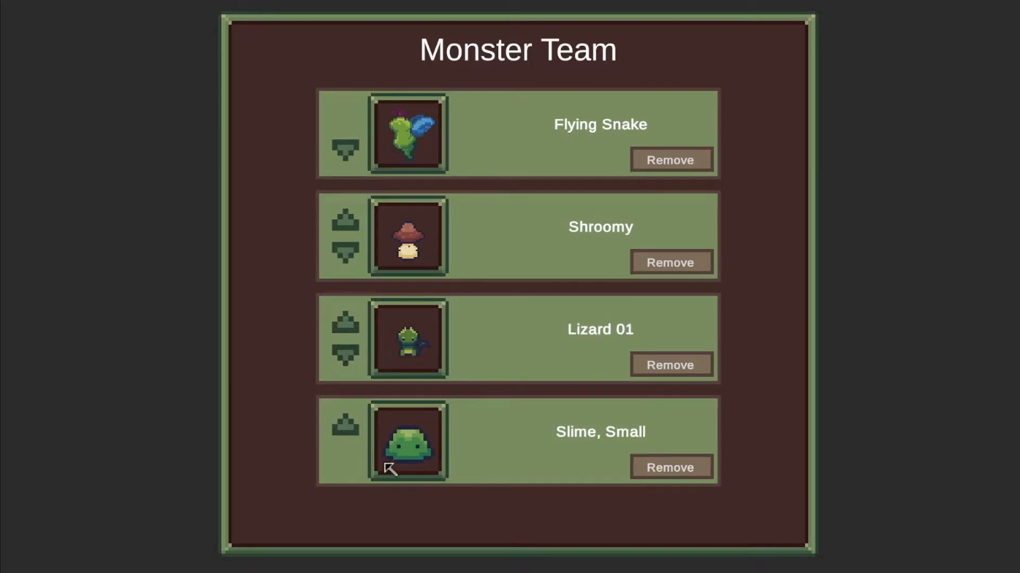
pyautogui.moveTo(408, 474)
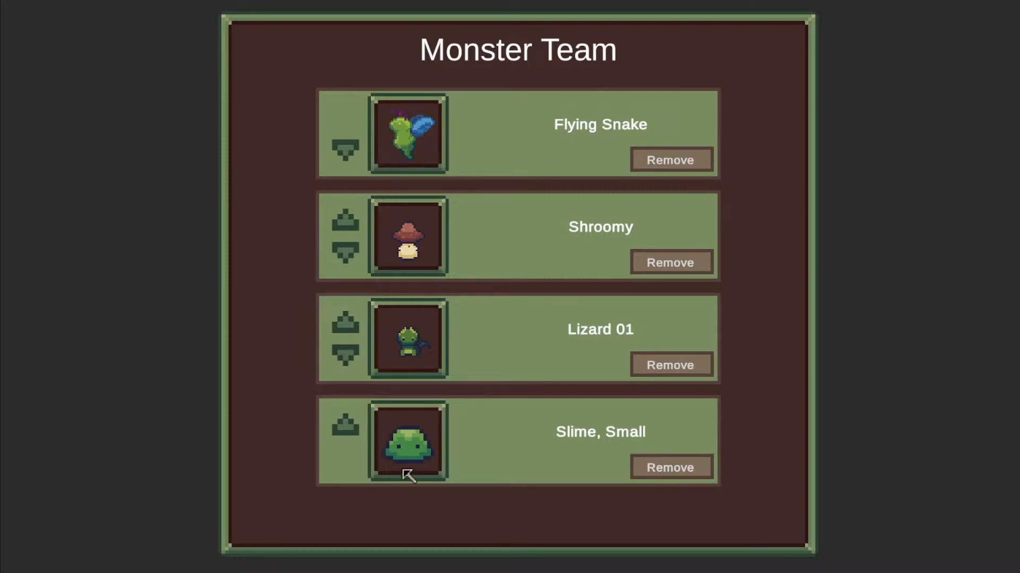
pyautogui.moveTo(437, 105)
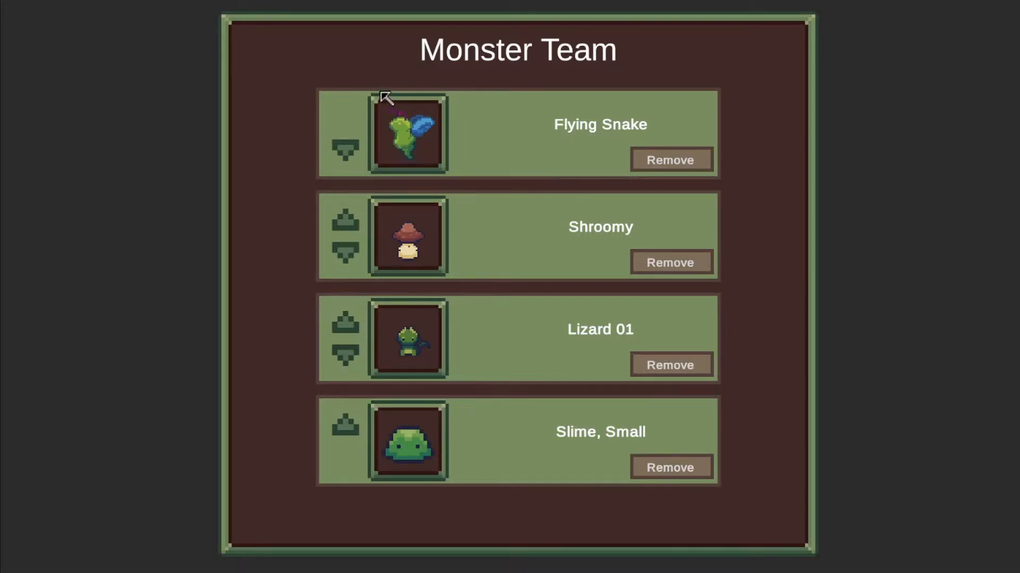
pyautogui.moveTo(414, 87)
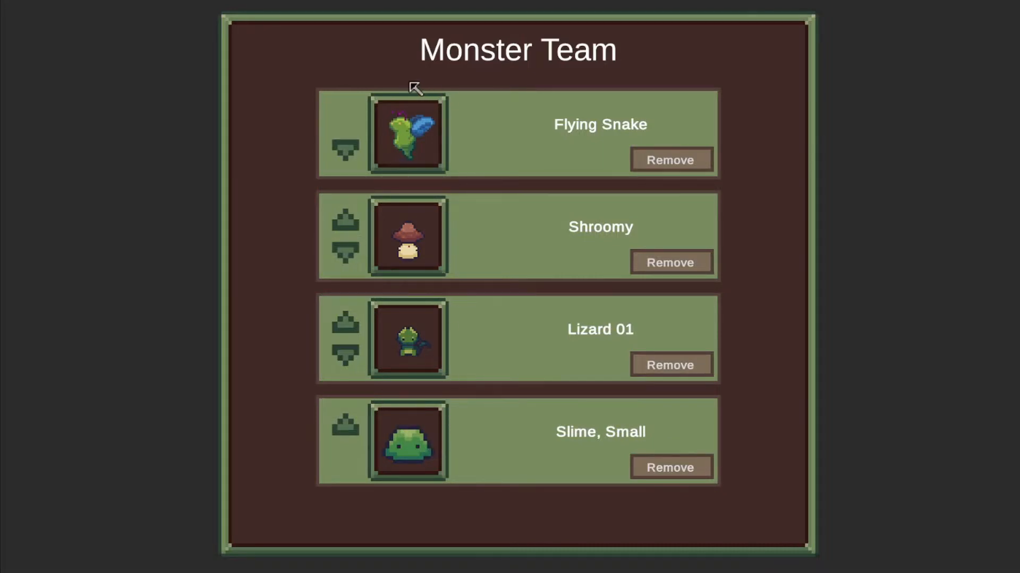
pyautogui.moveTo(402, 369)
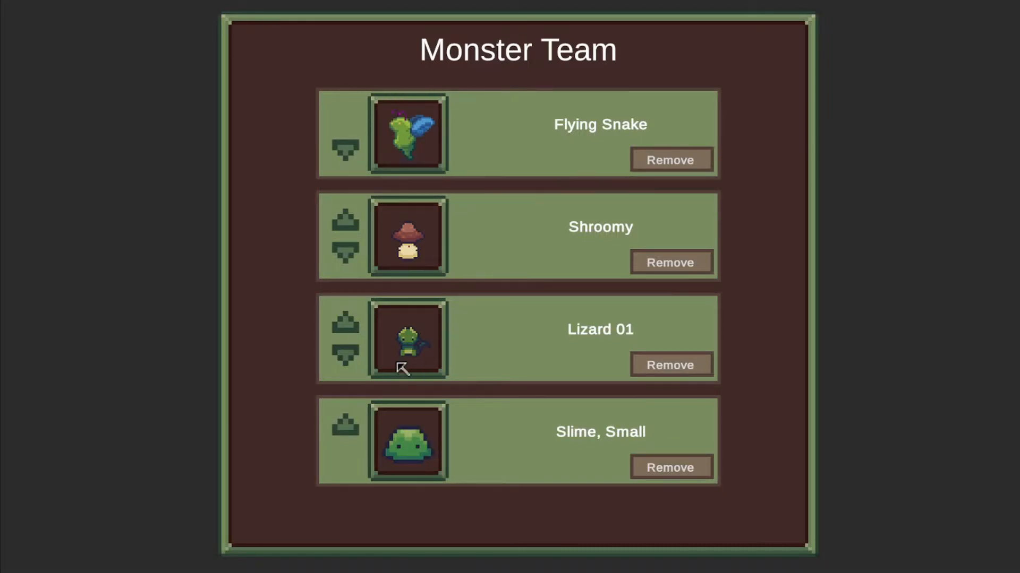
pyautogui.moveTo(348, 483)
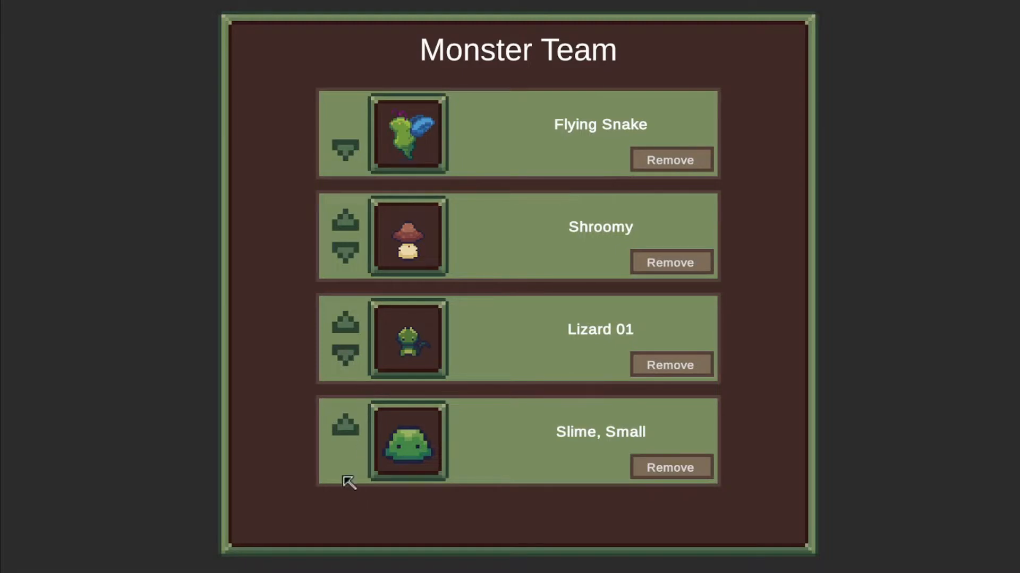
pyautogui.moveTo(384, 149)
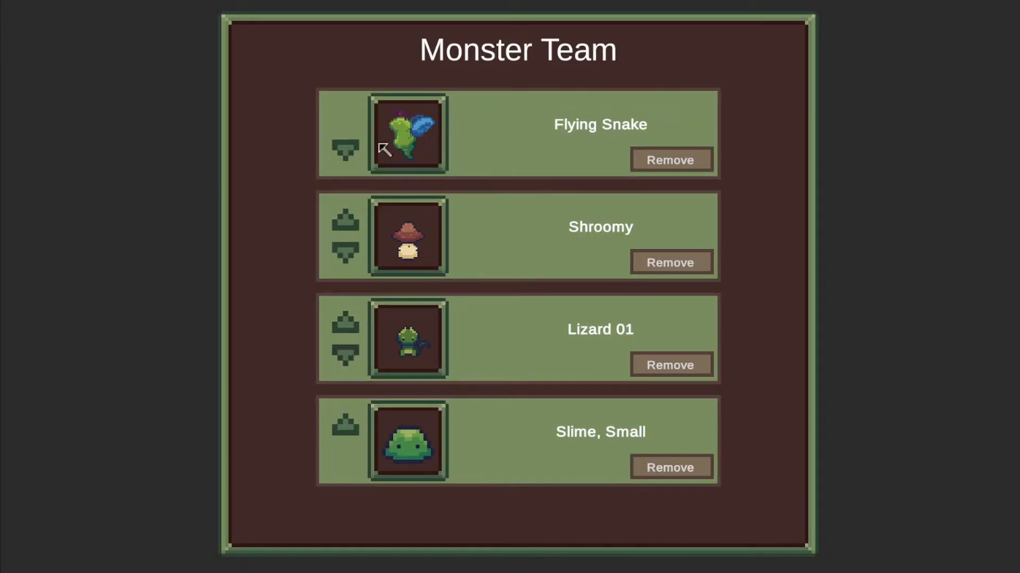
pyautogui.moveTo(429, 454)
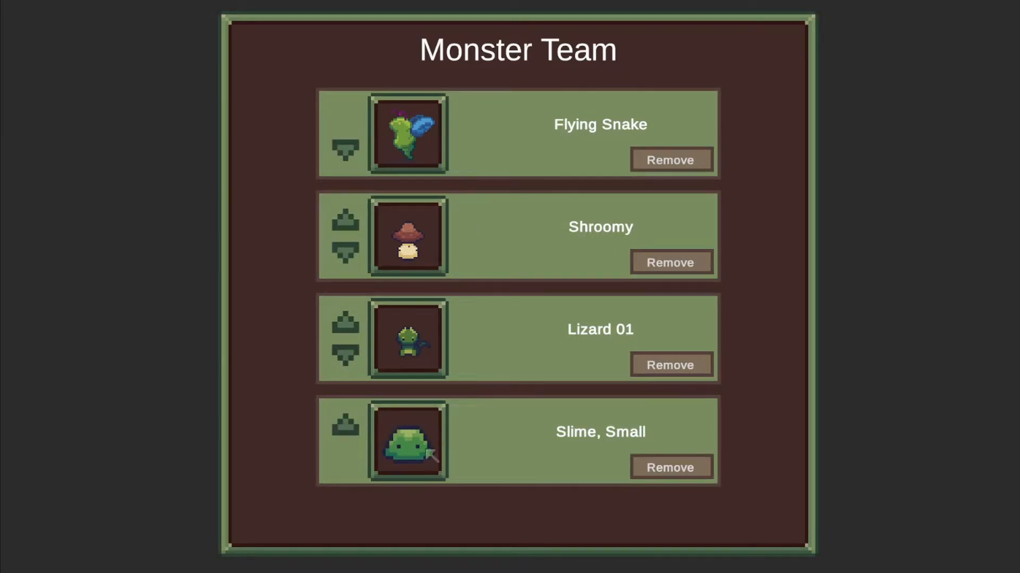
pyautogui.click(345, 219)
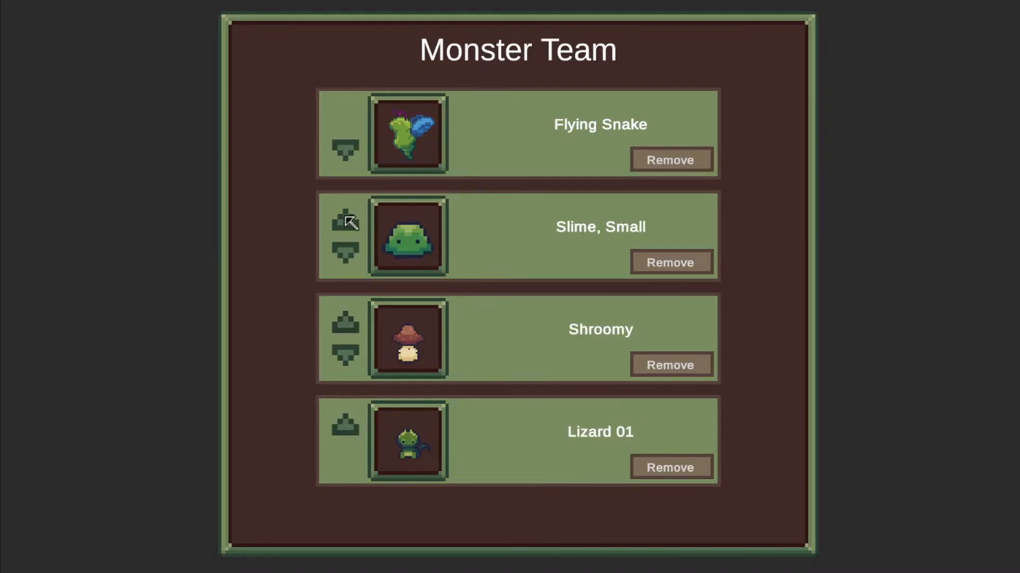
pyautogui.click(345, 219)
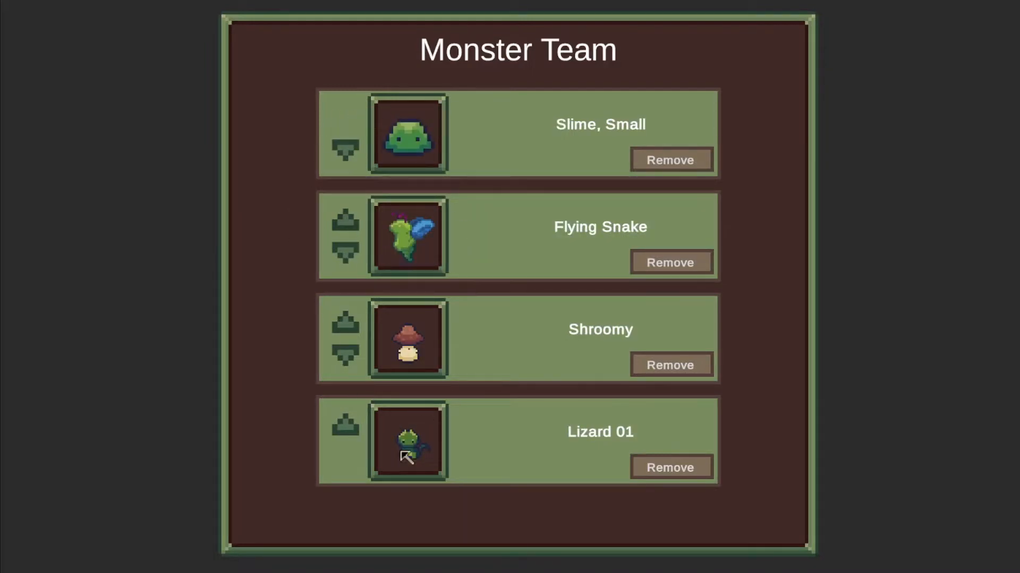
pyautogui.moveTo(385, 515)
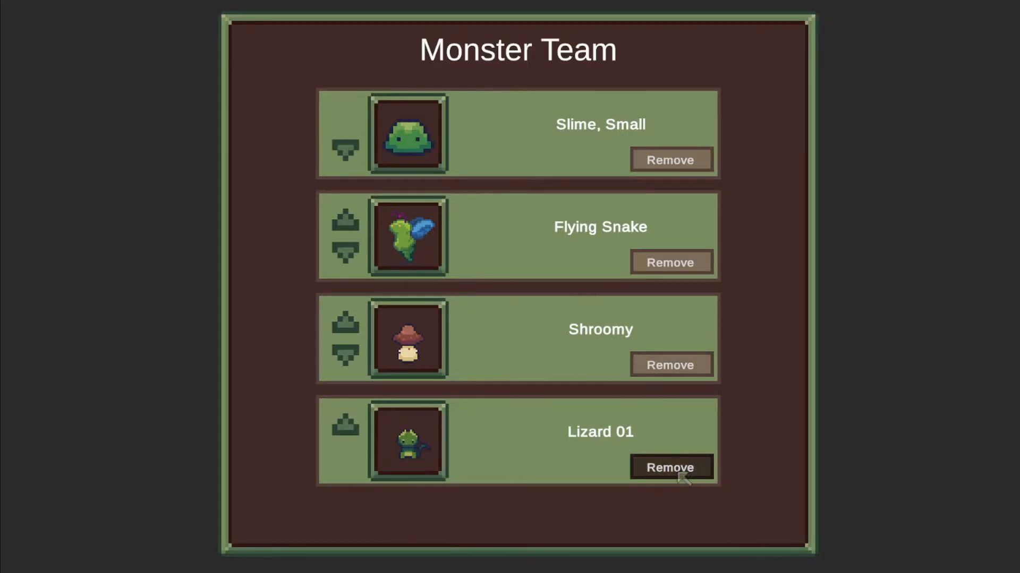
pyautogui.moveTo(650, 432)
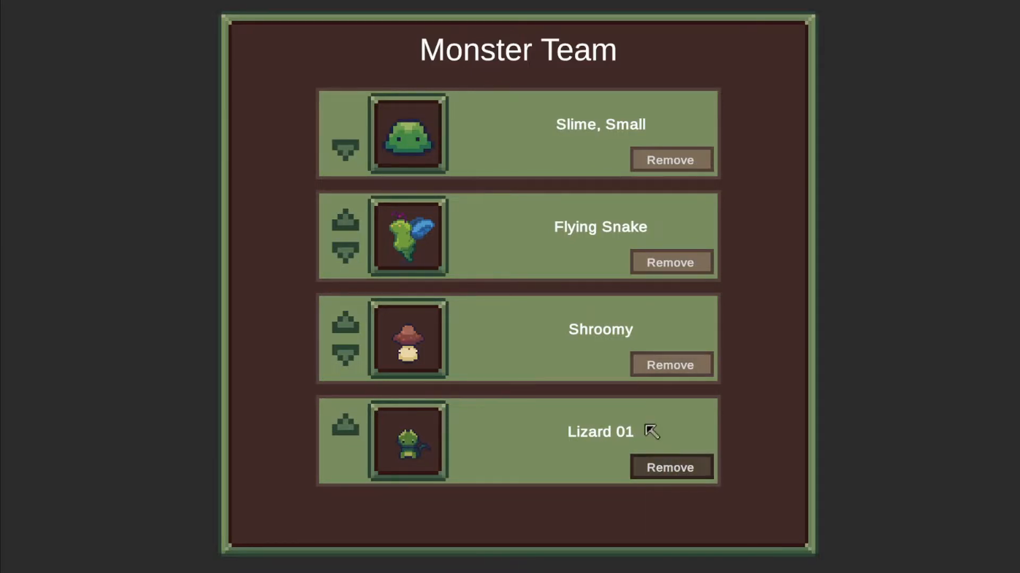
pyautogui.click(670, 365)
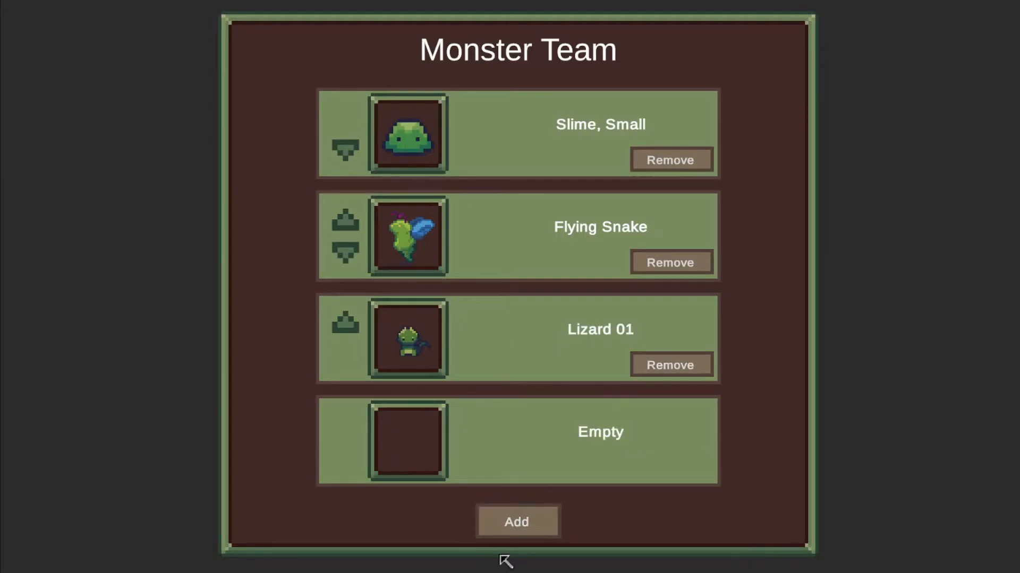
# Try re-adding Slime, Small, accept the already-in-team refusal and return to the roster
pyautogui.click(516, 522)
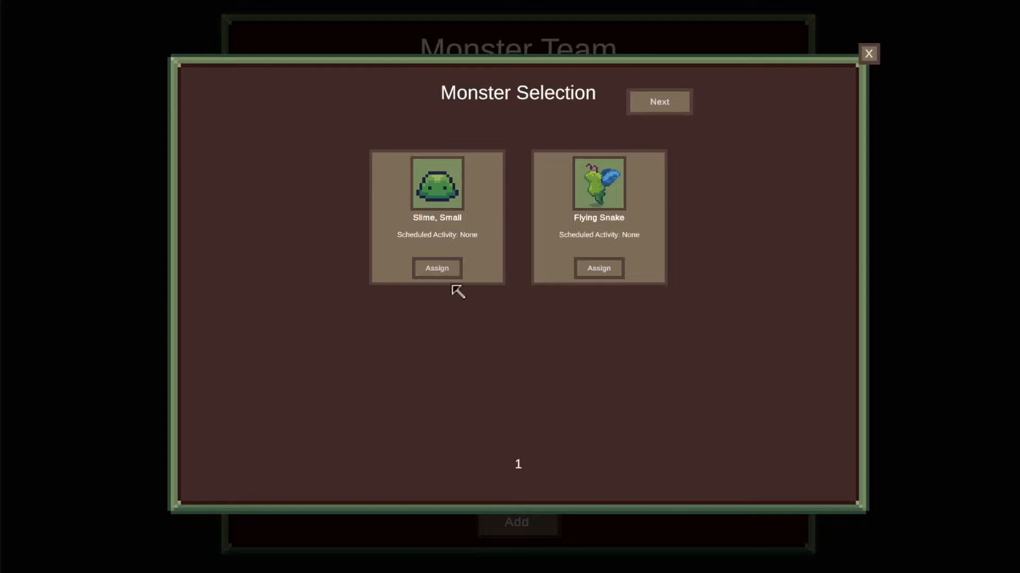
pyautogui.click(437, 267)
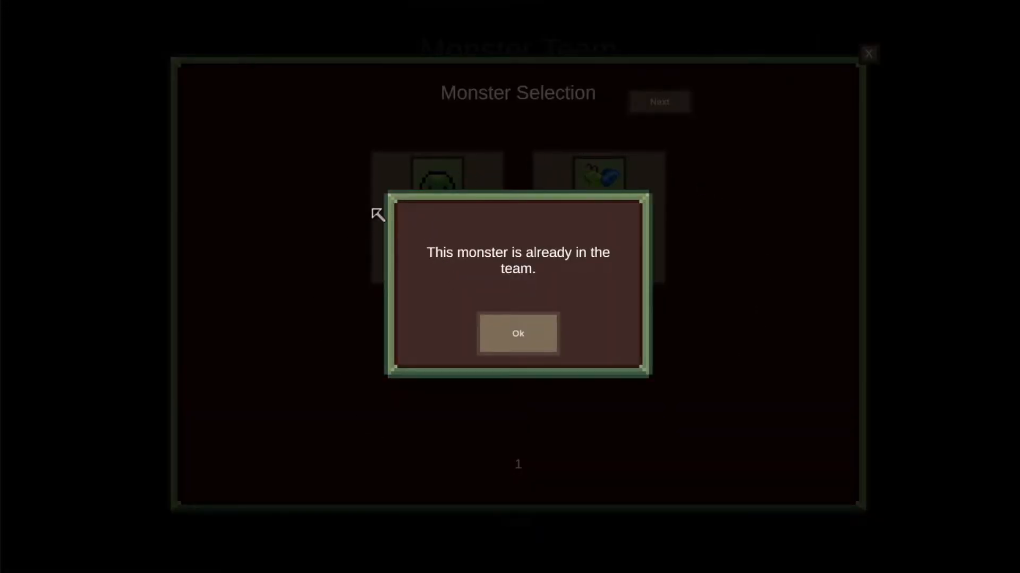
pyautogui.moveTo(518, 334)
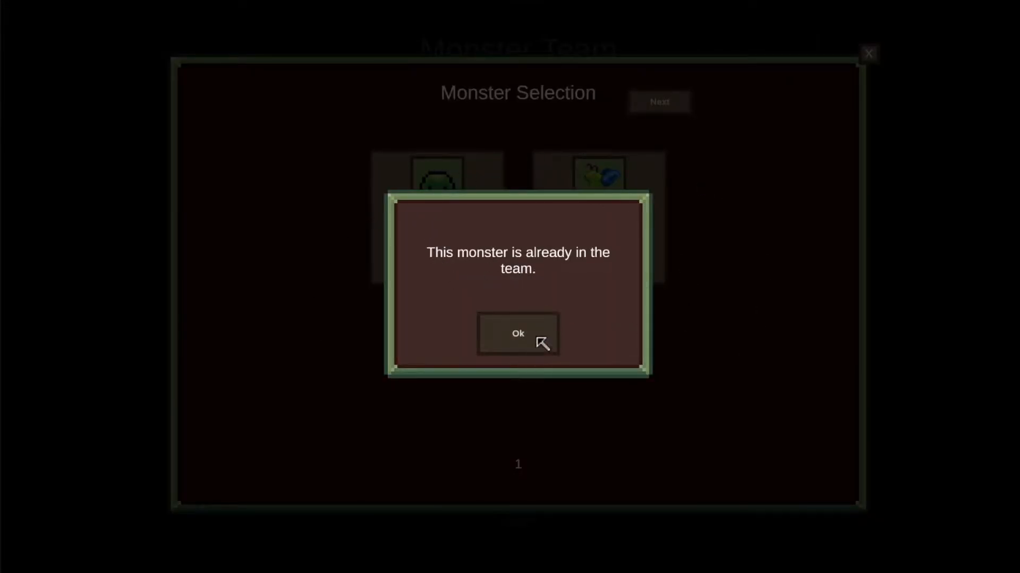
pyautogui.click(517, 333)
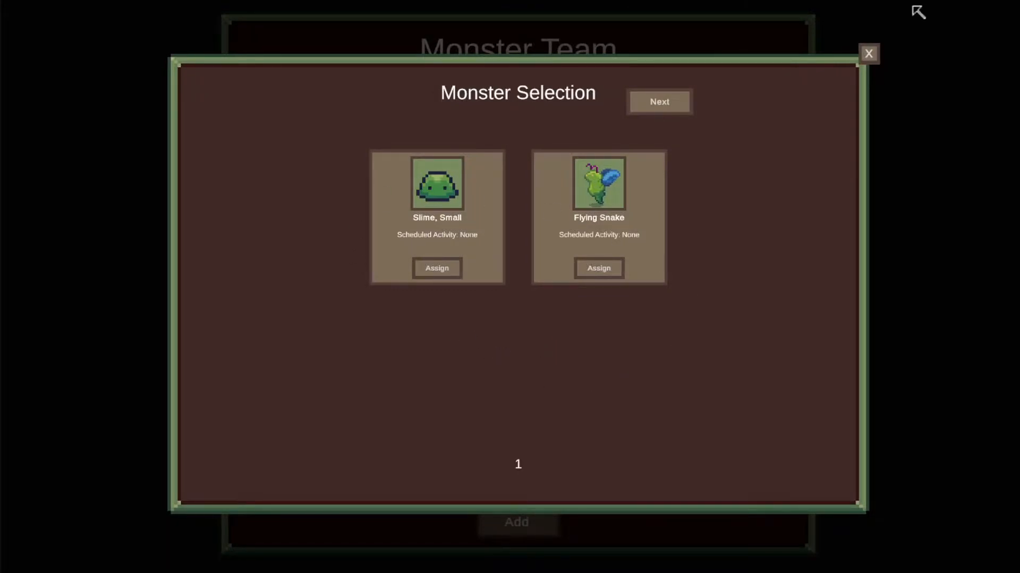
pyautogui.click(869, 53)
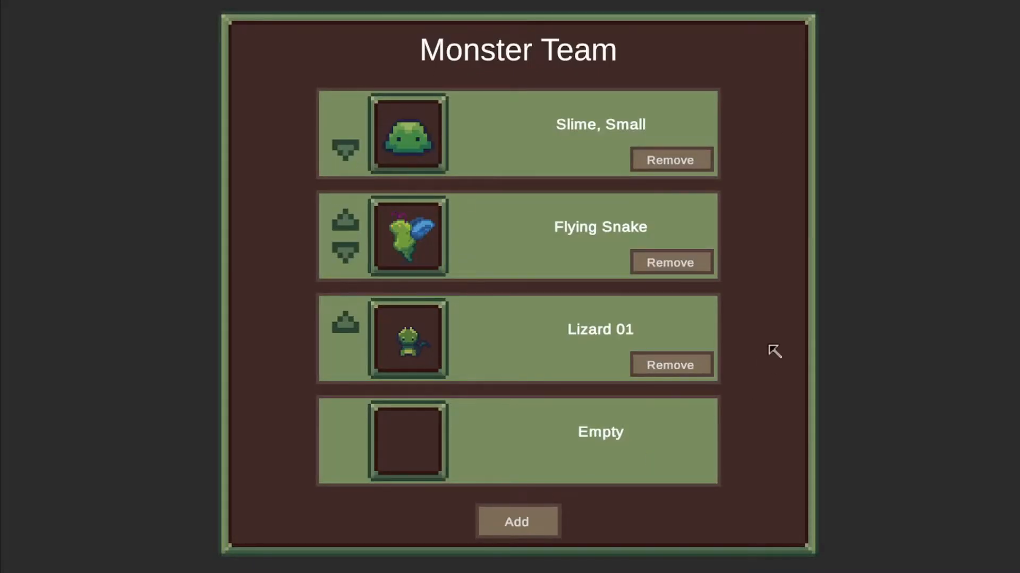
pyautogui.moveTo(210, 380)
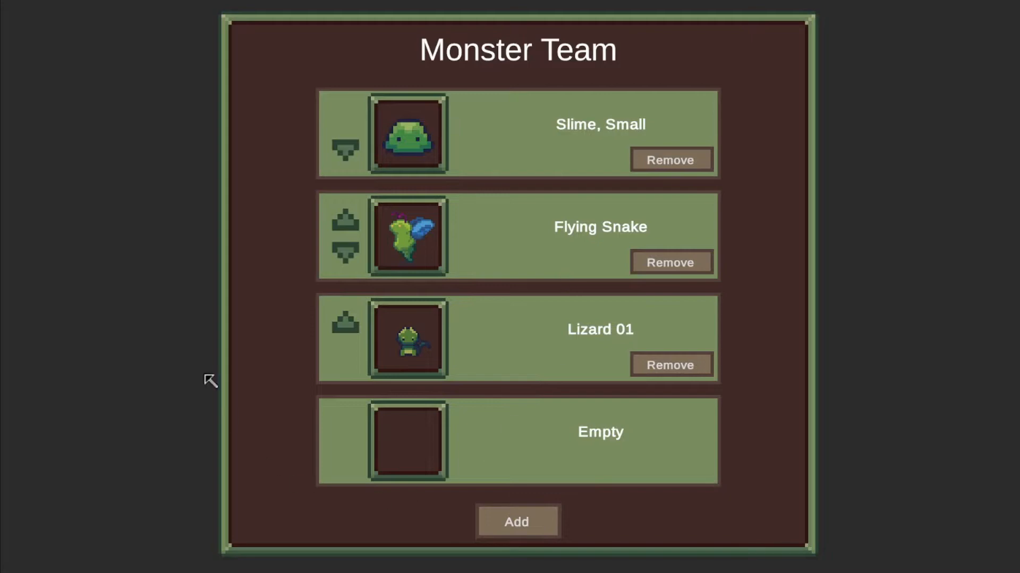
pyautogui.moveTo(513, 321)
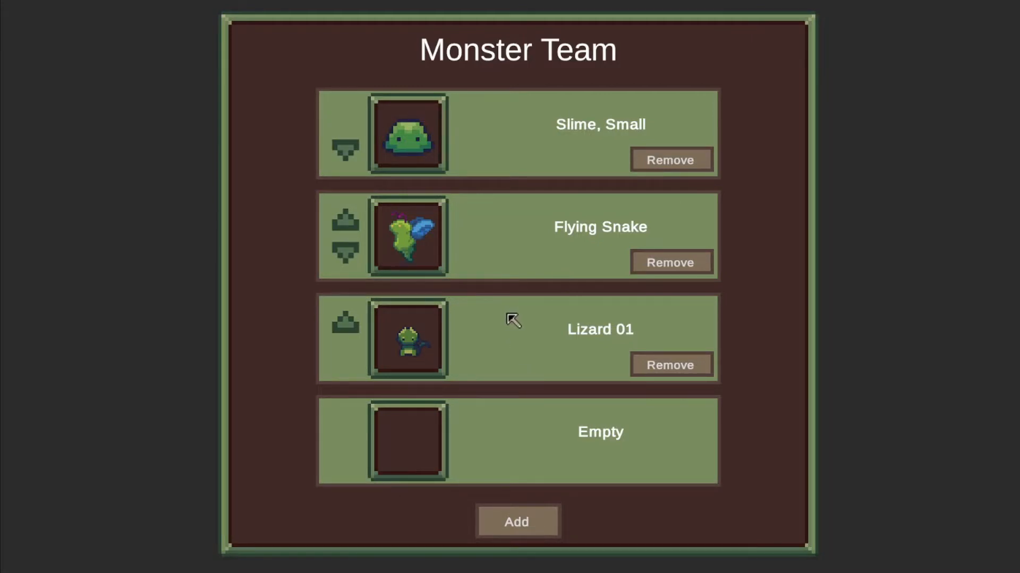
pyautogui.moveTo(367, 394)
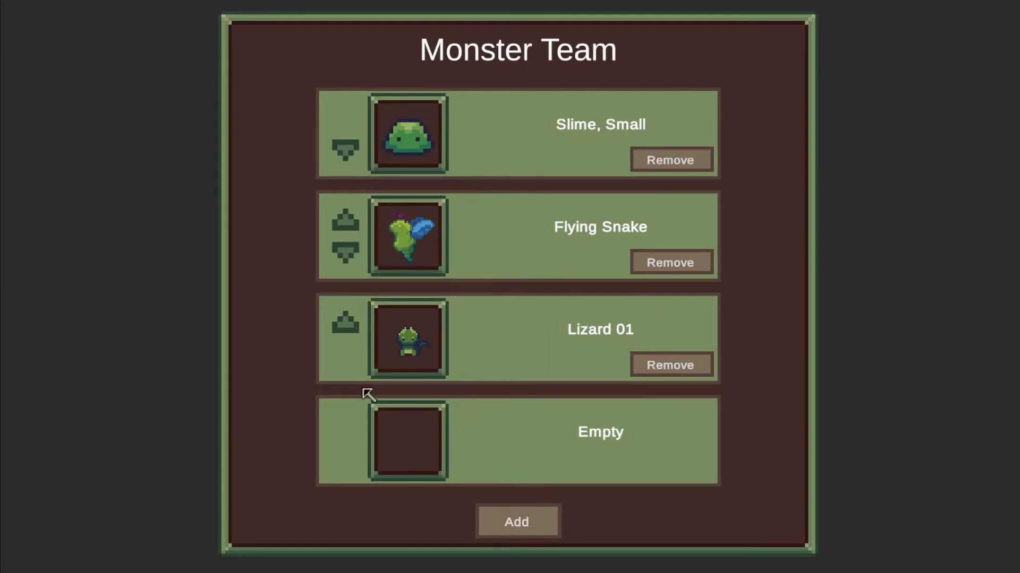
pyautogui.moveTo(361, 100)
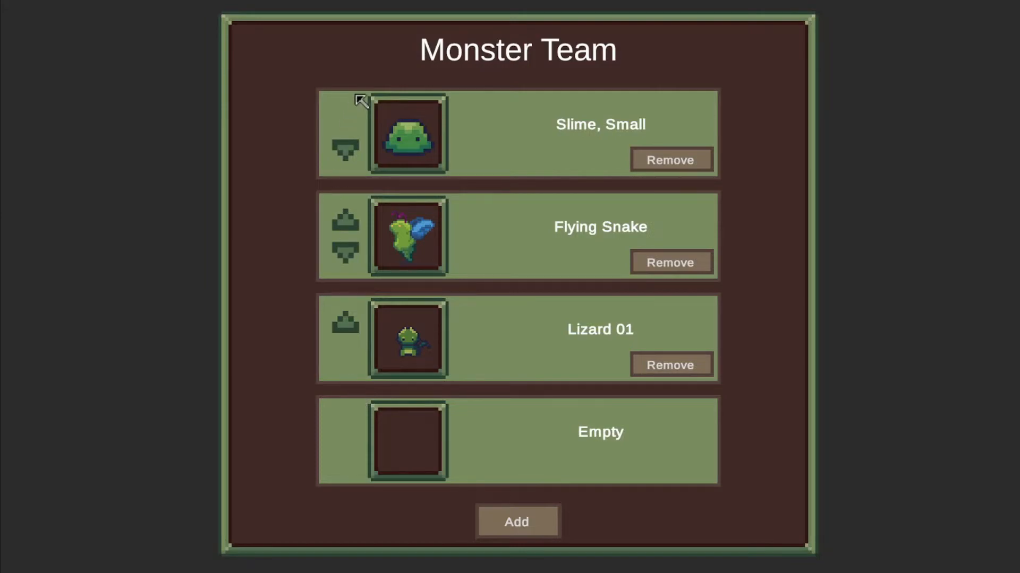
pyautogui.moveTo(474, 442)
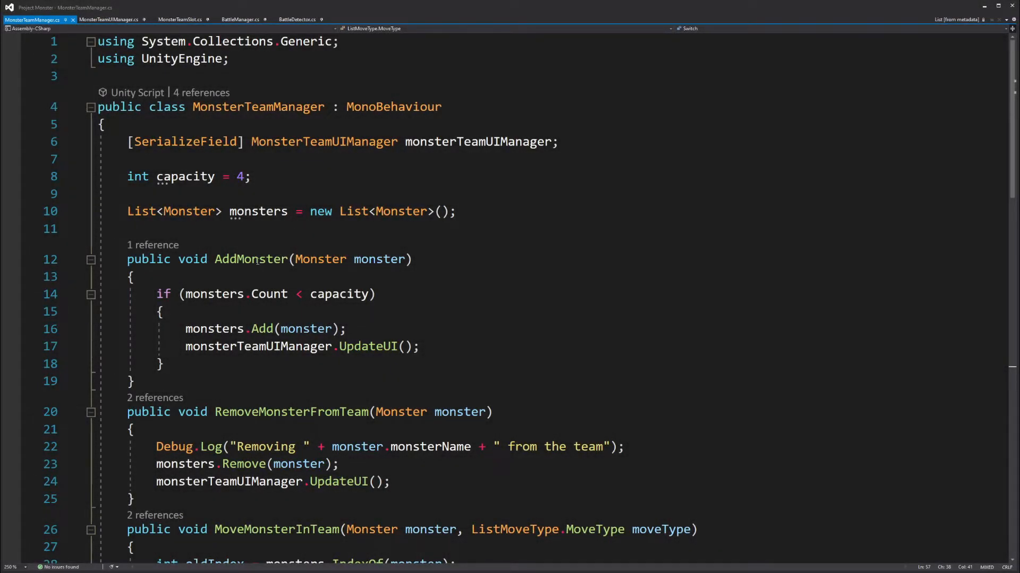
pyautogui.moveTo(186, 242)
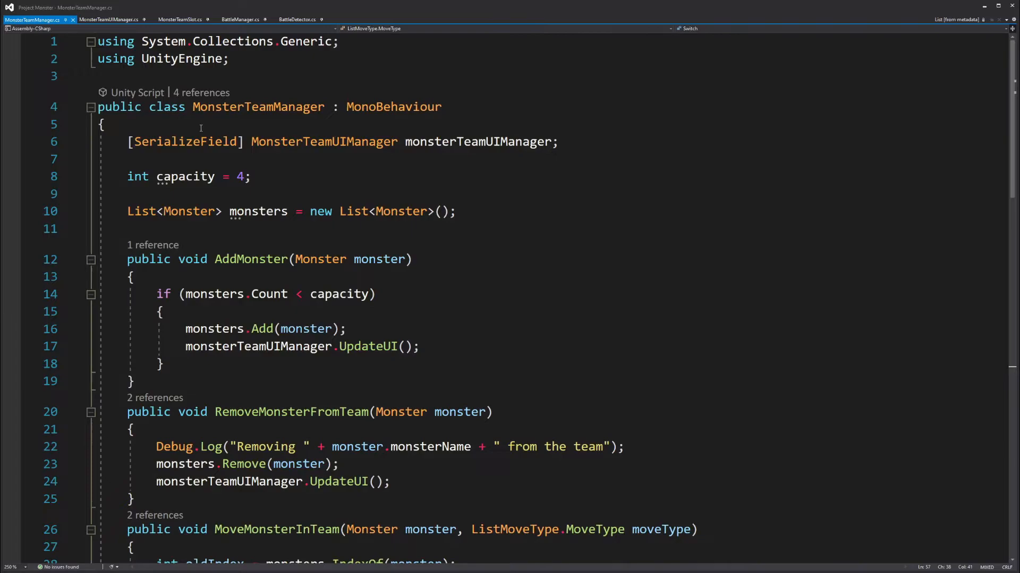
pyautogui.moveTo(258, 114)
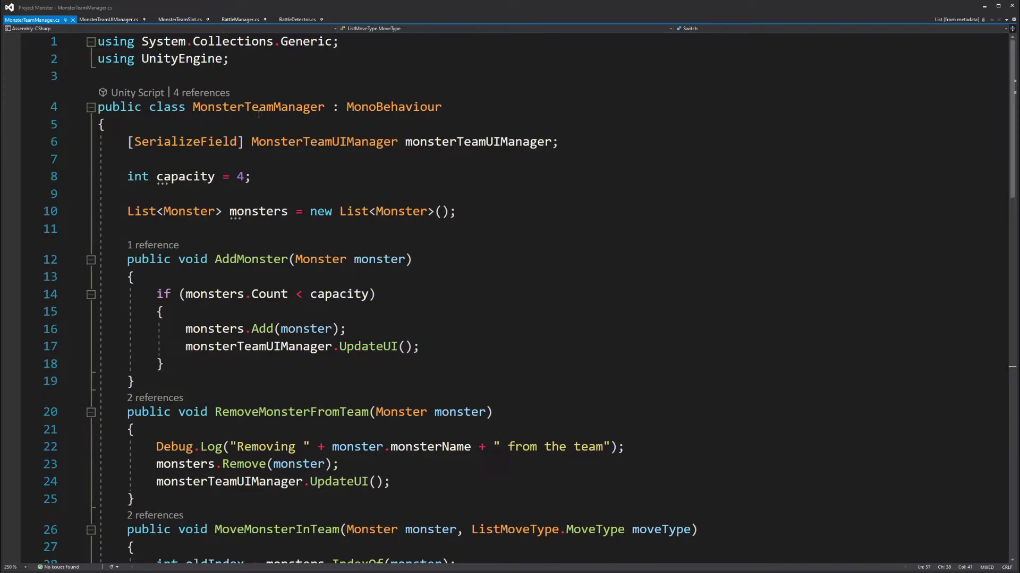
pyautogui.moveTo(281, 211)
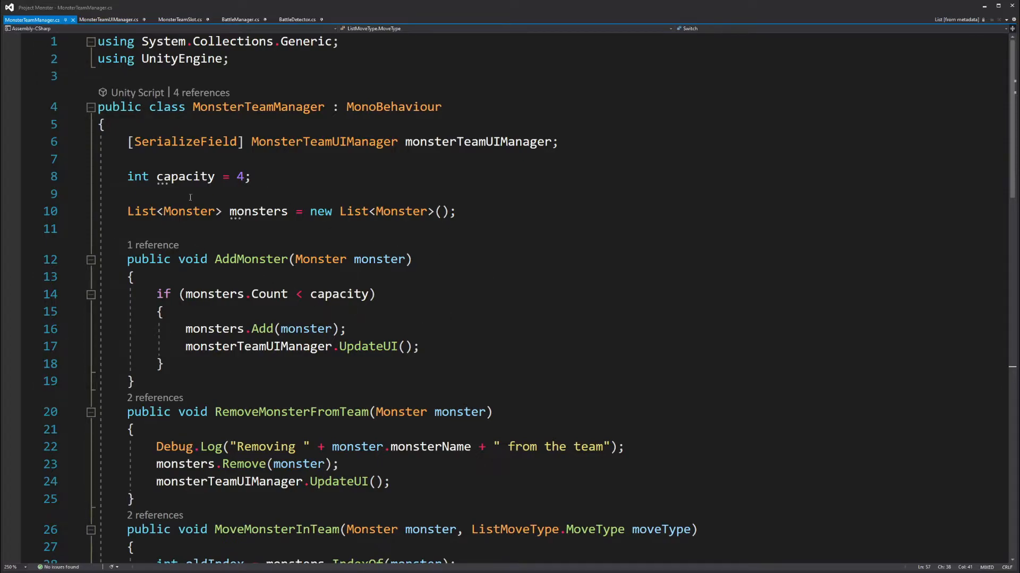
pyautogui.moveTo(175, 229)
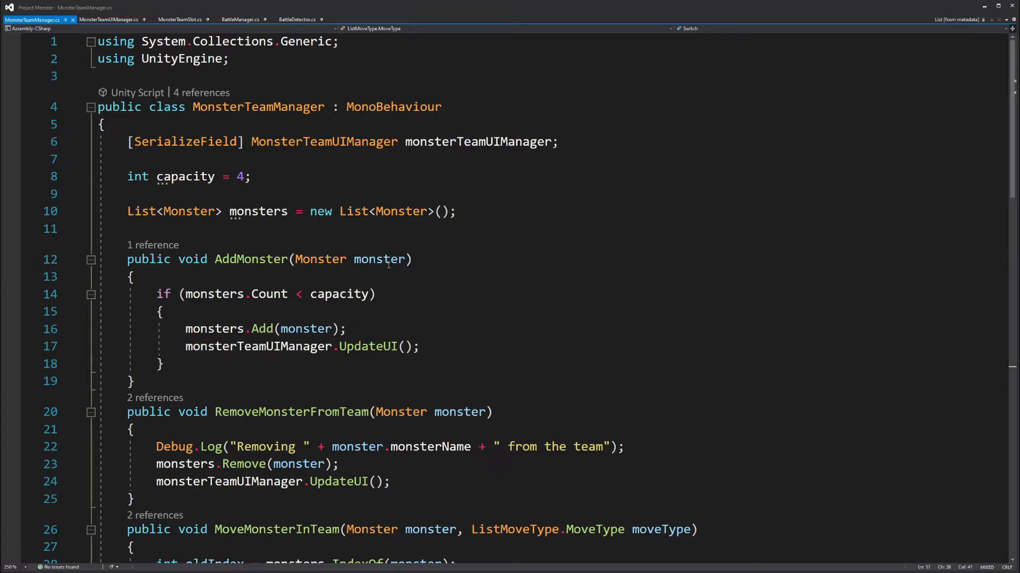
# Scroll through MonsterTeamManager.cs down to its closing ListMoveType enum
pyautogui.scroll(-3)
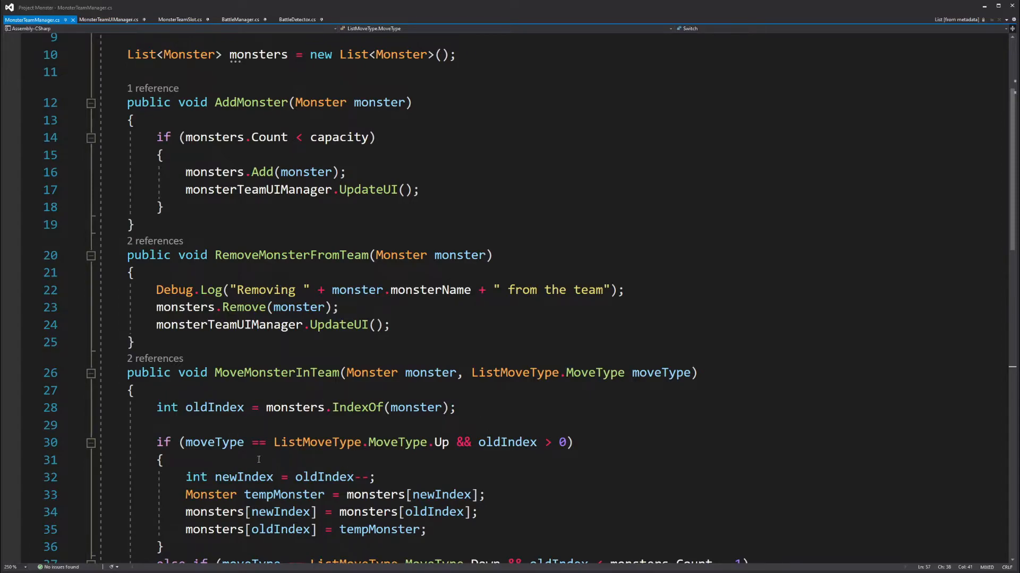
pyautogui.moveTo(292, 462)
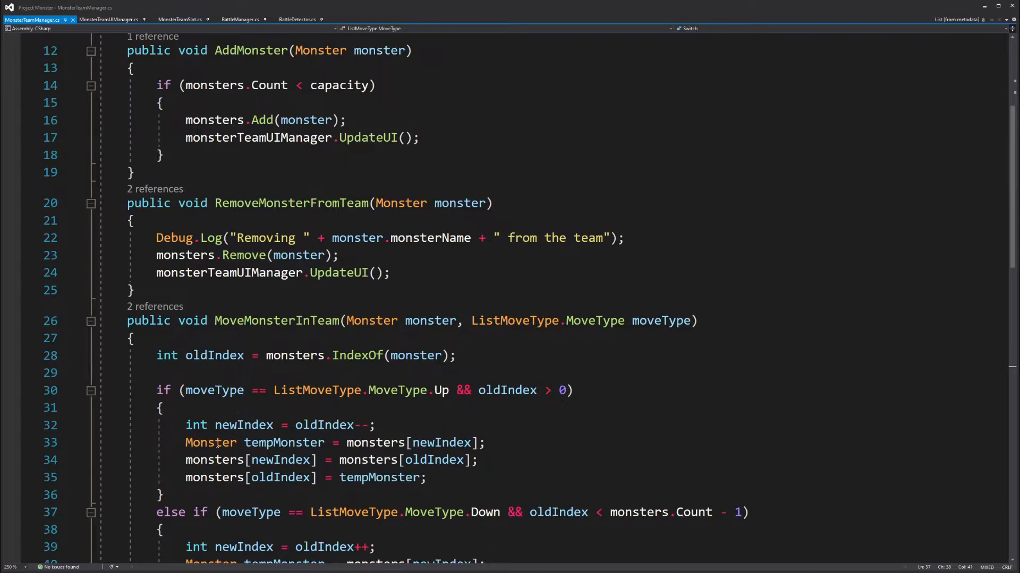
pyautogui.scroll(-3)
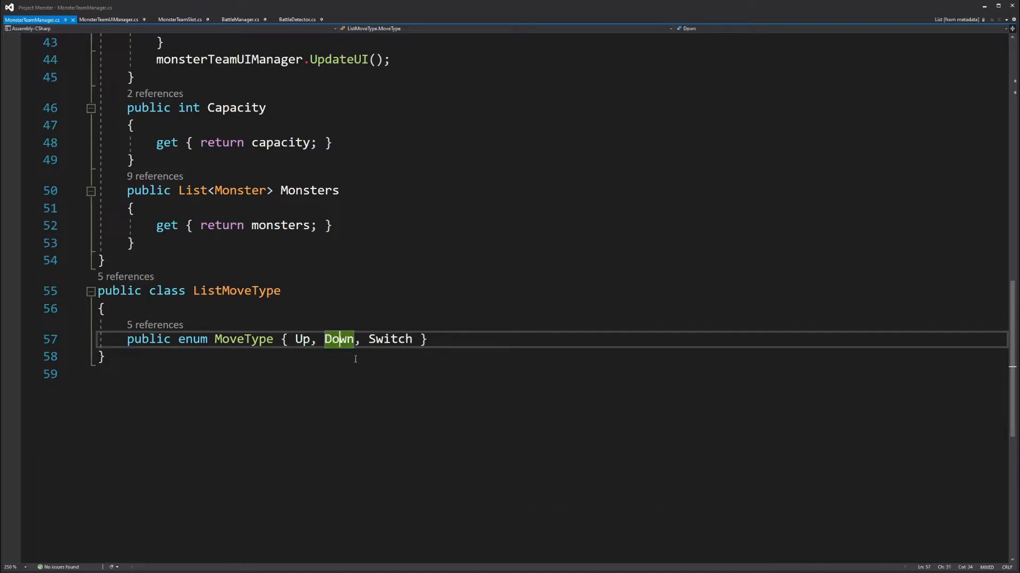
pyautogui.click(390, 338)
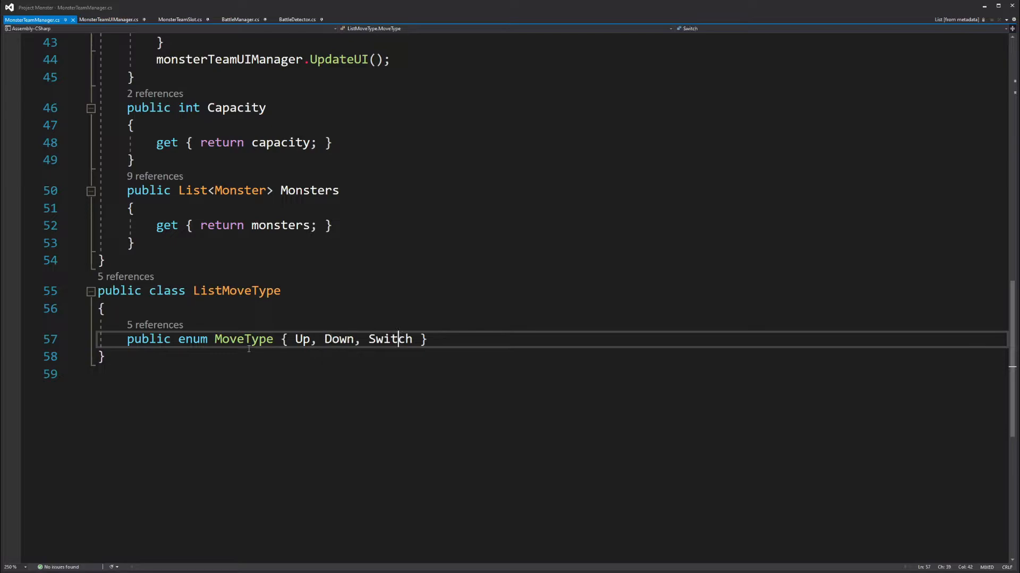
pyautogui.doubleClick(389, 338)
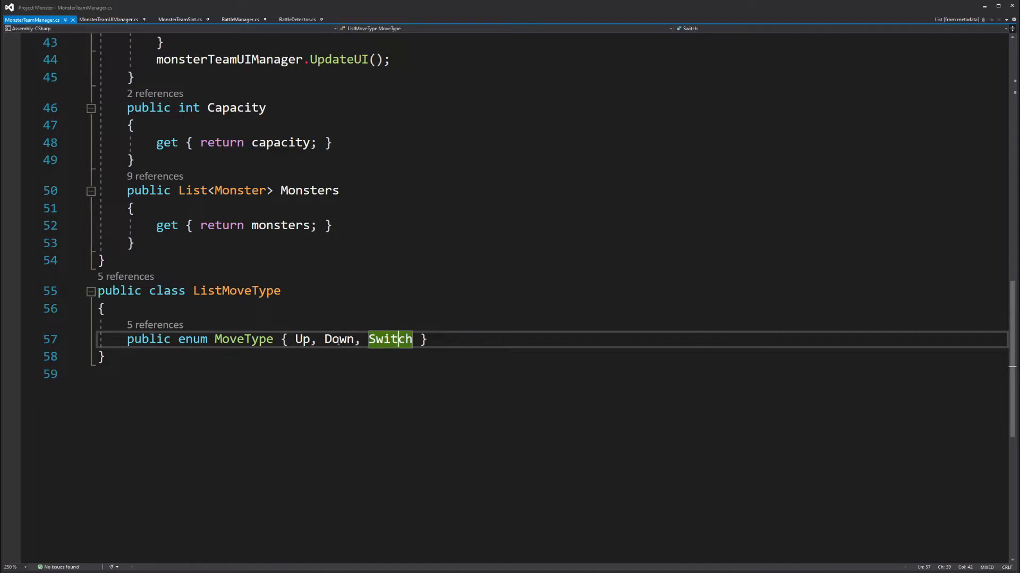
pyautogui.moveTo(407, 361)
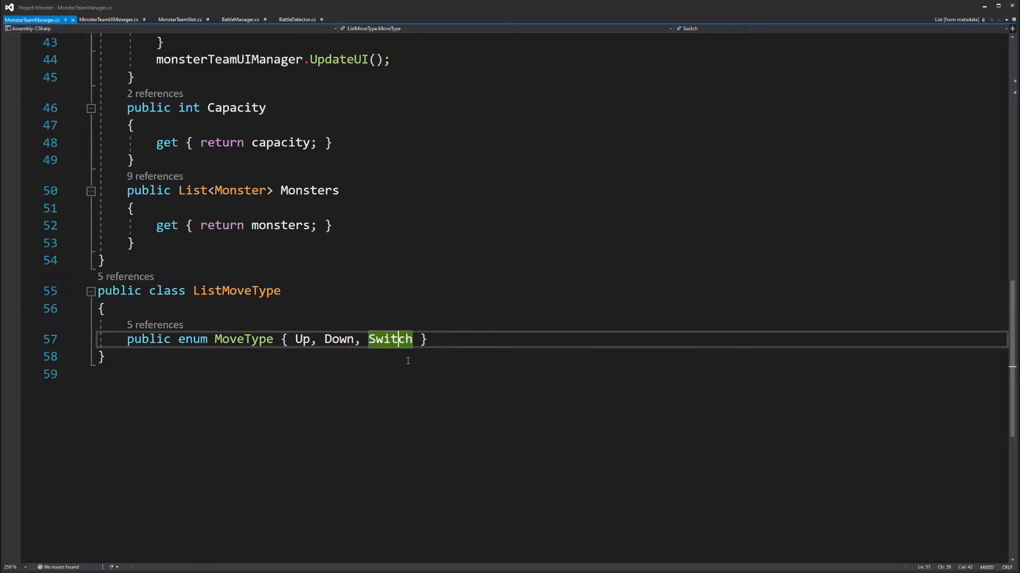
pyautogui.scroll(3)
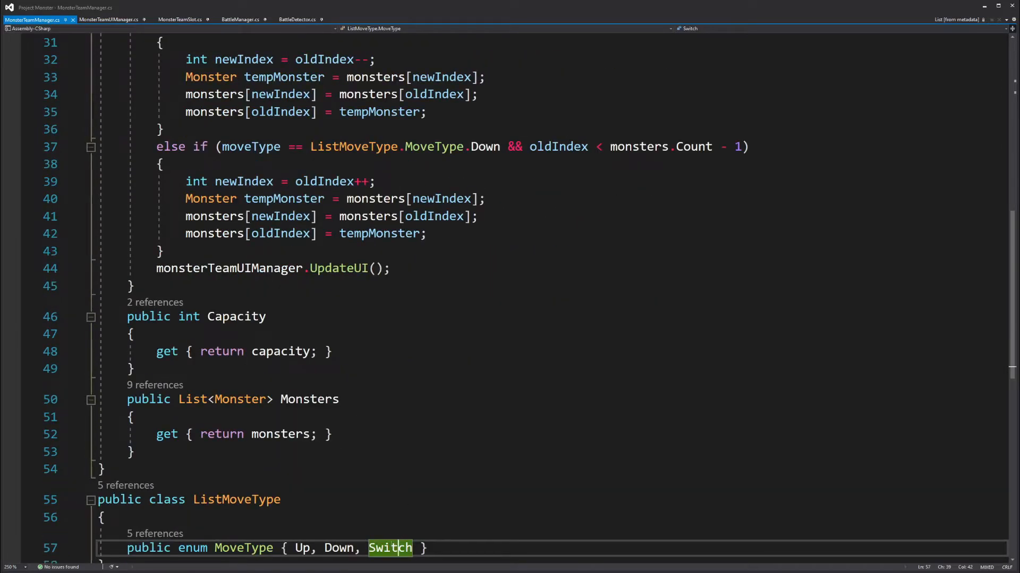
pyautogui.moveTo(399, 296)
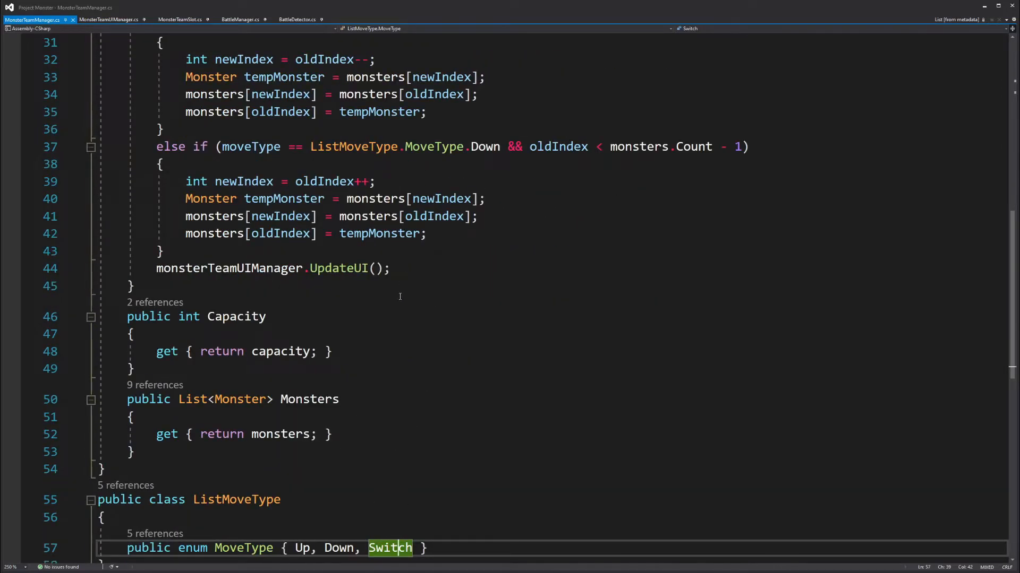
pyautogui.scroll(3)
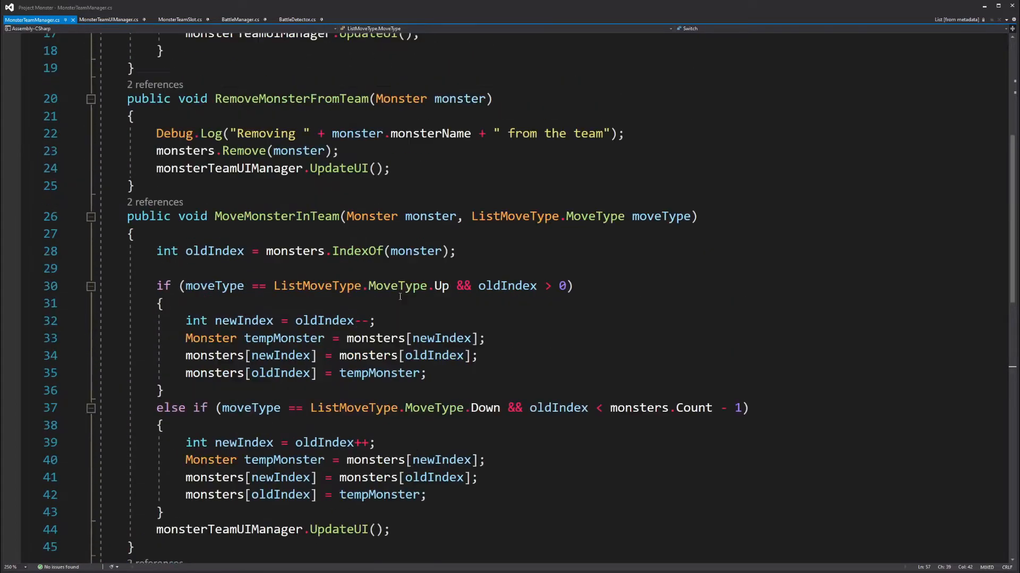
pyautogui.scroll(3)
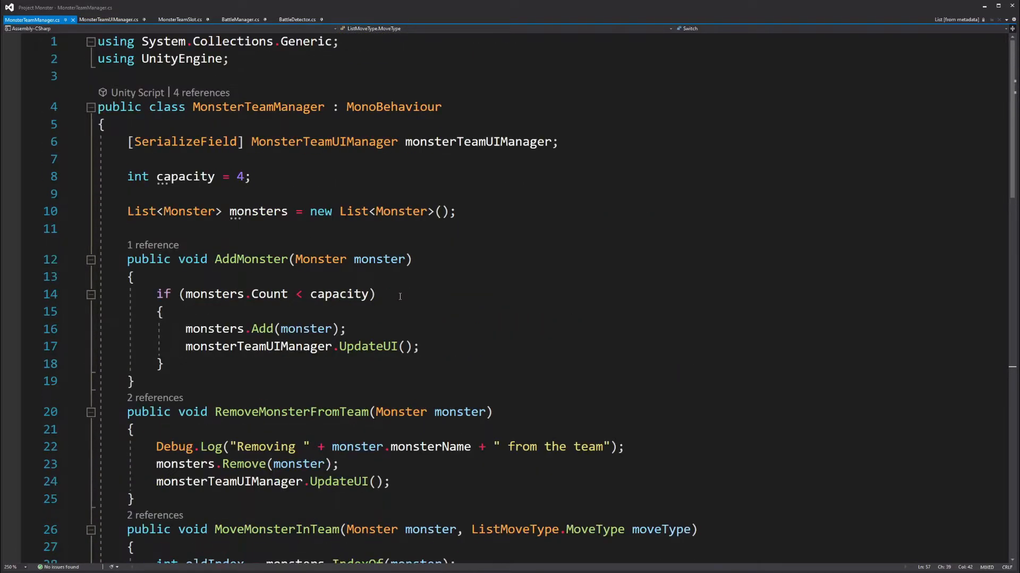
pyautogui.moveTo(487, 301)
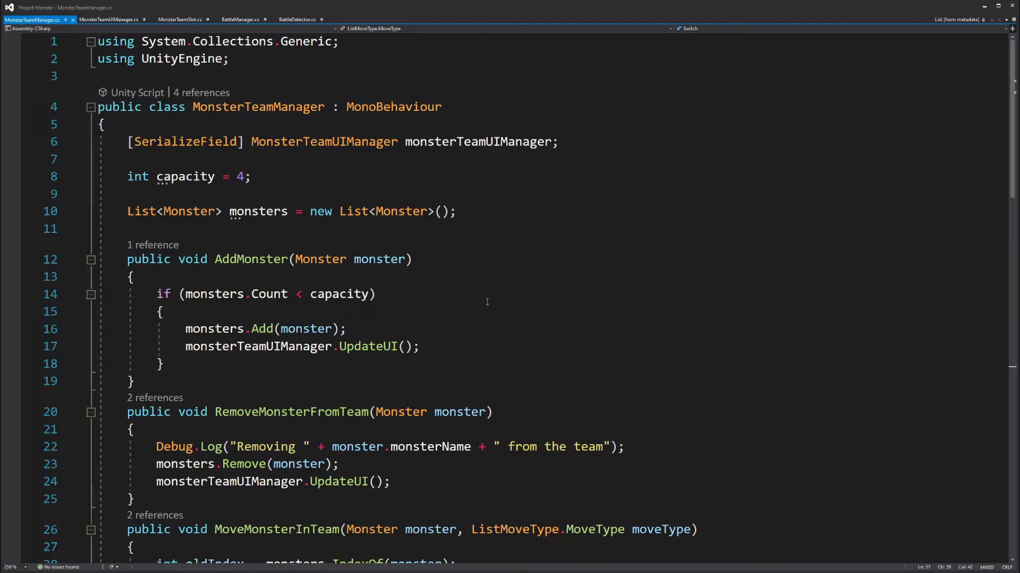
pyautogui.moveTo(434, 253)
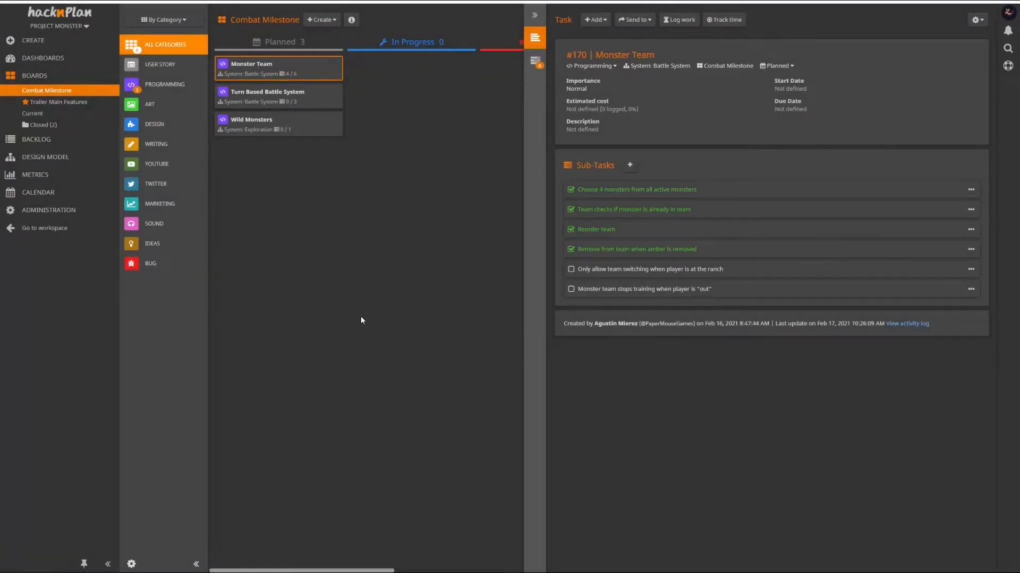
pyautogui.moveTo(553, 188)
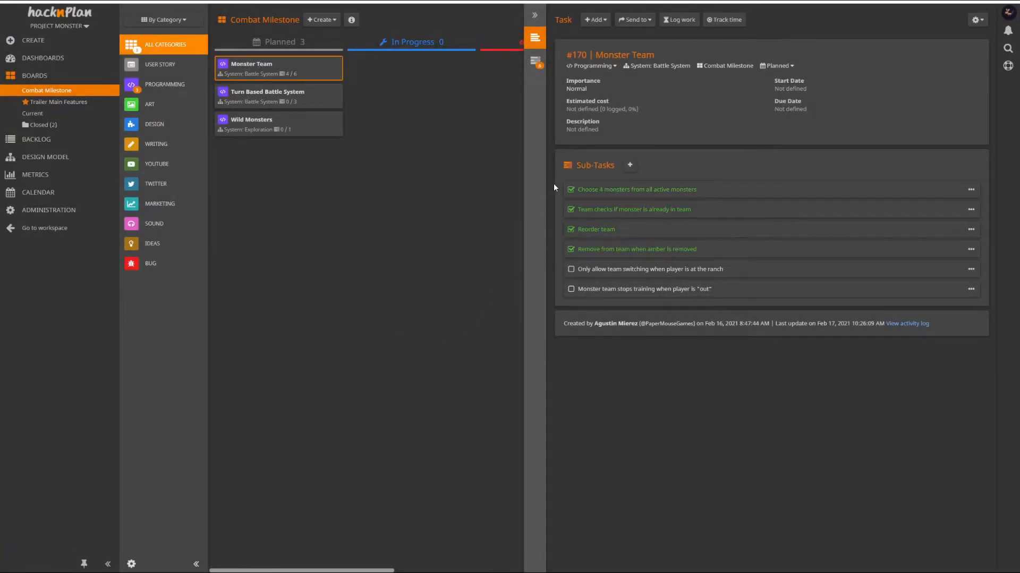
pyautogui.moveTo(546, 288)
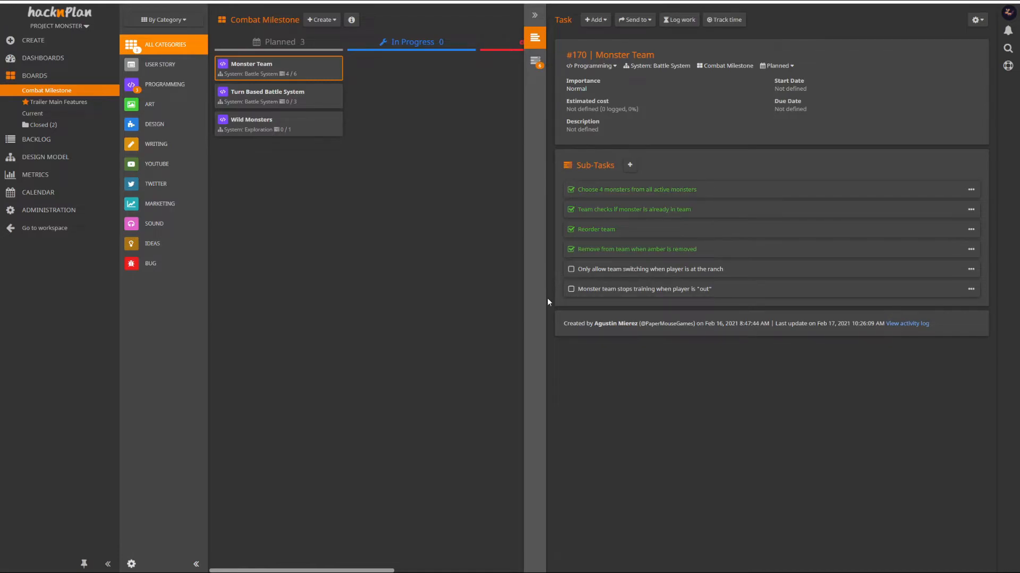
pyautogui.moveTo(562, 265)
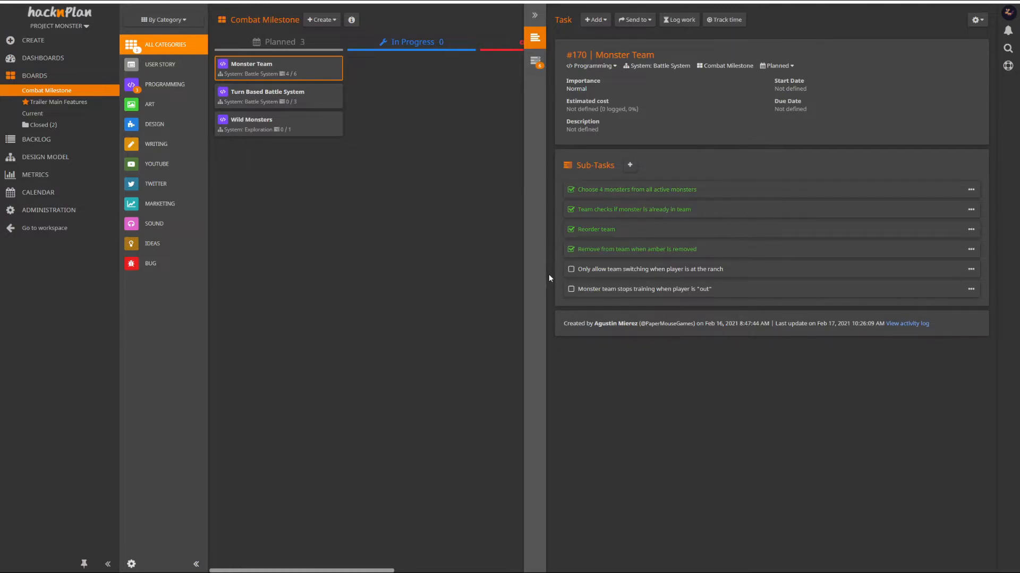
pyautogui.moveTo(544, 292)
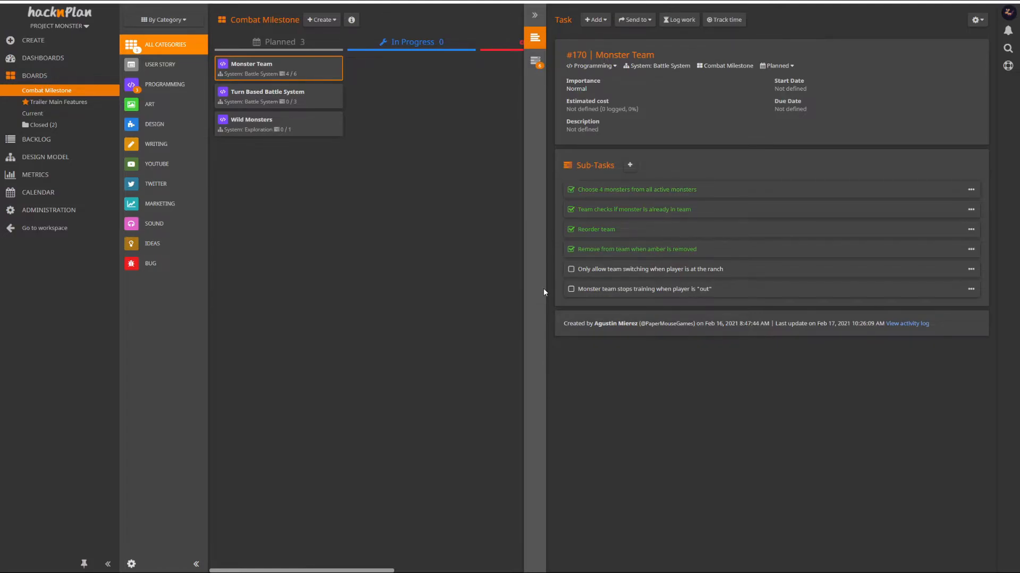
pyautogui.moveTo(561, 302)
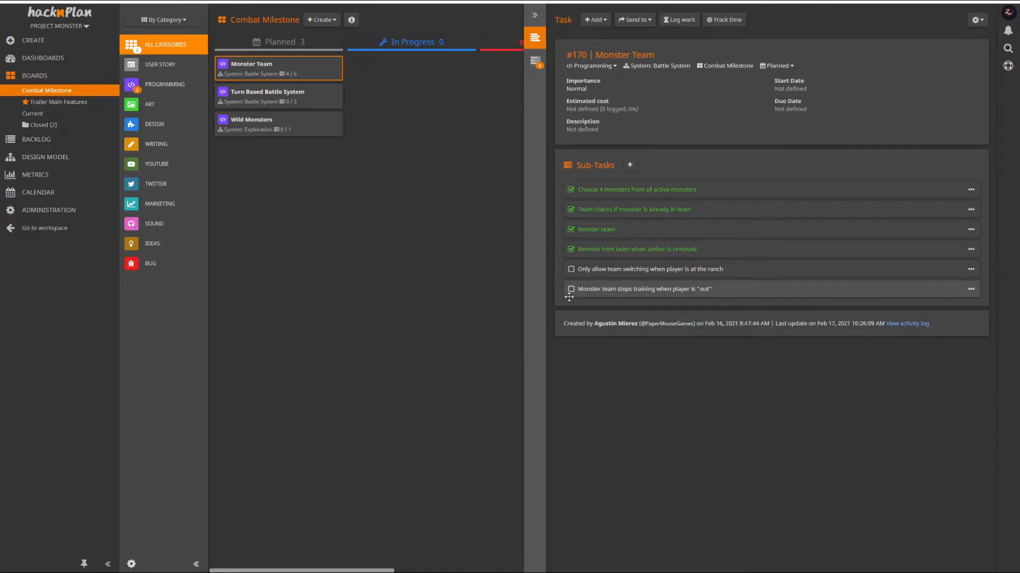
pyautogui.moveTo(561, 301)
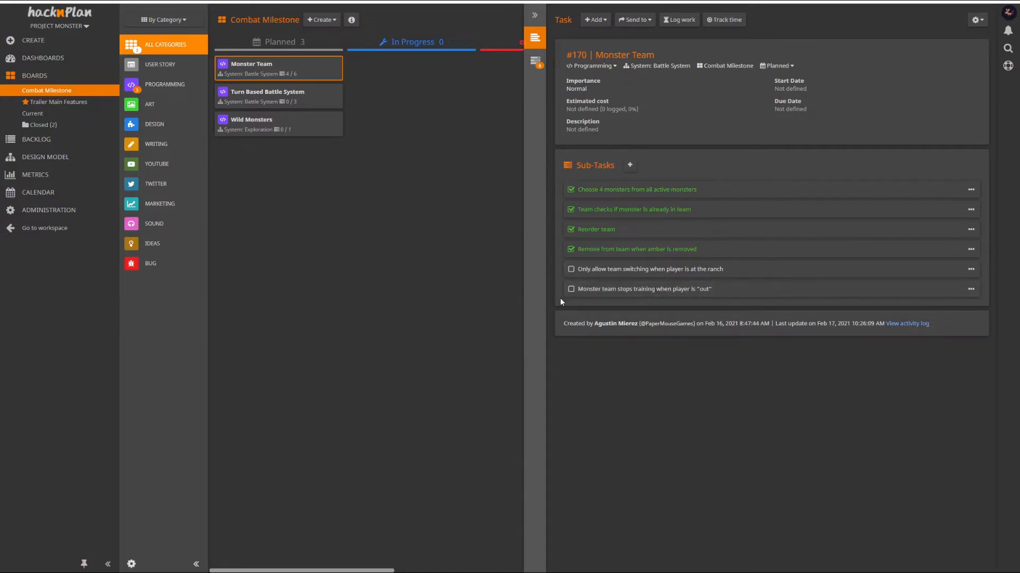
pyautogui.moveTo(321, 177)
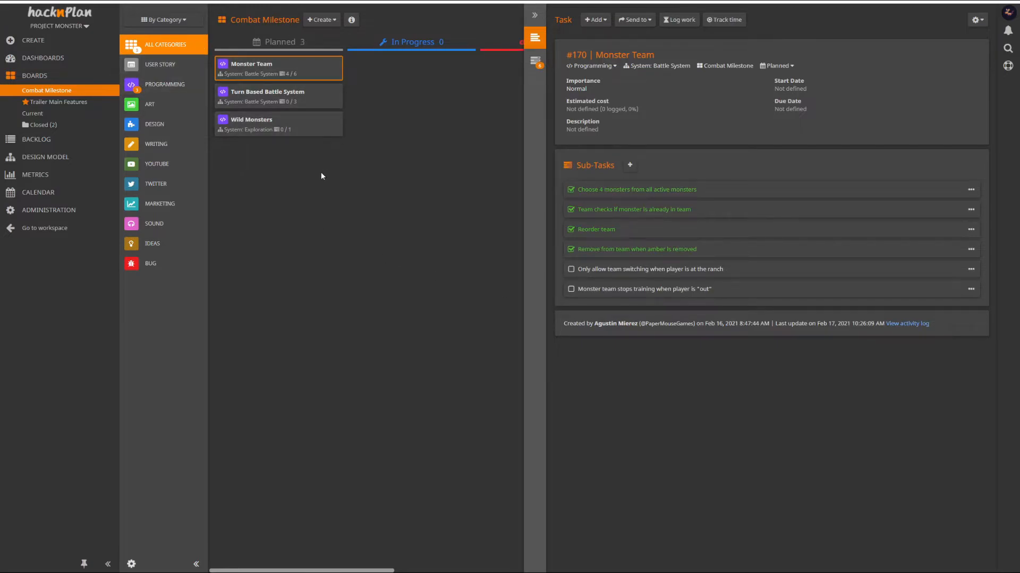
pyautogui.moveTo(290, 124)
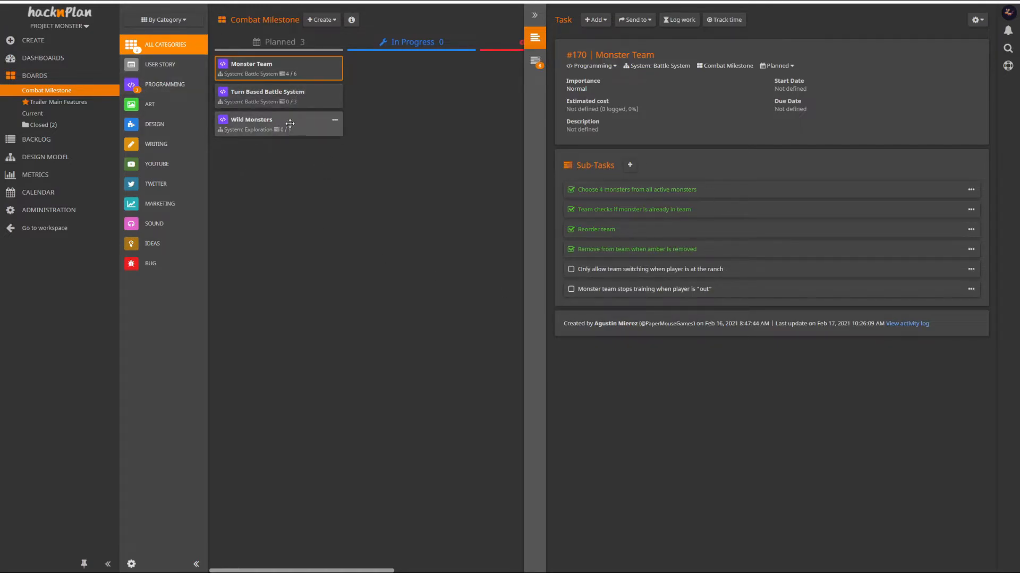
pyautogui.moveTo(535, 285)
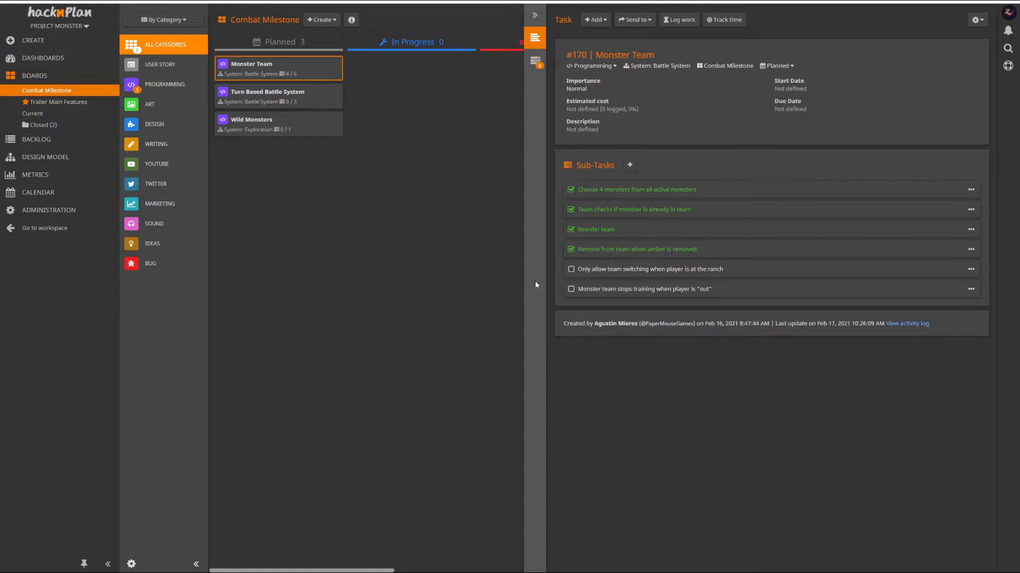
pyautogui.moveTo(586, 304)
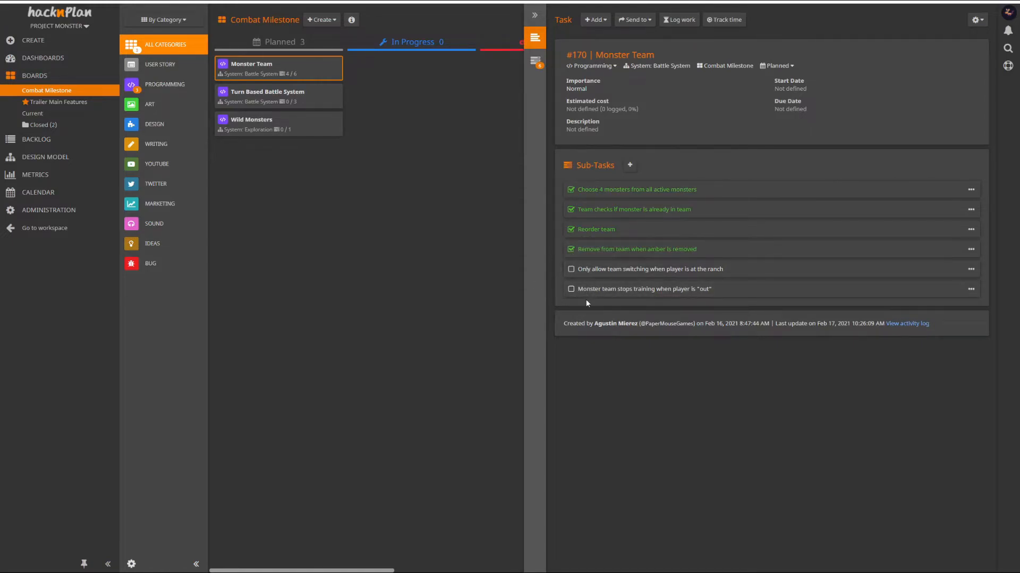
pyautogui.moveTo(565, 306)
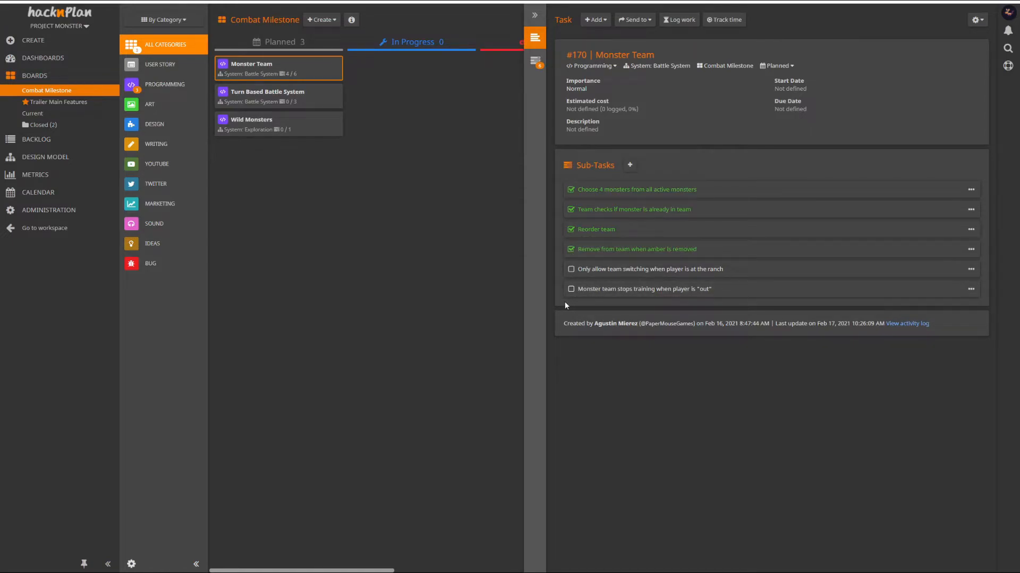
pyautogui.moveTo(531, 306)
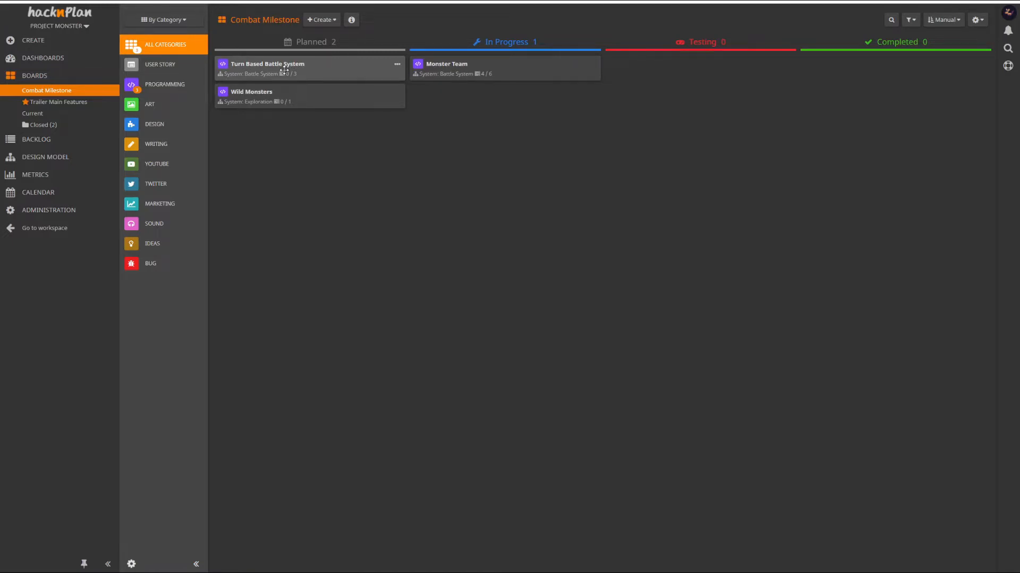
pyautogui.moveTo(269, 87)
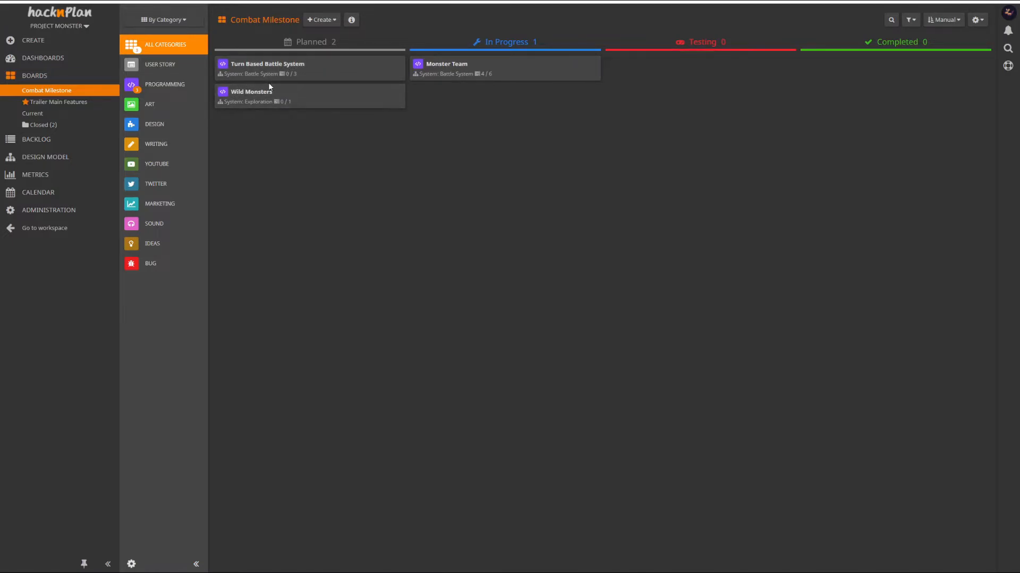
pyautogui.moveTo(244, 114)
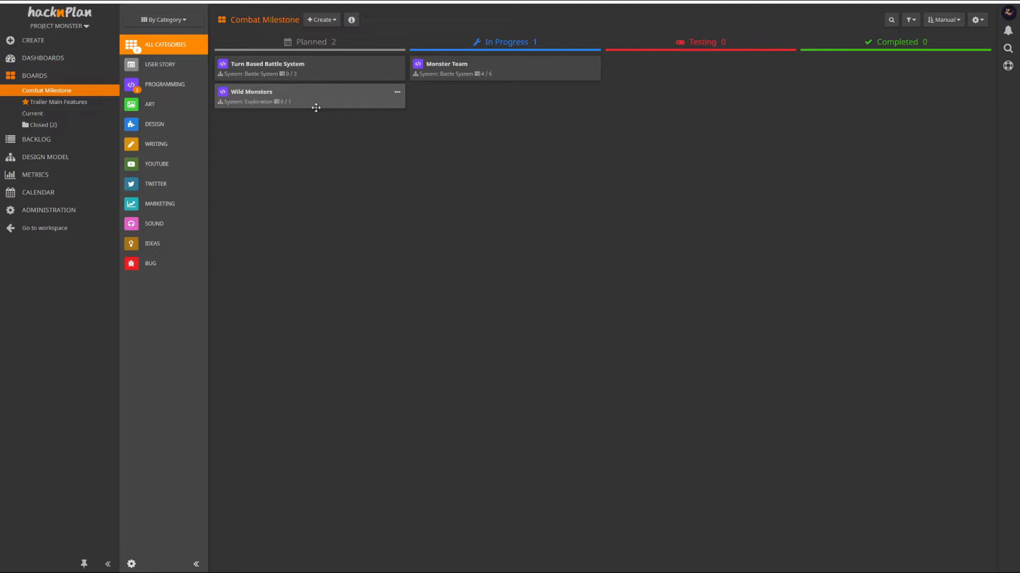
pyautogui.moveTo(278, 95)
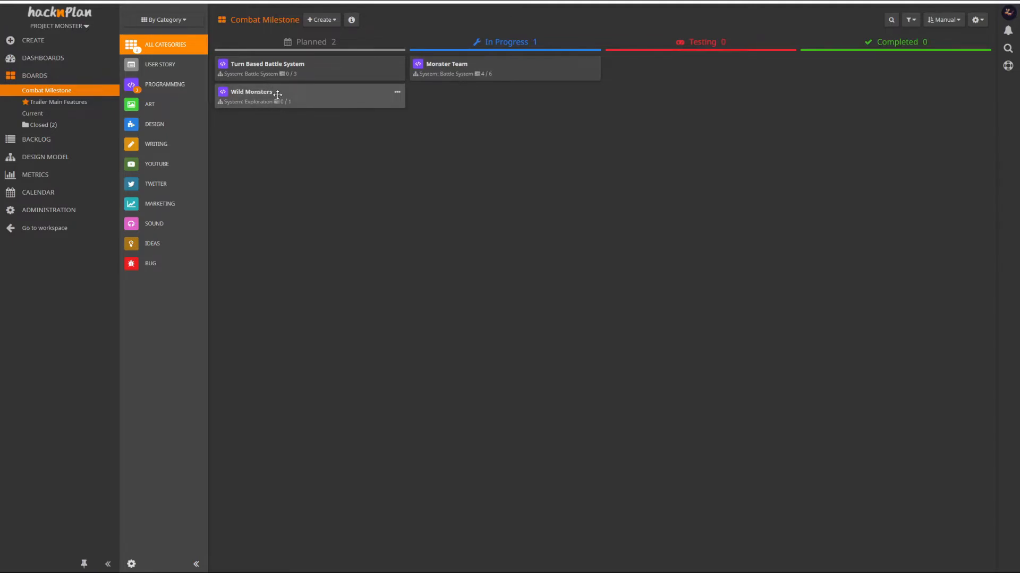
pyautogui.moveTo(270, 90)
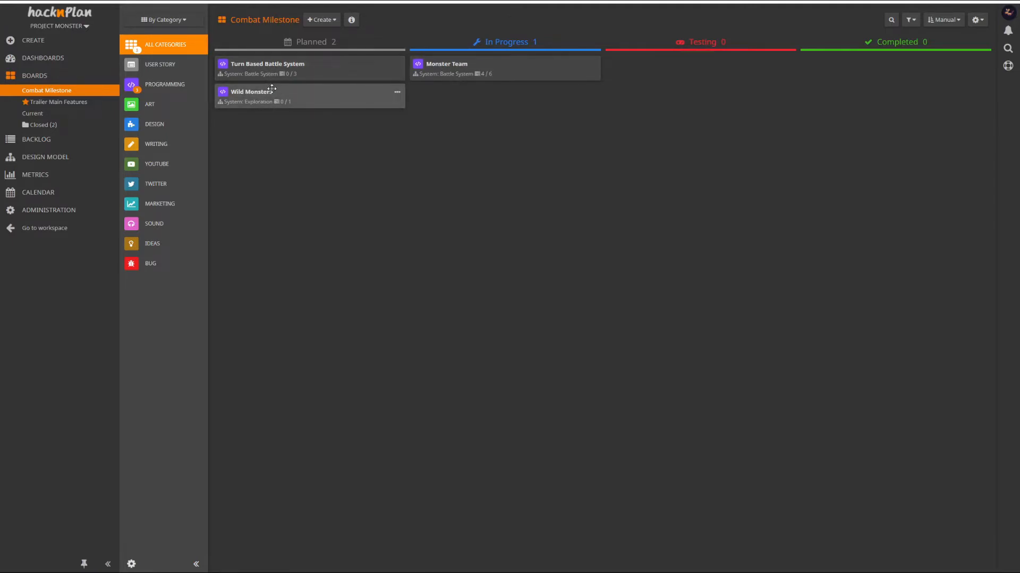
pyautogui.moveTo(266, 59)
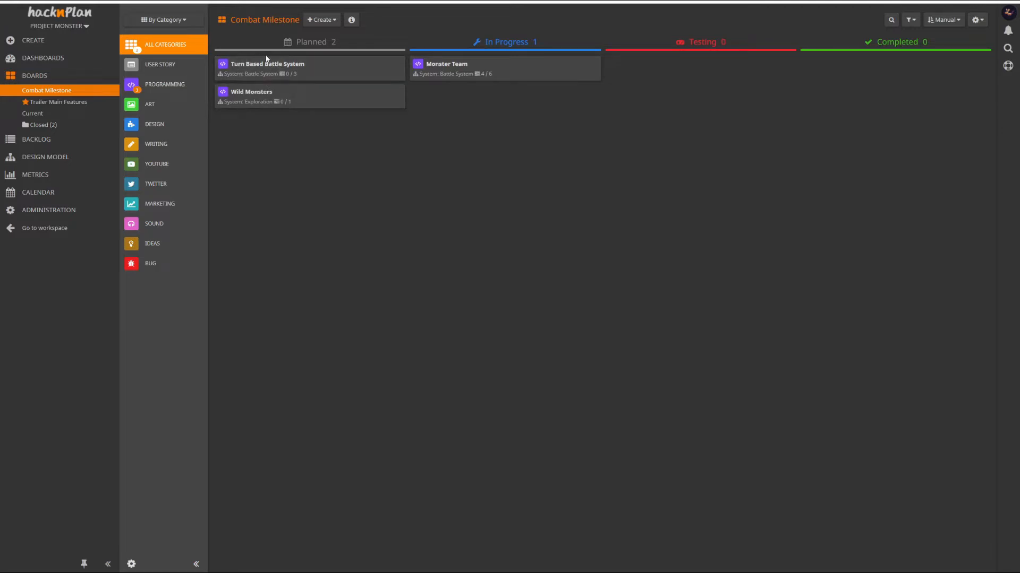
pyautogui.moveTo(254, 108)
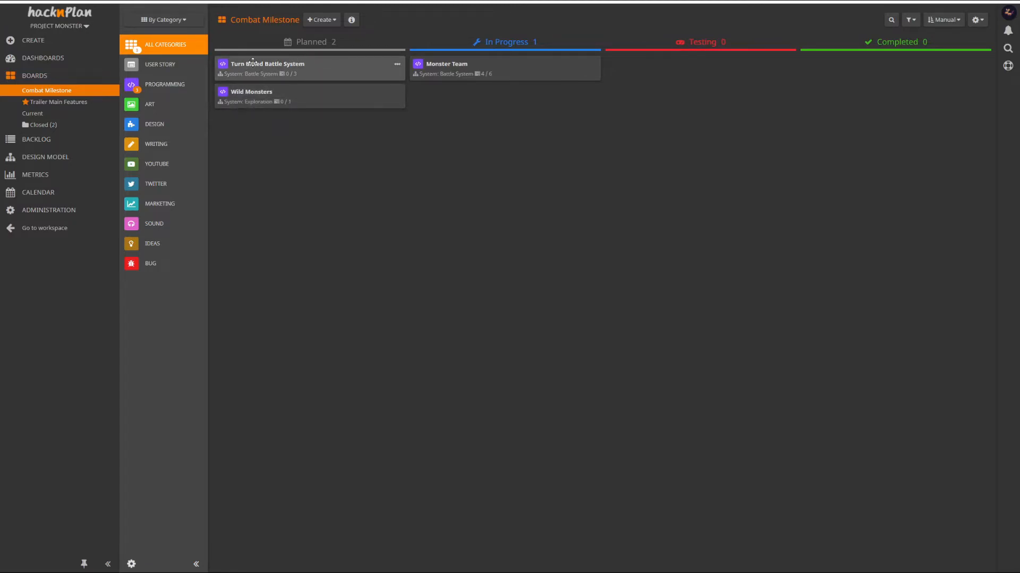
pyautogui.moveTo(253, 96)
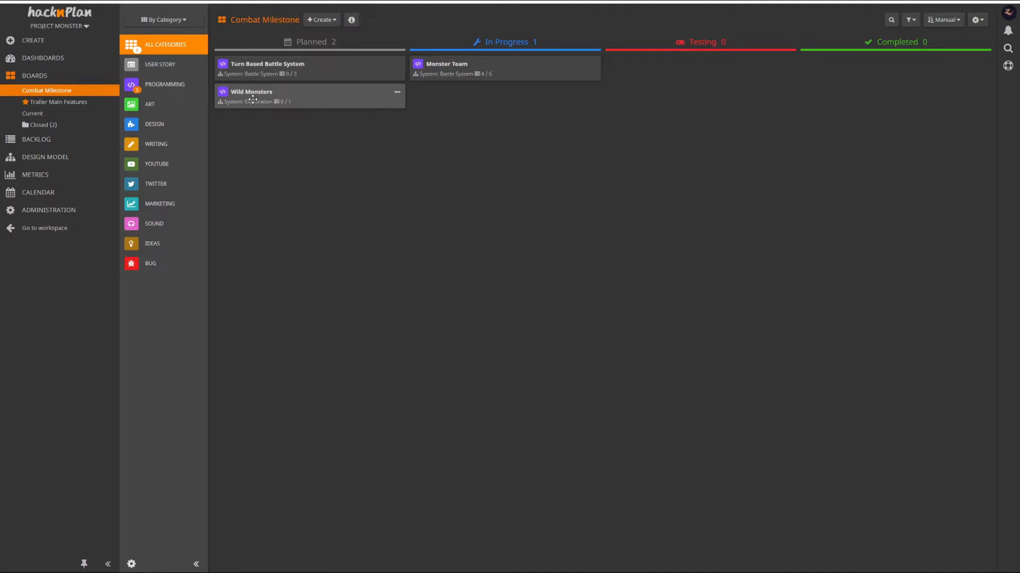
# Move Wild Monsters above Turn Based Battle System and show its task details
pyautogui.moveTo(267, 96); pyautogui.dragTo(267, 65)
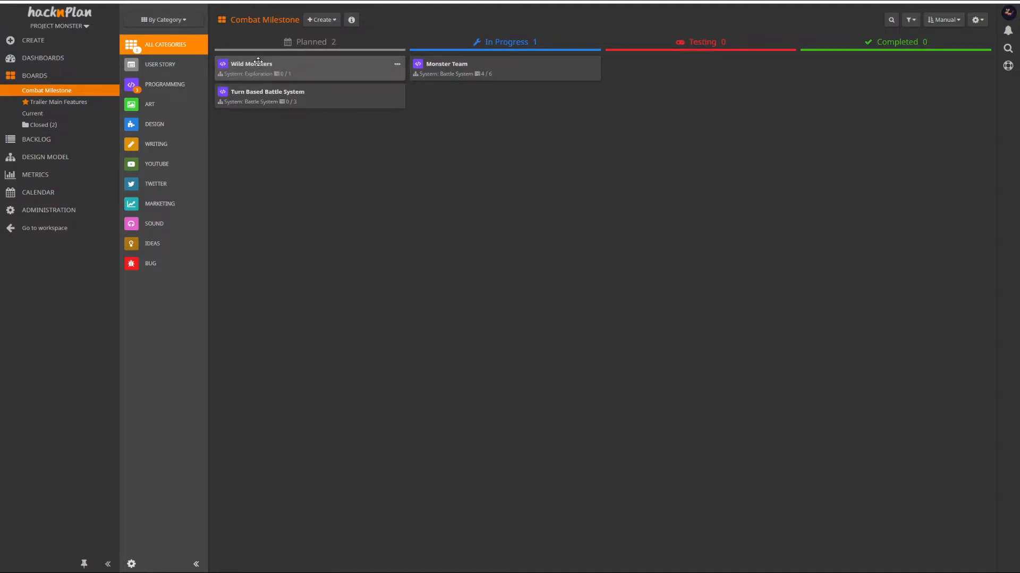
pyautogui.click(252, 64)
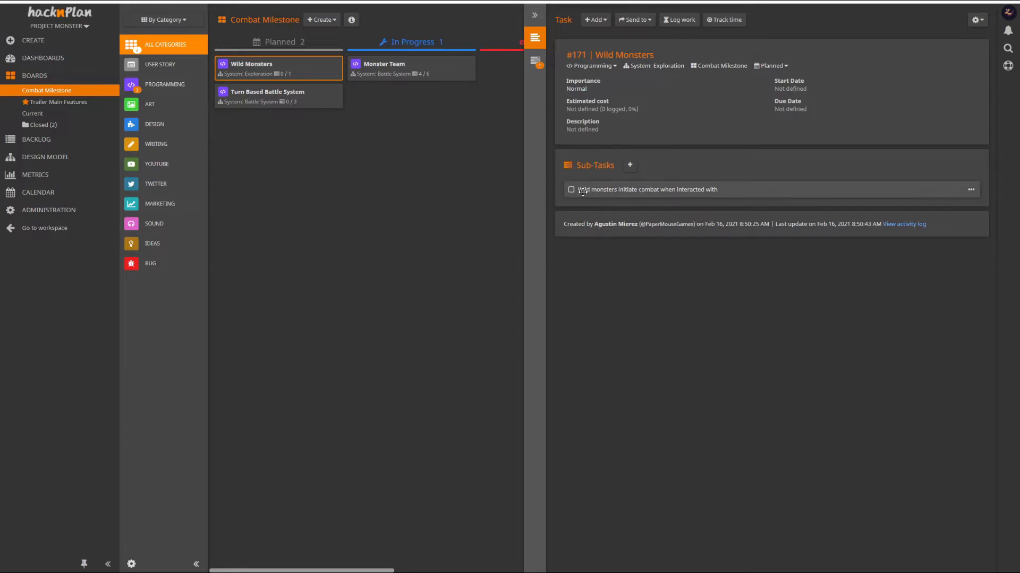
pyautogui.moveTo(582, 195)
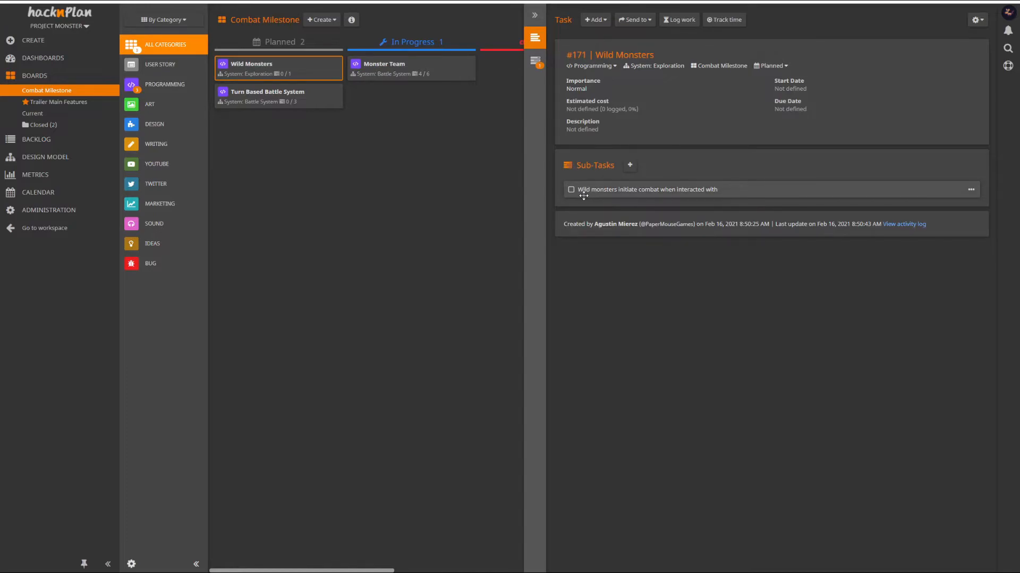
pyautogui.moveTo(592, 196)
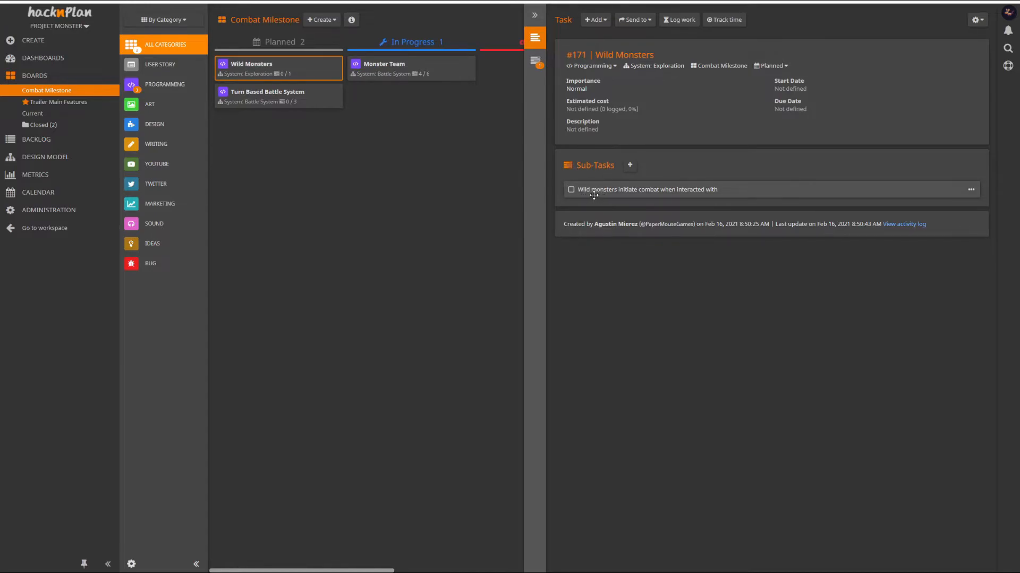
pyautogui.moveTo(672, 205)
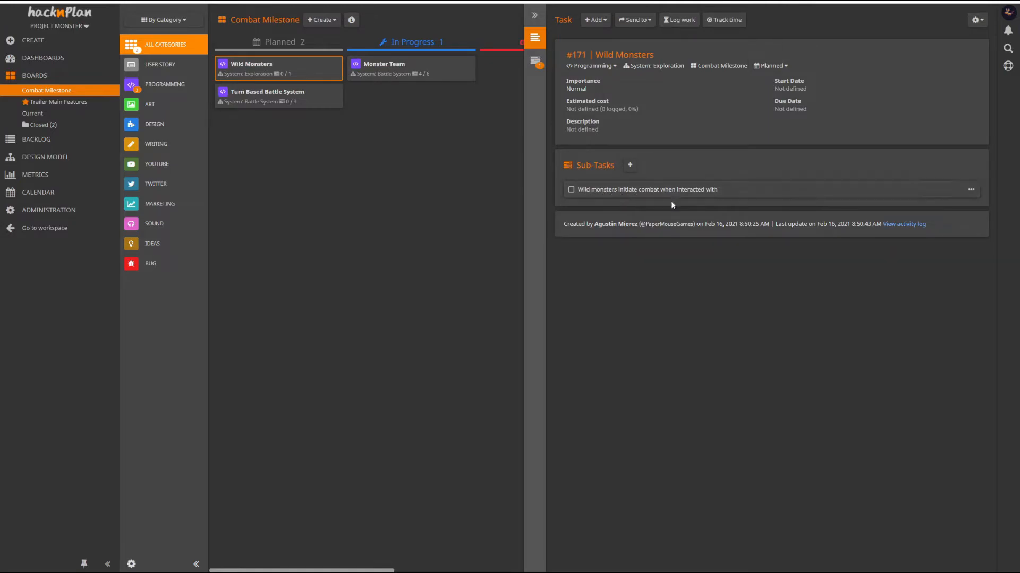
pyautogui.moveTo(584, 257)
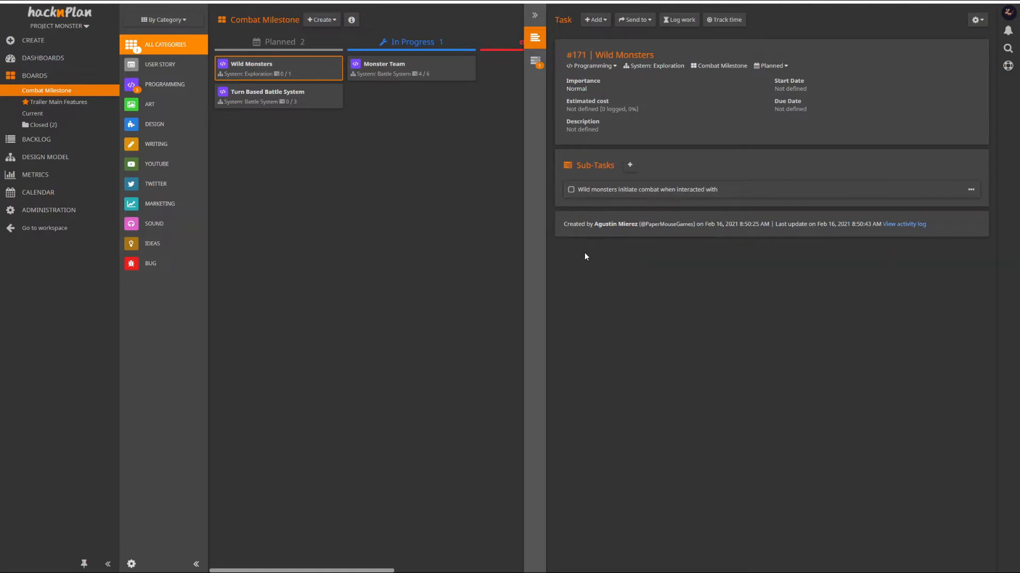
pyautogui.moveTo(266, 96)
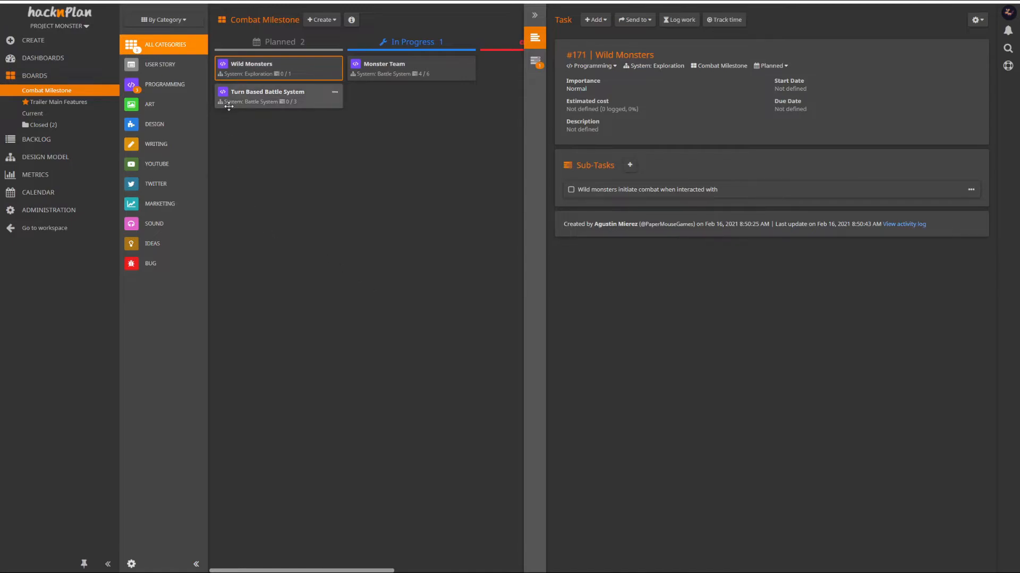
pyautogui.moveTo(611, 244)
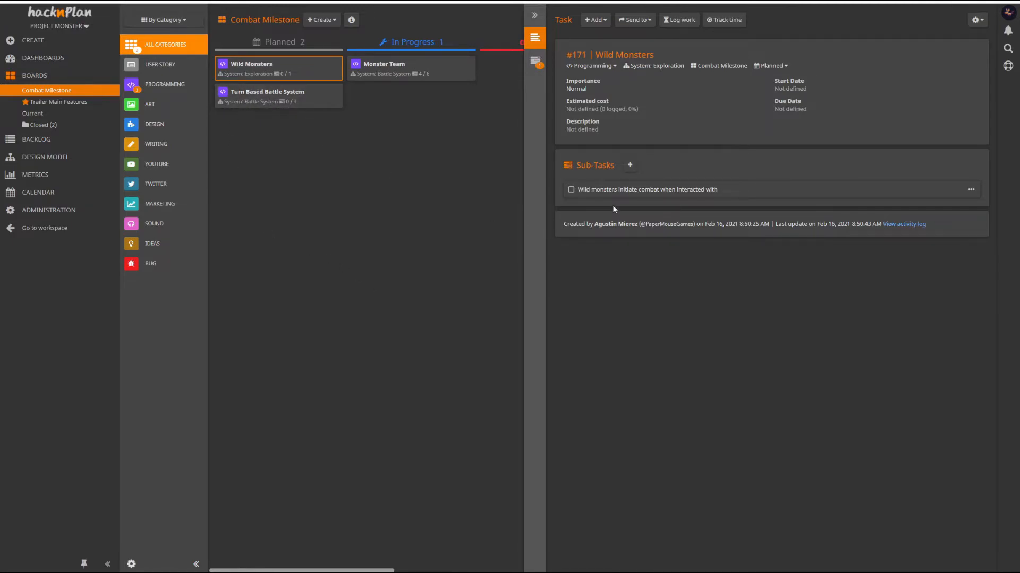
pyautogui.moveTo(605, 217)
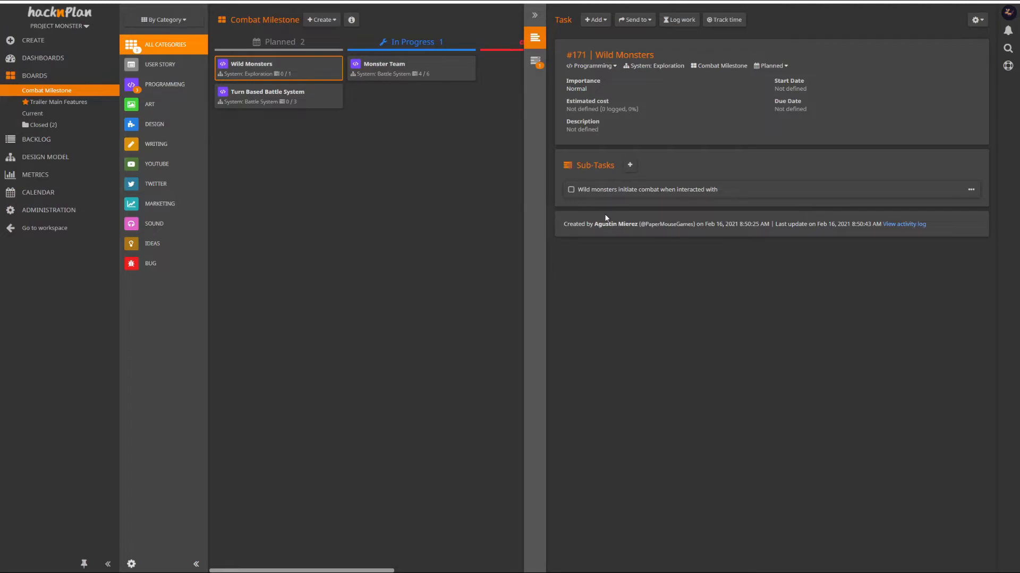
pyautogui.moveTo(593, 235)
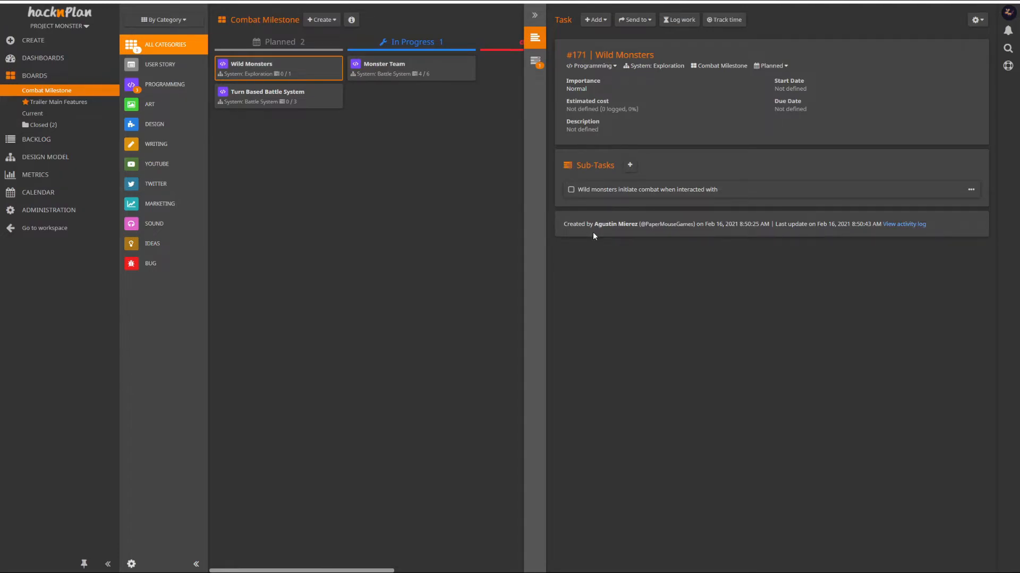
pyautogui.moveTo(601, 205)
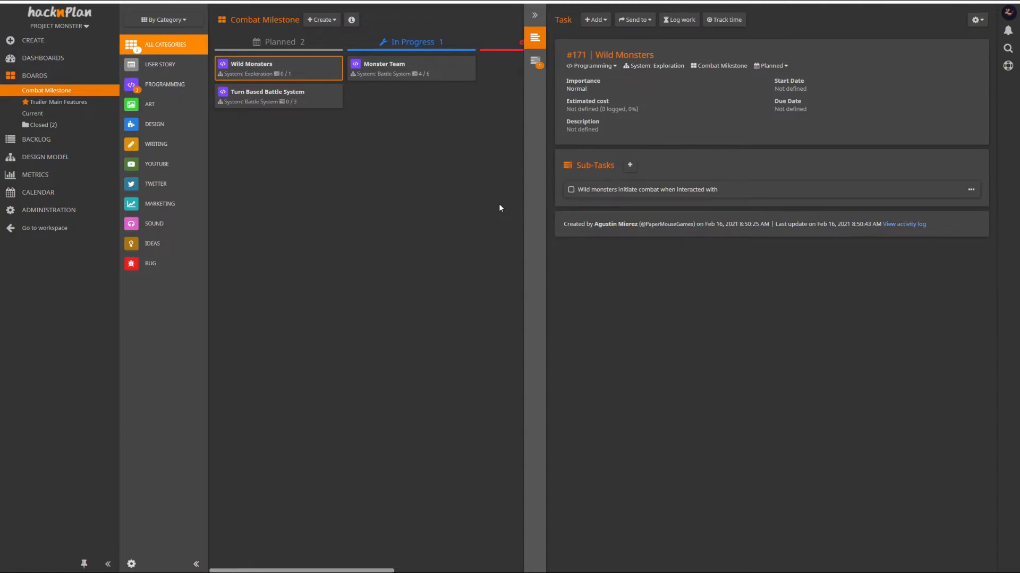
pyautogui.moveTo(548, 231)
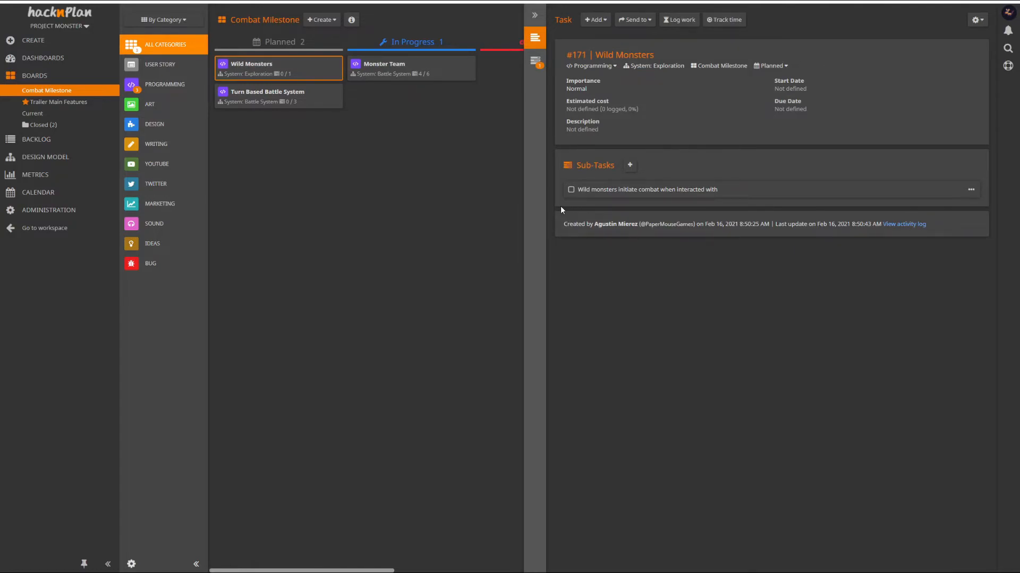
pyautogui.moveTo(645, 236)
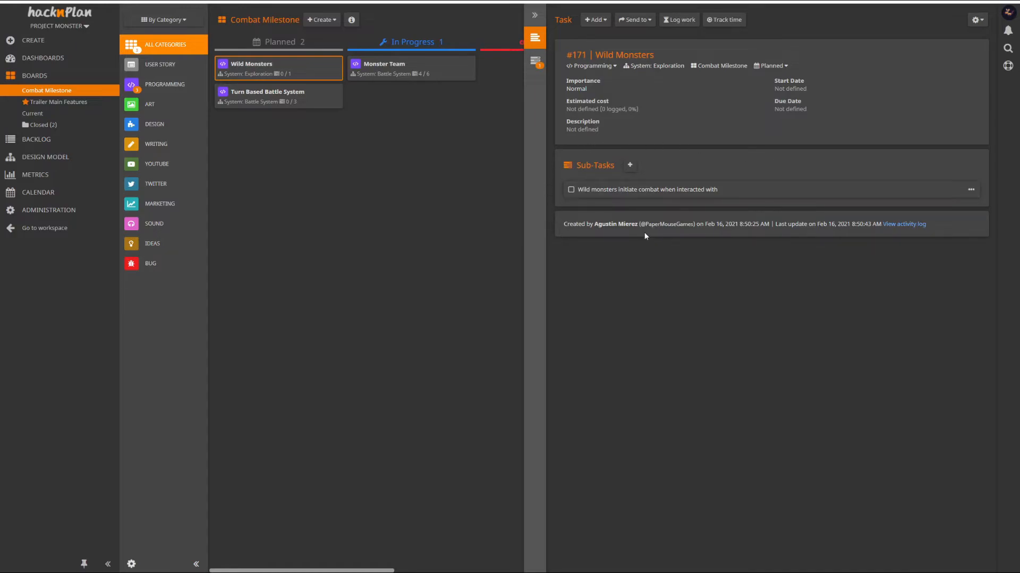
pyautogui.moveTo(756, 306)
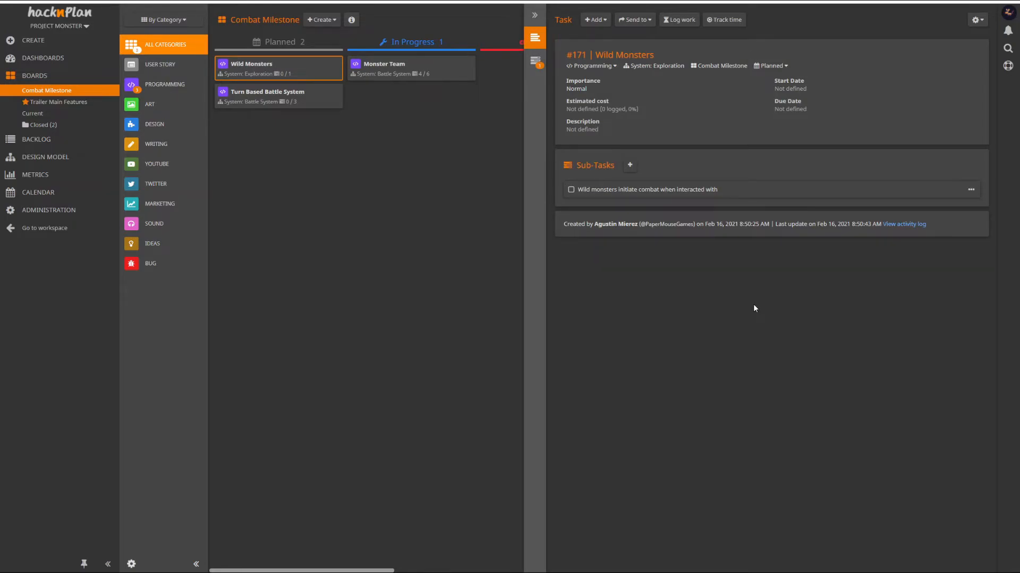
pyautogui.moveTo(547, 247)
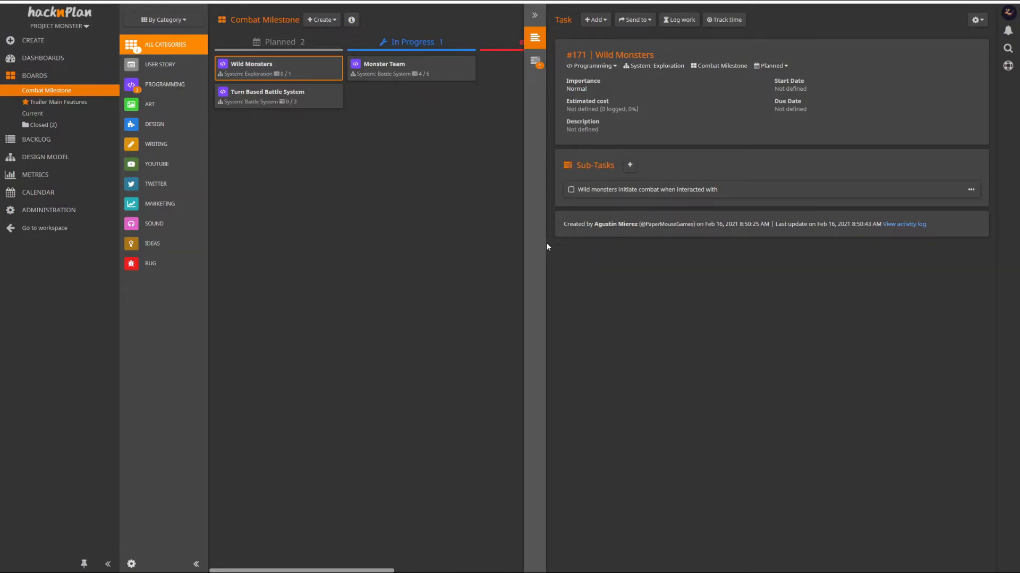
pyautogui.moveTo(559, 336)
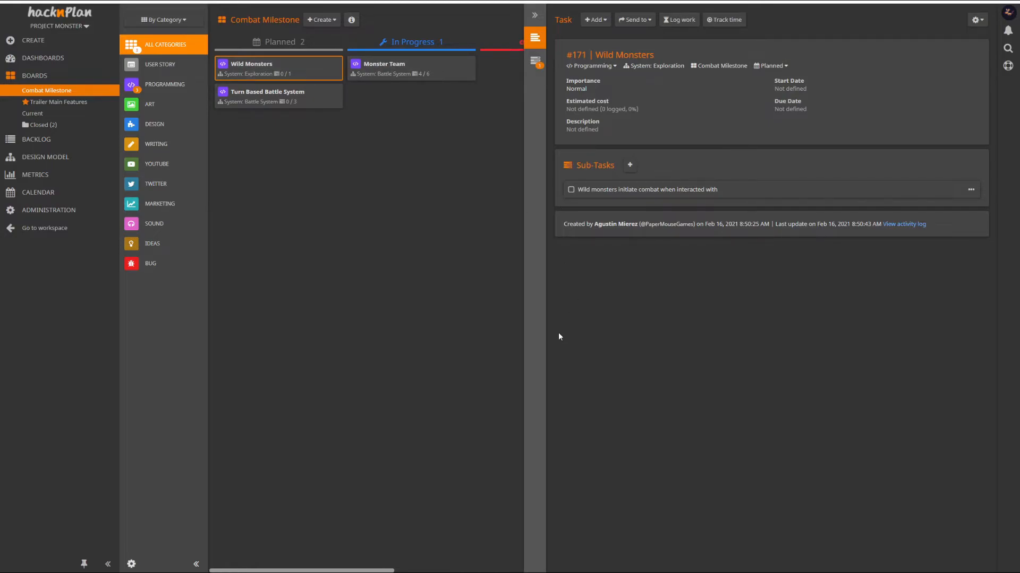
pyautogui.moveTo(652, 222)
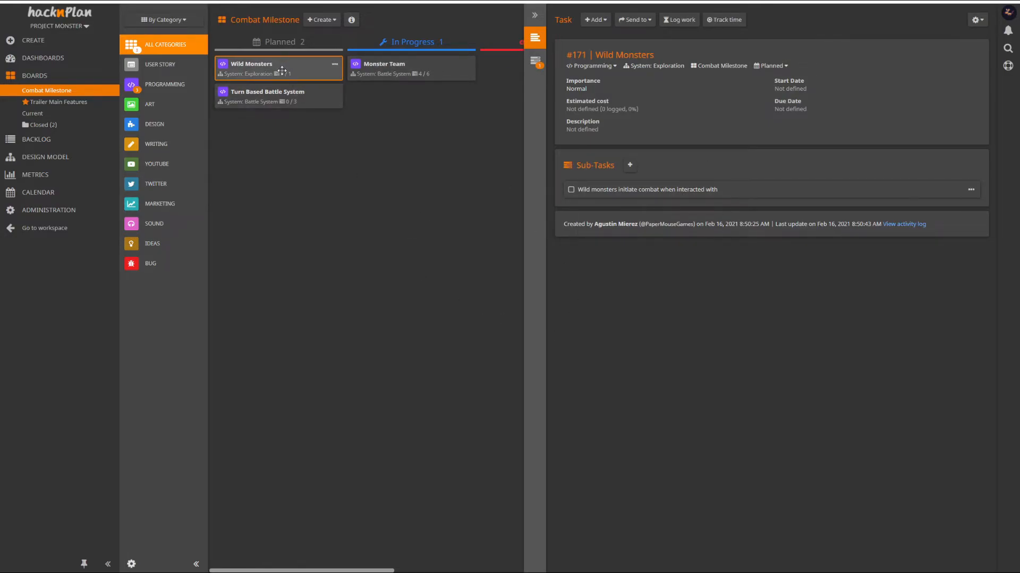
pyautogui.moveTo(593, 205)
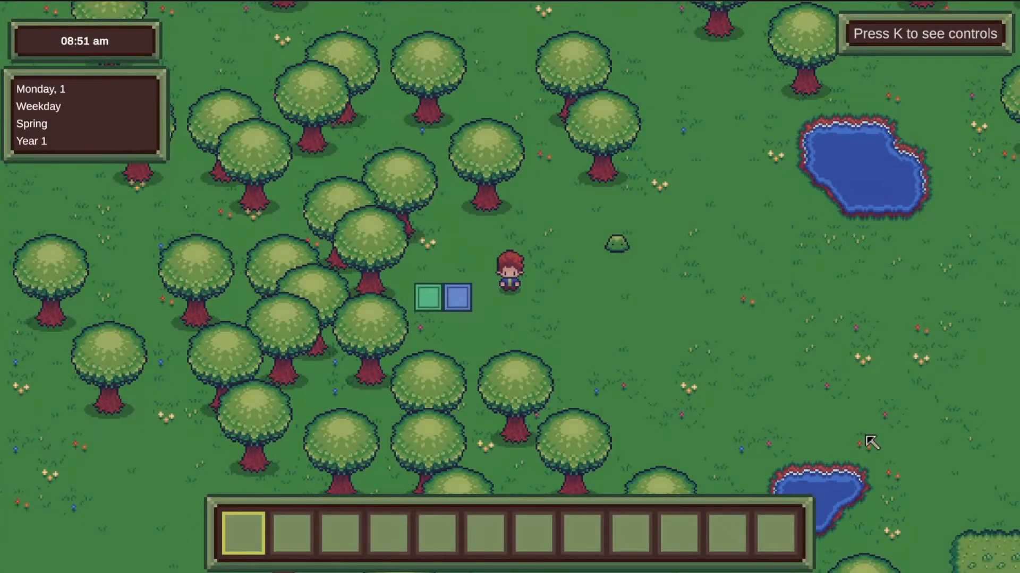
pyautogui.moveTo(728, 397)
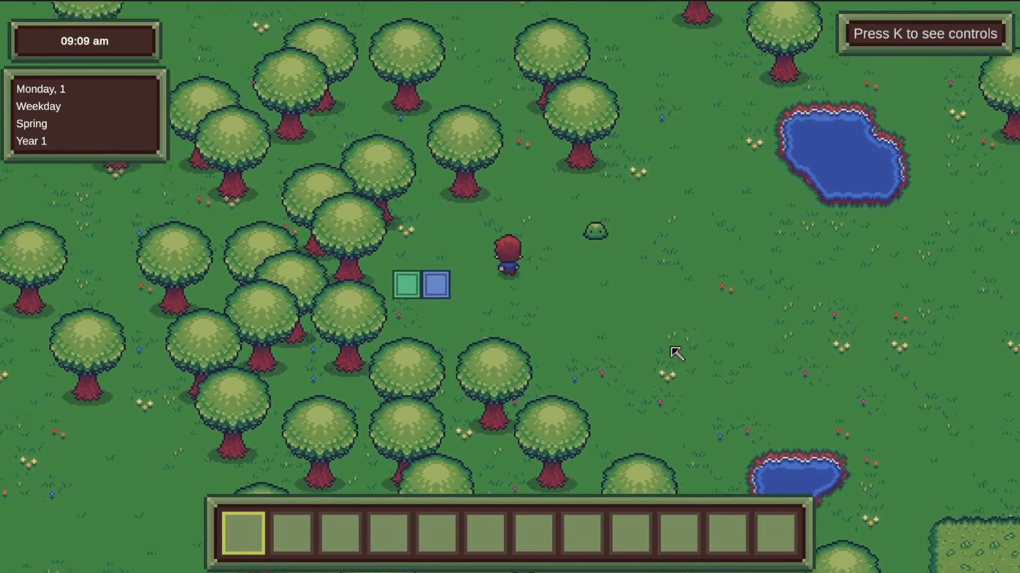
# Walk the player around the wild slime and clearing, then away into the open meadow
pyautogui.press('w')
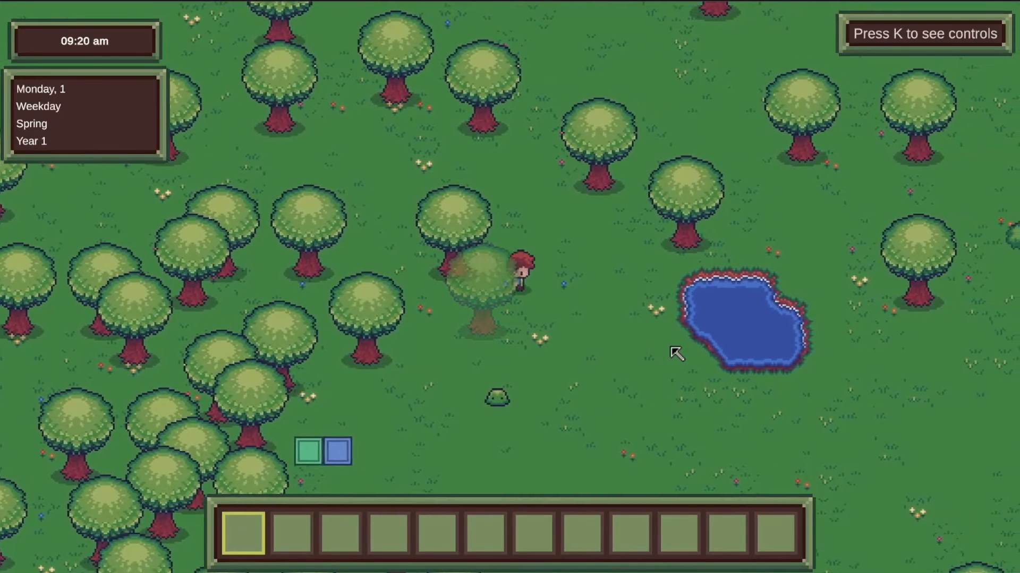
pyautogui.press('w')
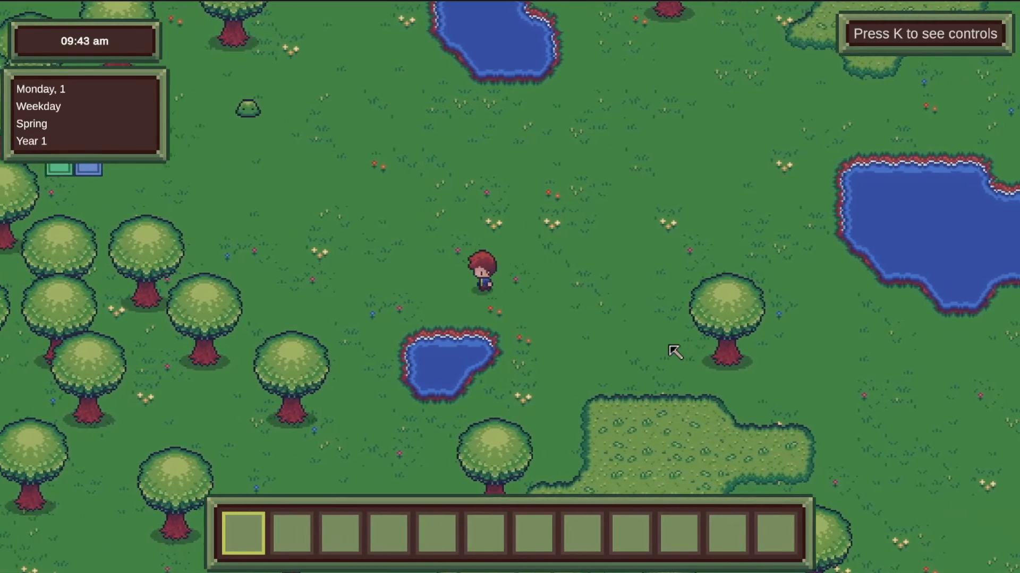
pyautogui.press('w')
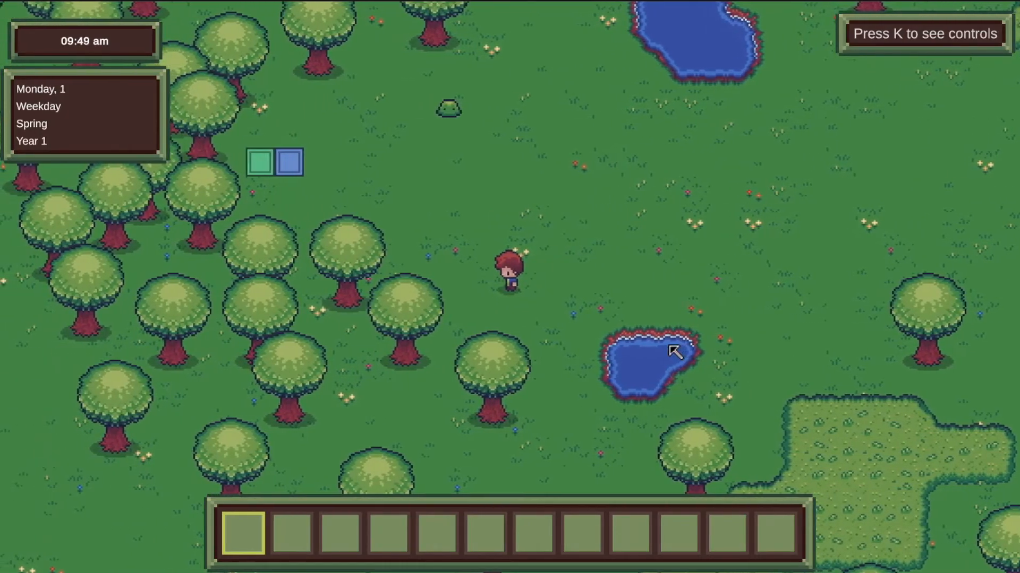
pyautogui.press('w')
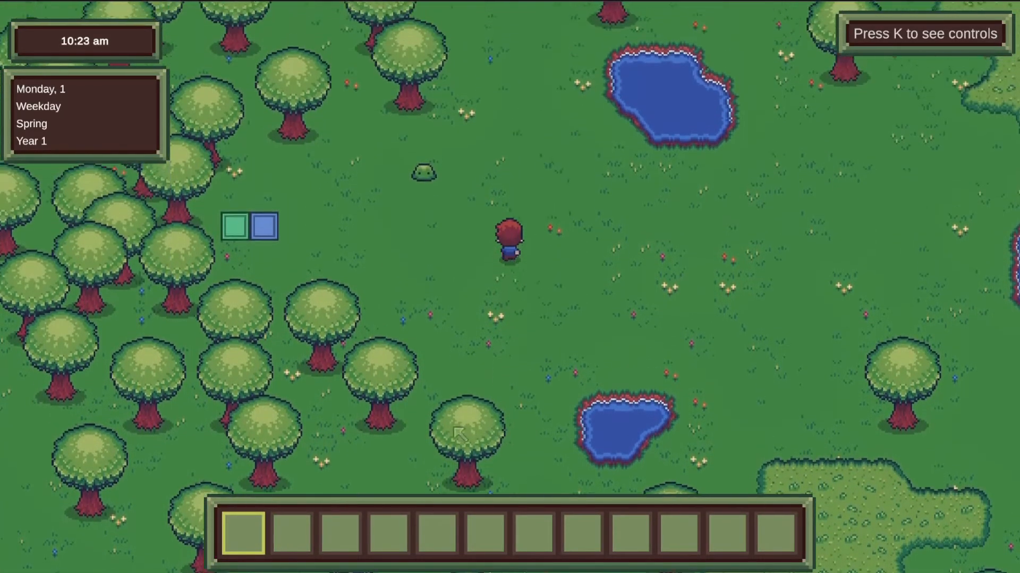
pyautogui.press('w')
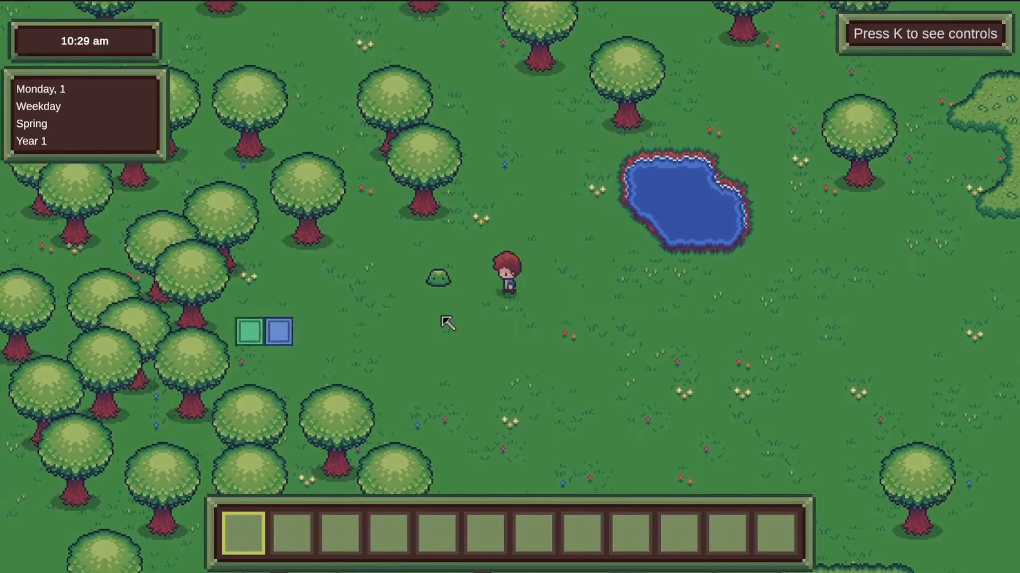
pyautogui.press('w')
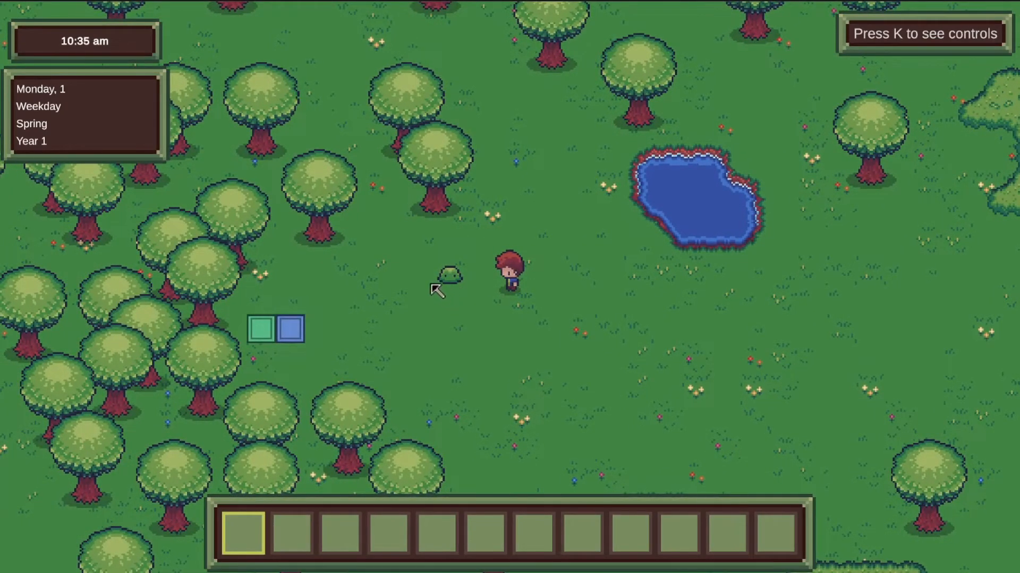
pyautogui.moveTo(442, 347)
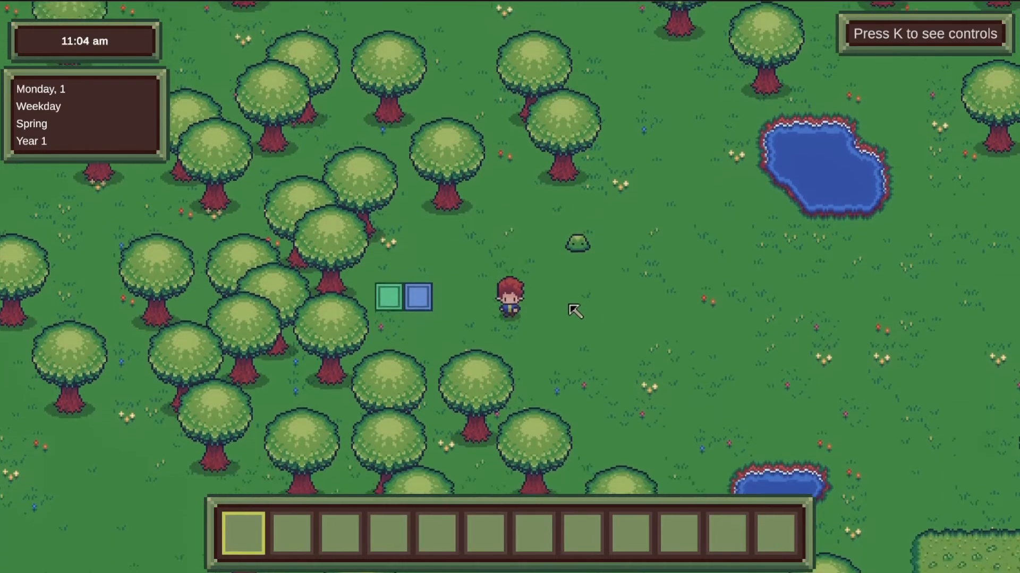
pyautogui.press('w')
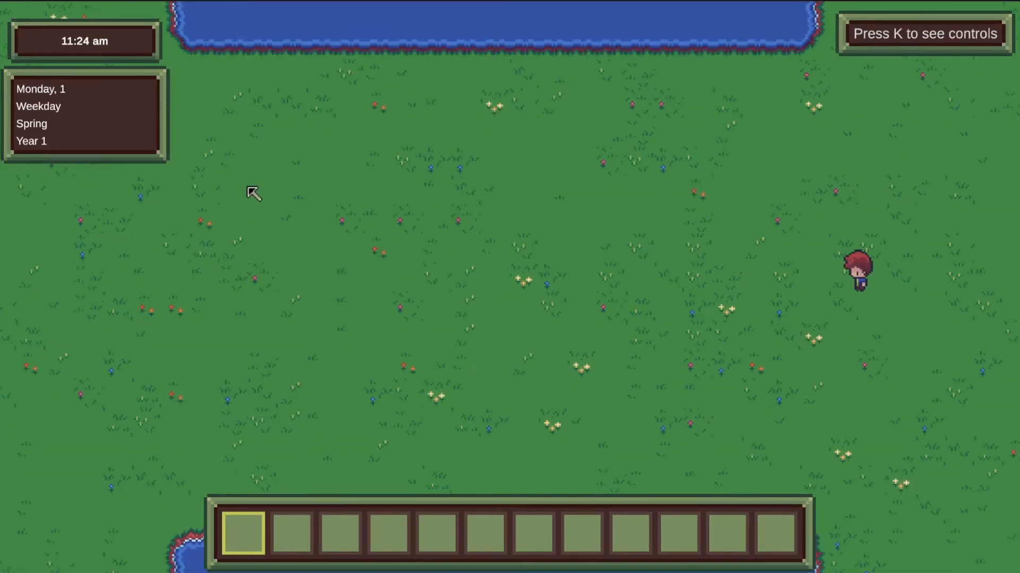
pyautogui.moveTo(418, 435)
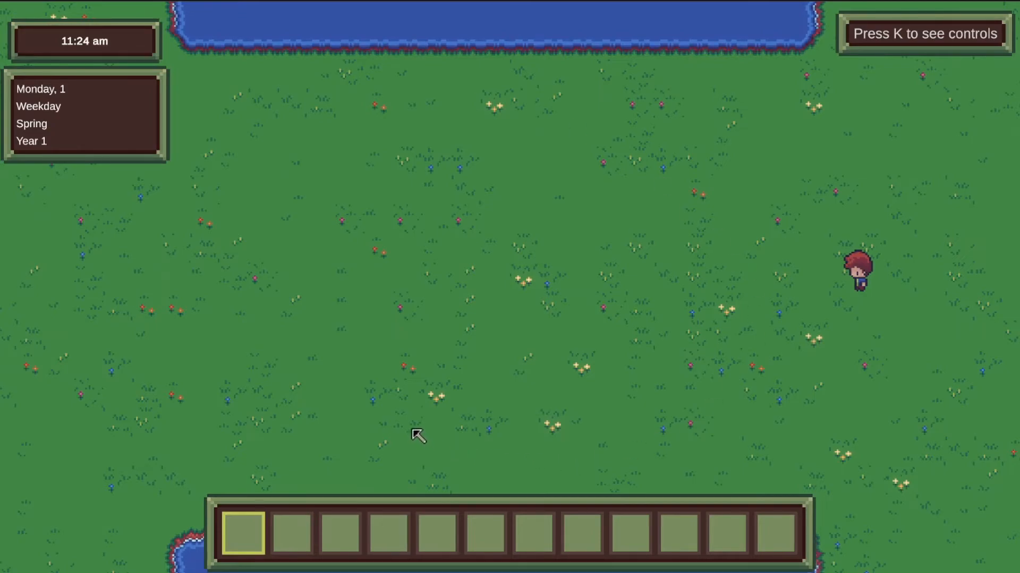
pyautogui.moveTo(791, 139)
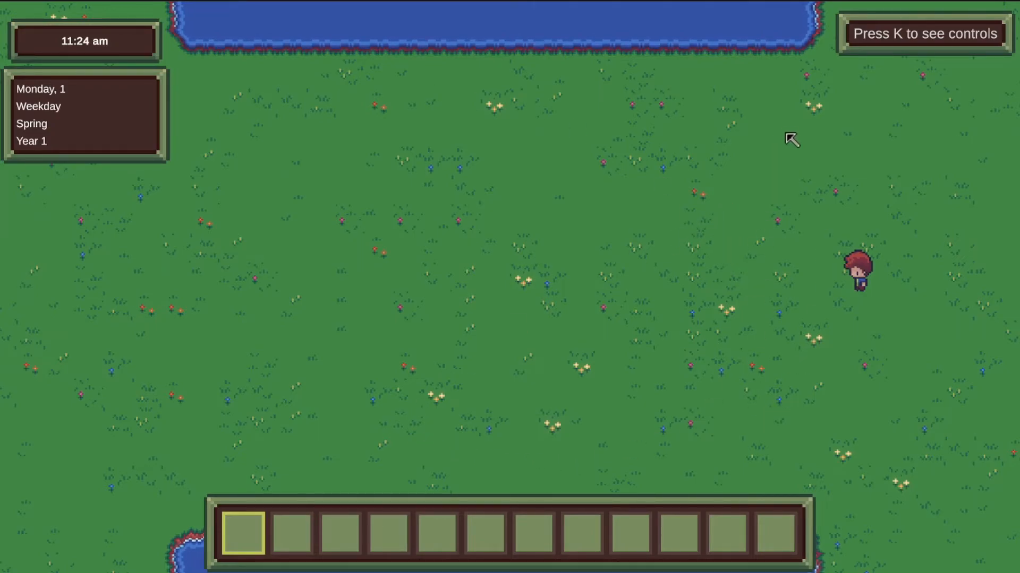
pyautogui.moveTo(217, 416)
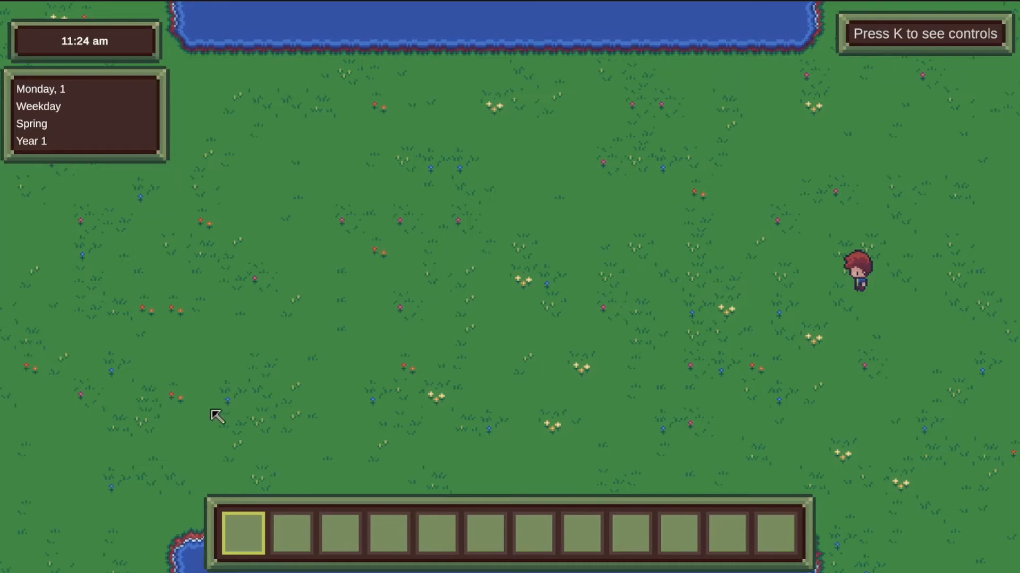
pyautogui.moveTo(779, 435)
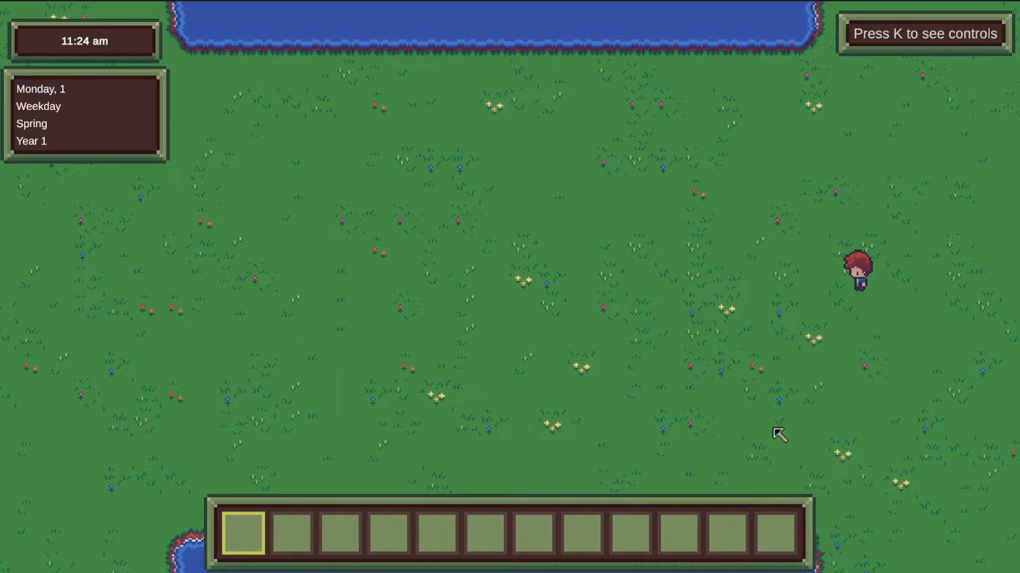
pyautogui.moveTo(580, 330)
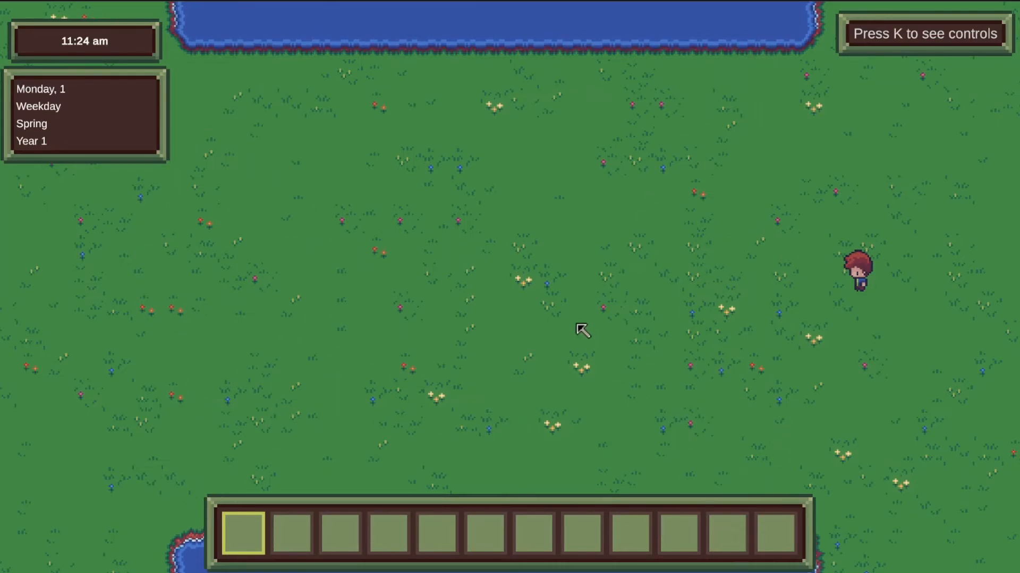
pyautogui.moveTo(121, 85)
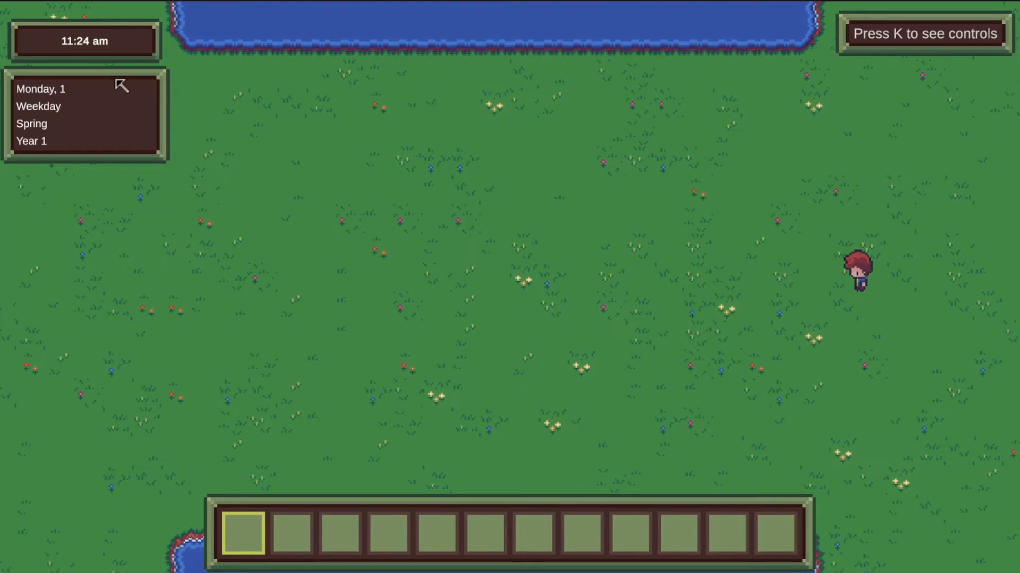
pyautogui.moveTo(190, 520)
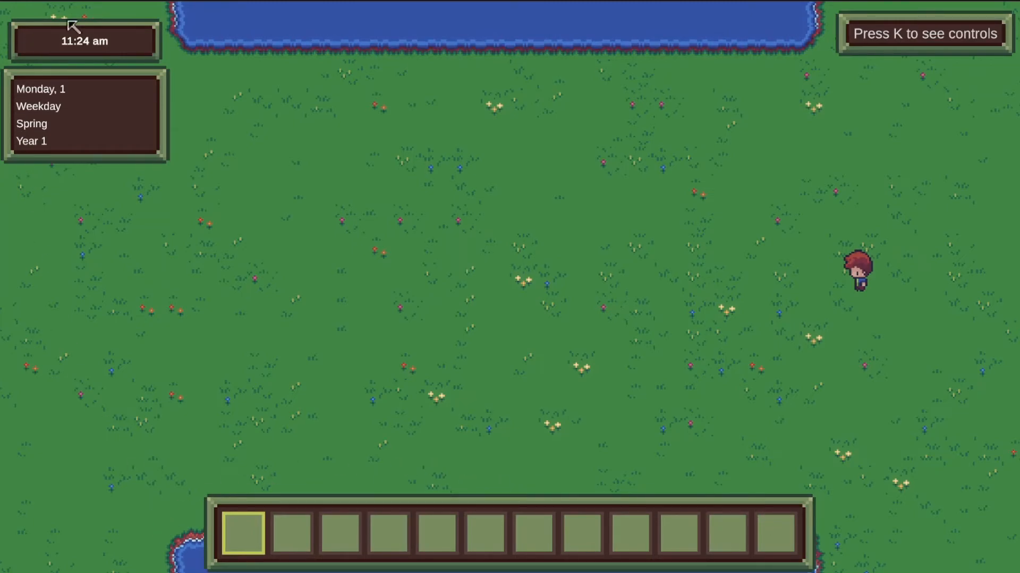
pyautogui.moveTo(118, 172)
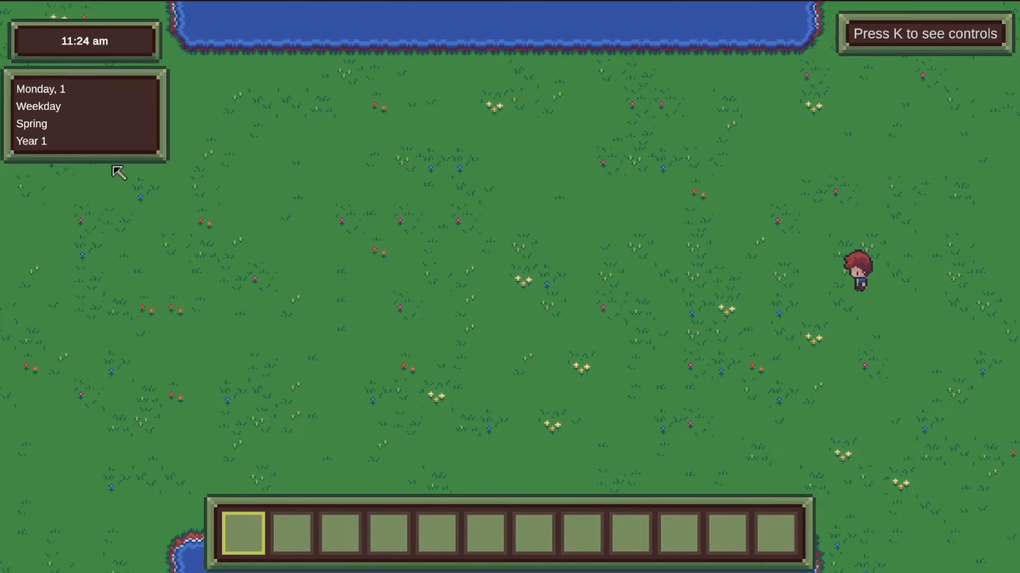
pyautogui.moveTo(73, 31)
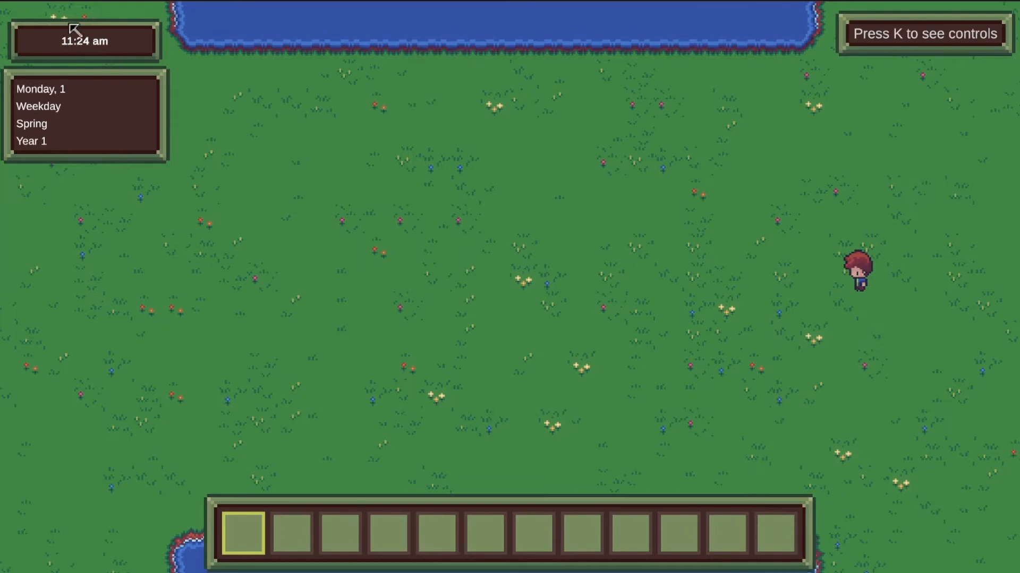
pyautogui.moveTo(144, 86)
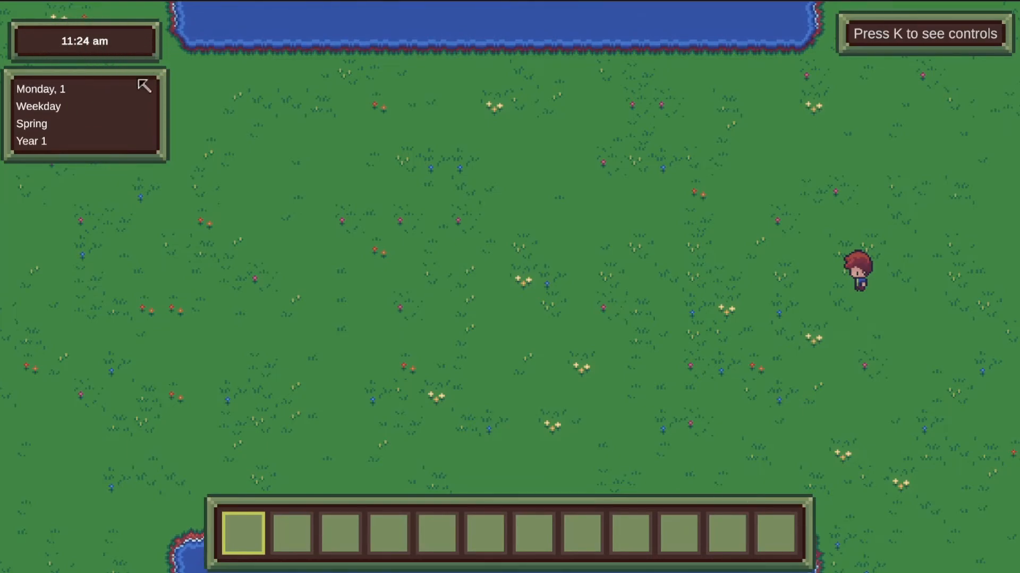
pyautogui.moveTo(269, 95)
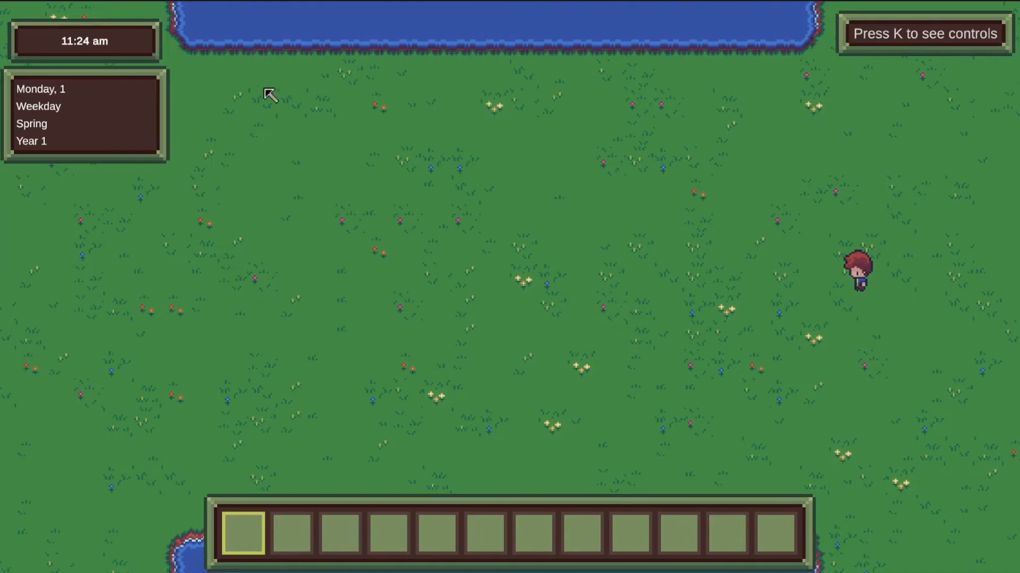
pyautogui.moveTo(283, 250)
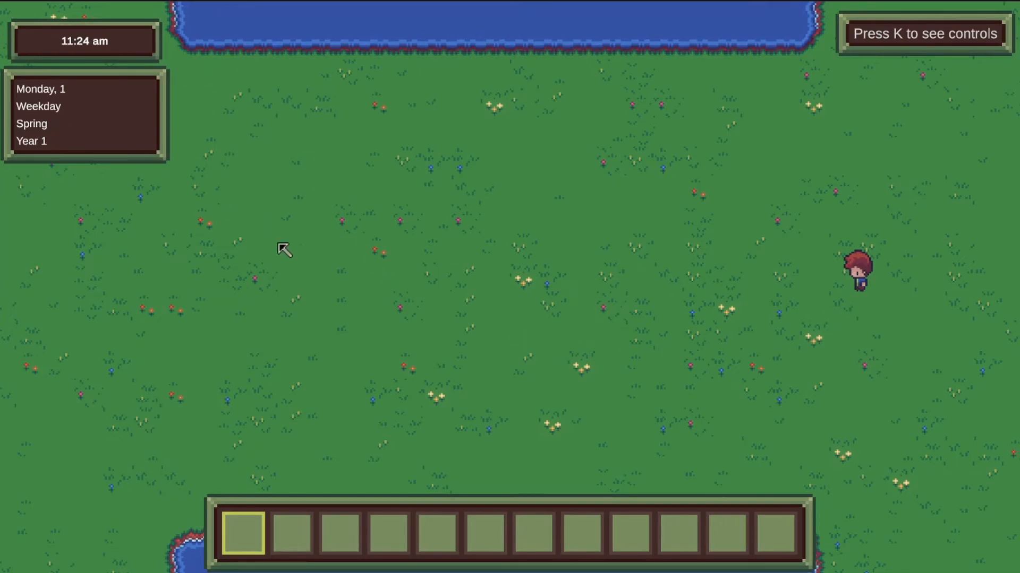
pyautogui.moveTo(112, 79)
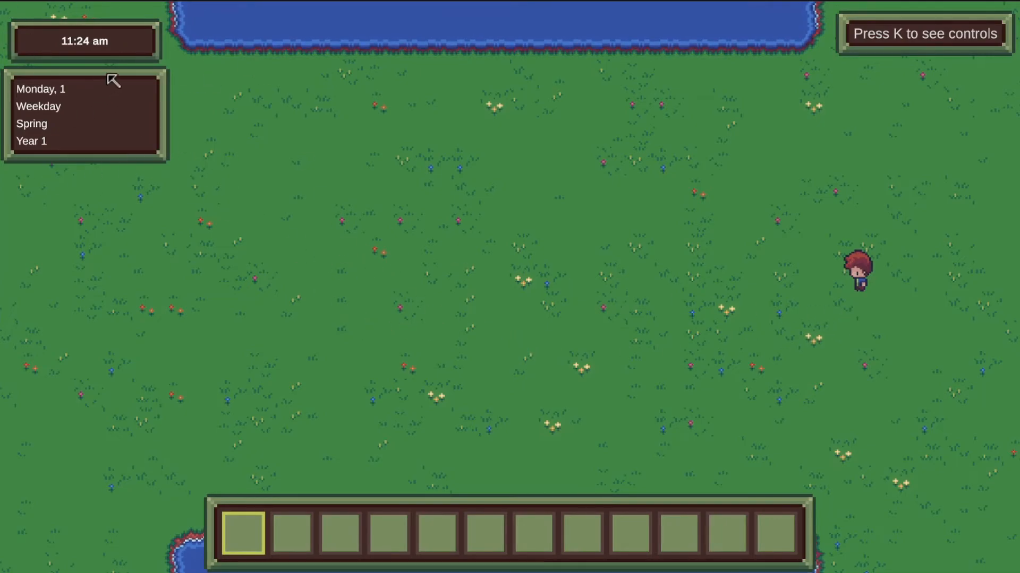
pyautogui.moveTo(740, 263)
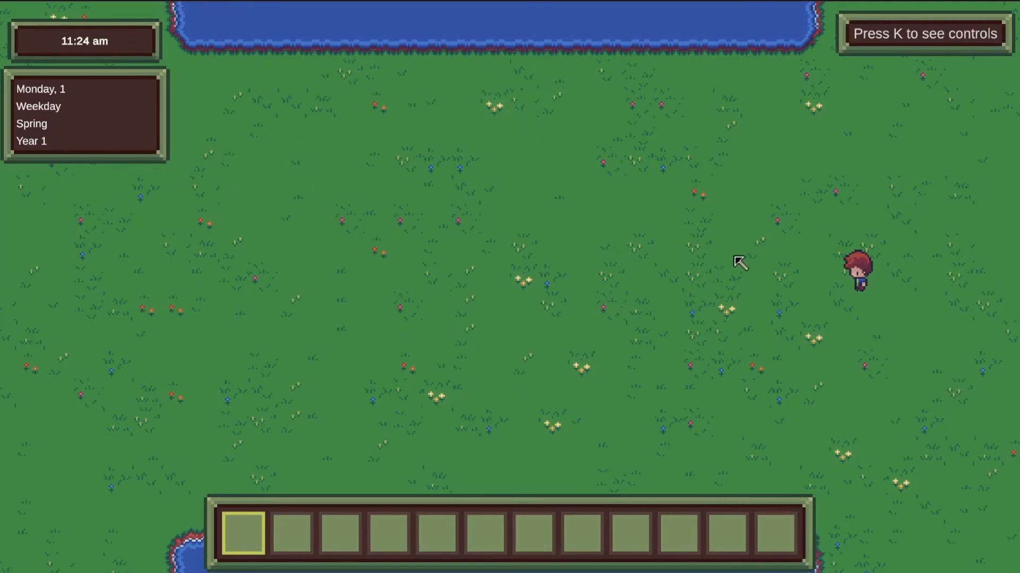
pyautogui.moveTo(339, 247)
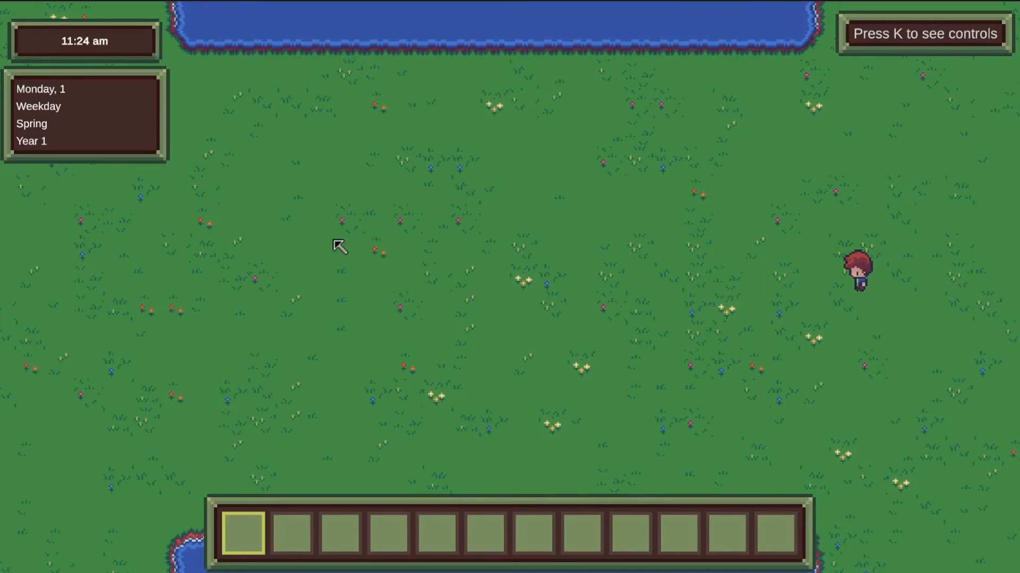
pyautogui.moveTo(753, 262)
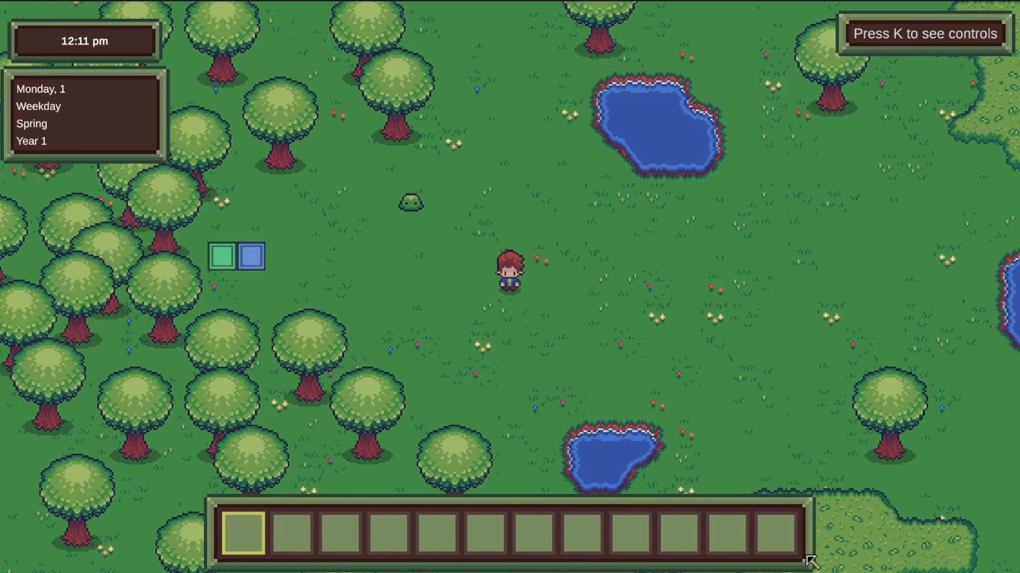
pyautogui.moveTo(532, 291)
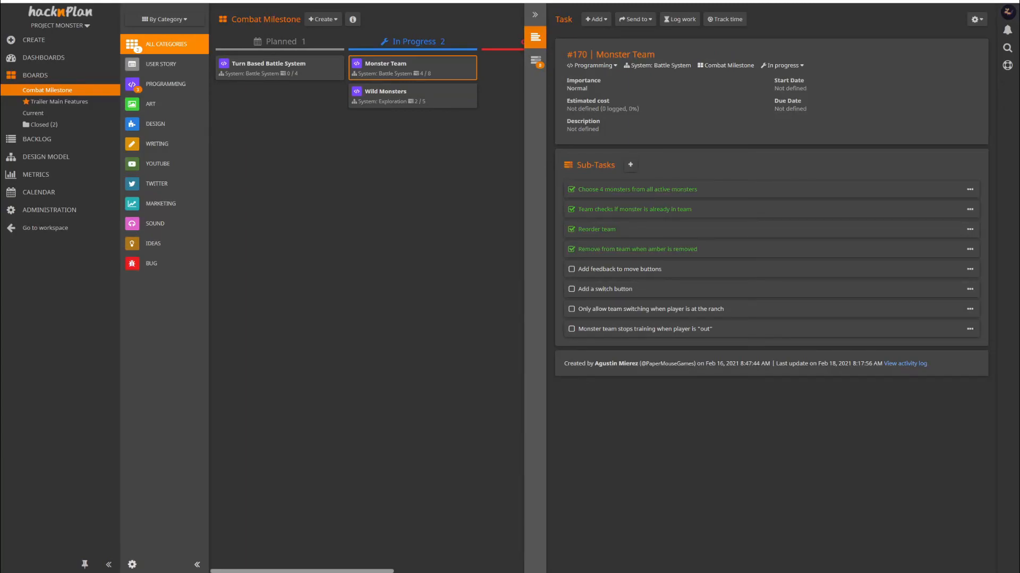
pyautogui.moveTo(413, 96)
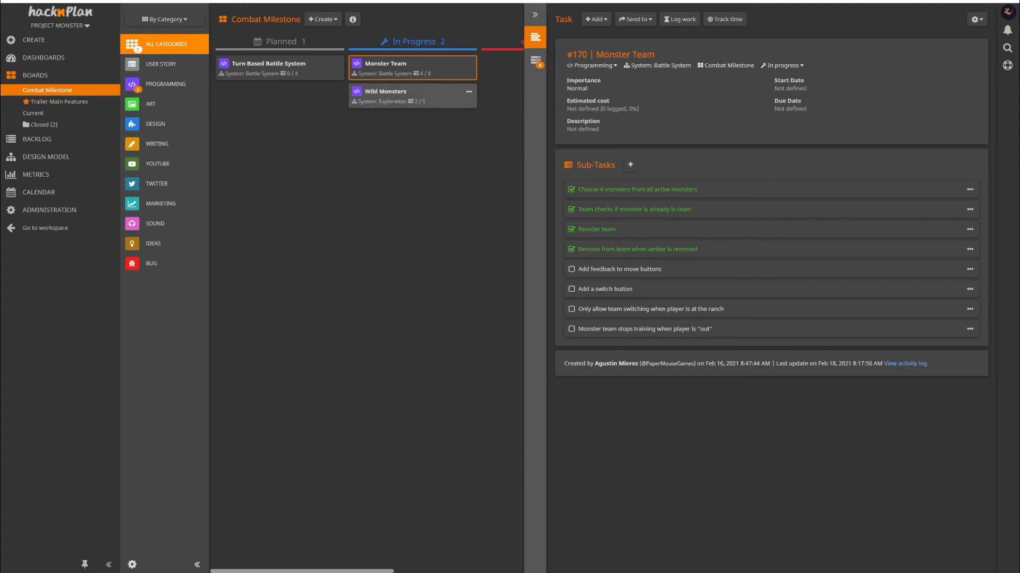
# Show the Wild Monsters task details with its five sub-tasks
pyautogui.click(412, 95)
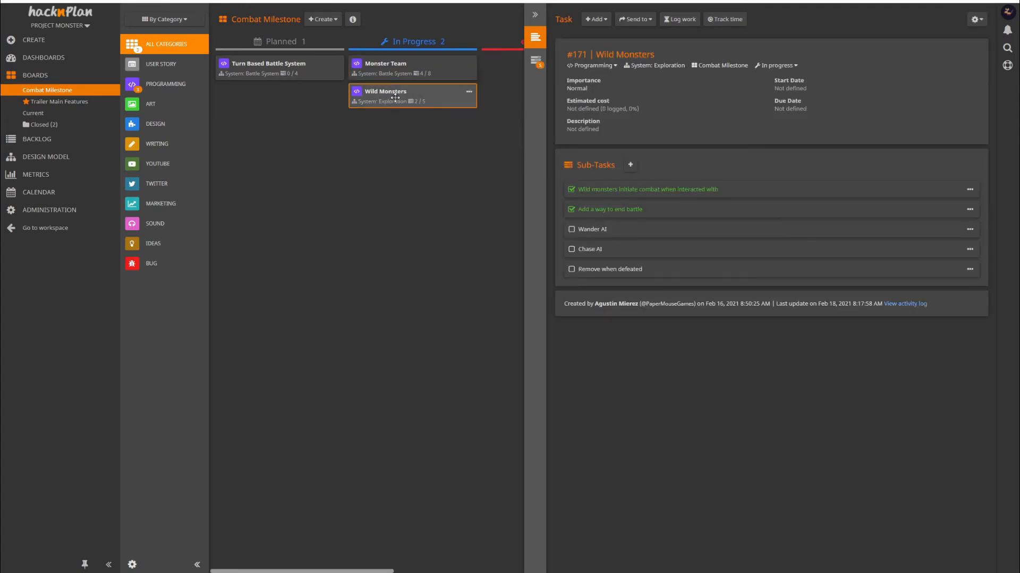